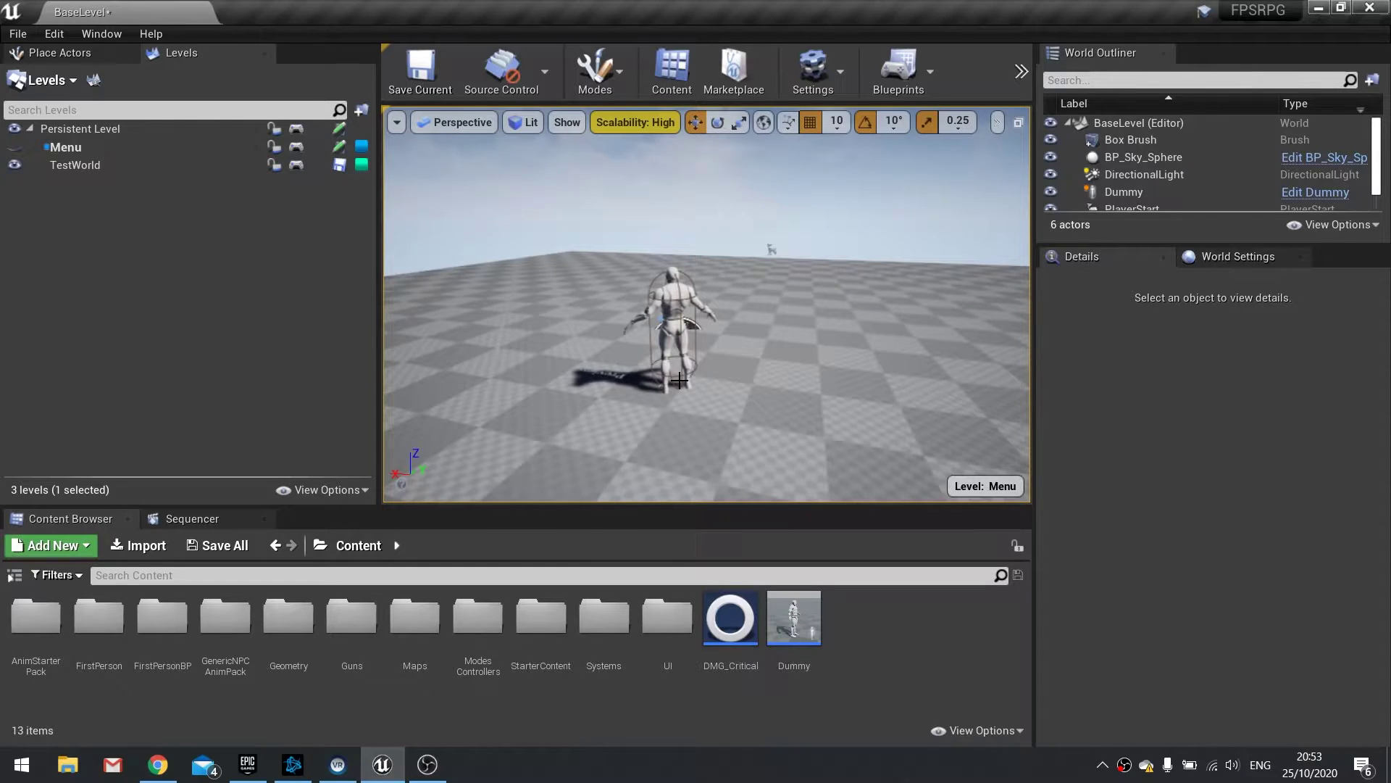
pyautogui.moveTo(792, 618)
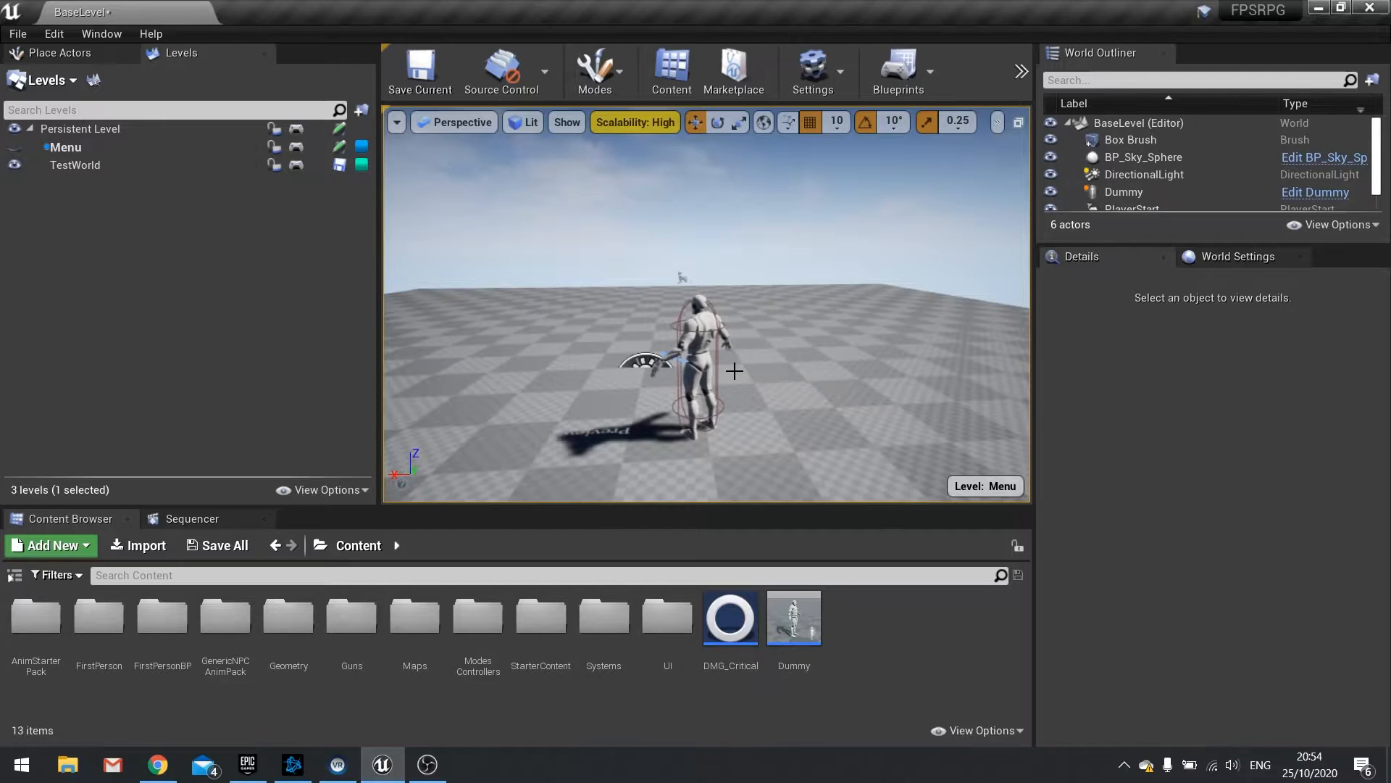
pyautogui.moveTo(776, 392)
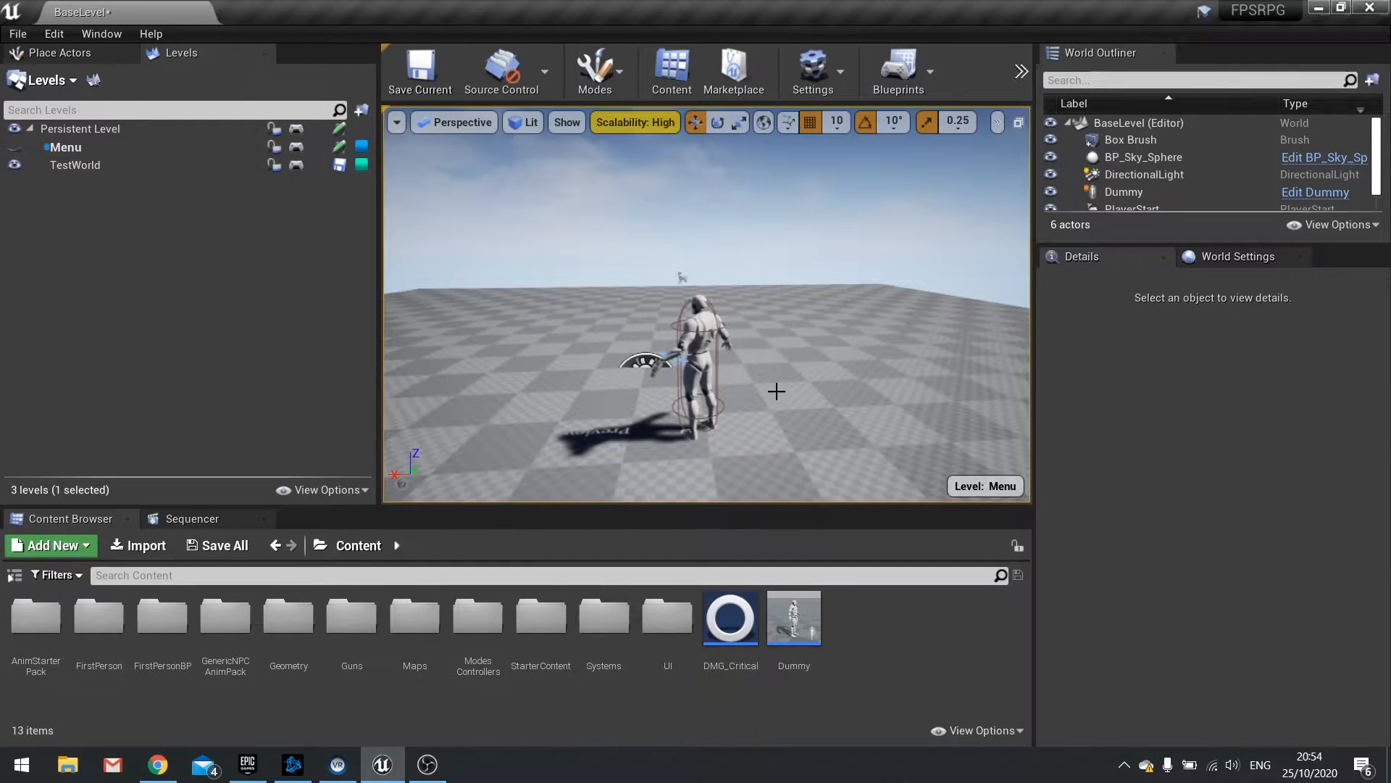
# Step: Browse Systems > Inventory and open the InventoryComponent blueprint
pyautogui.click(603, 616)
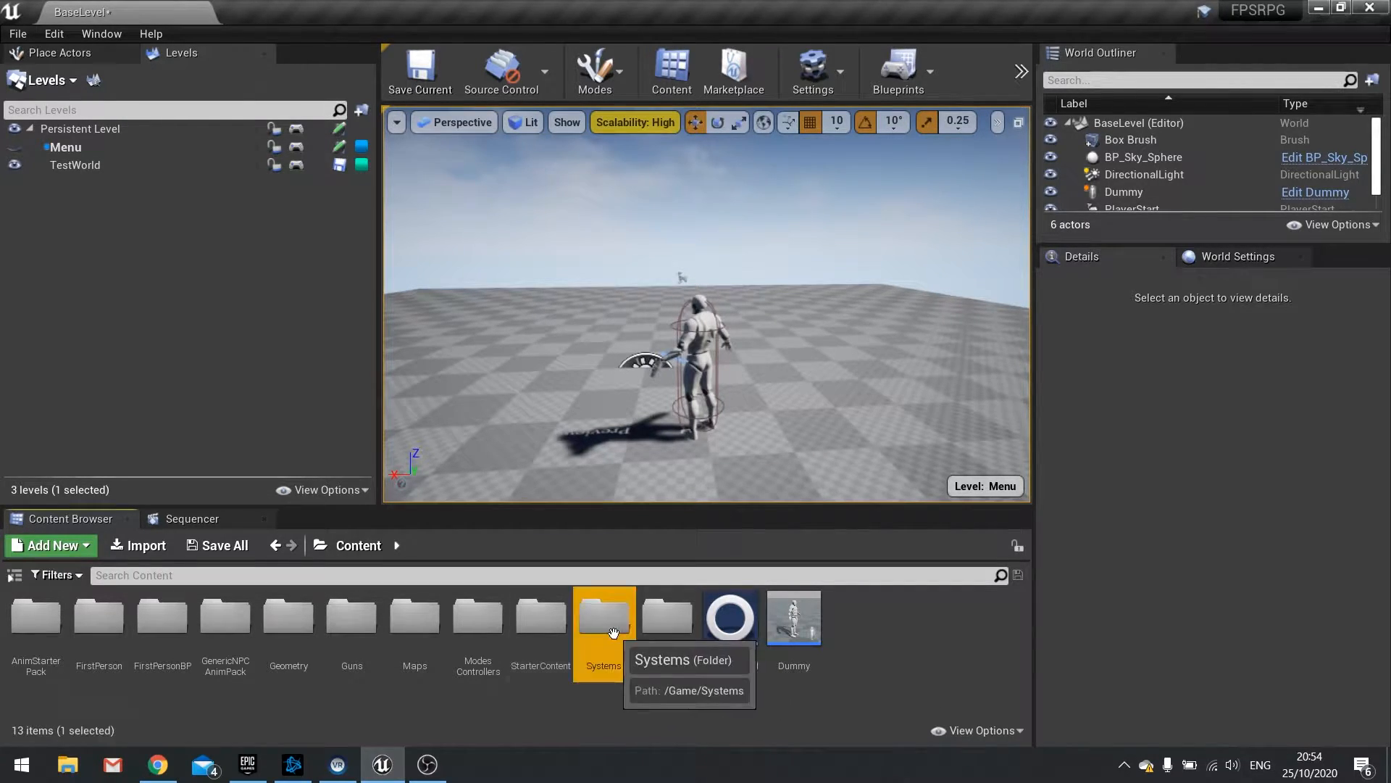
pyautogui.doubleClick(604, 617)
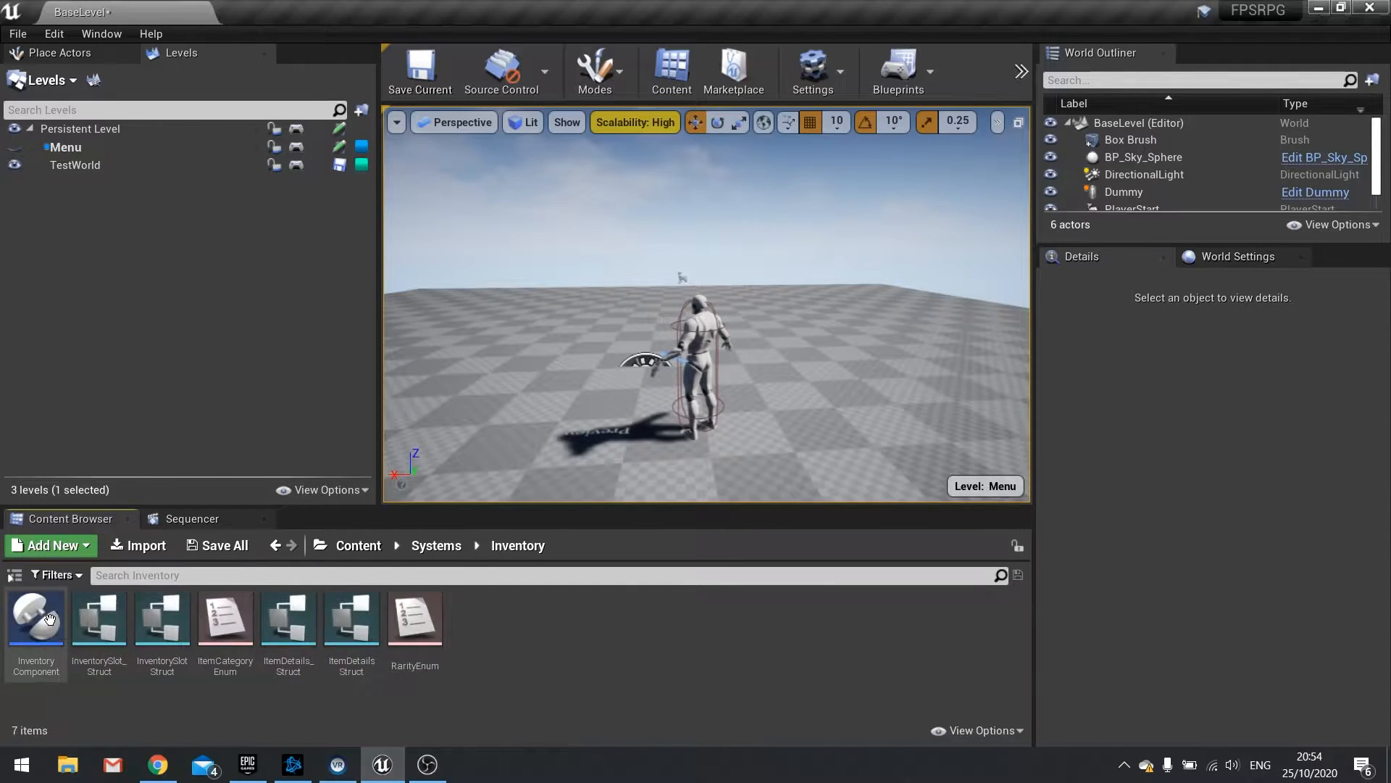
pyautogui.doubleClick(35, 618)
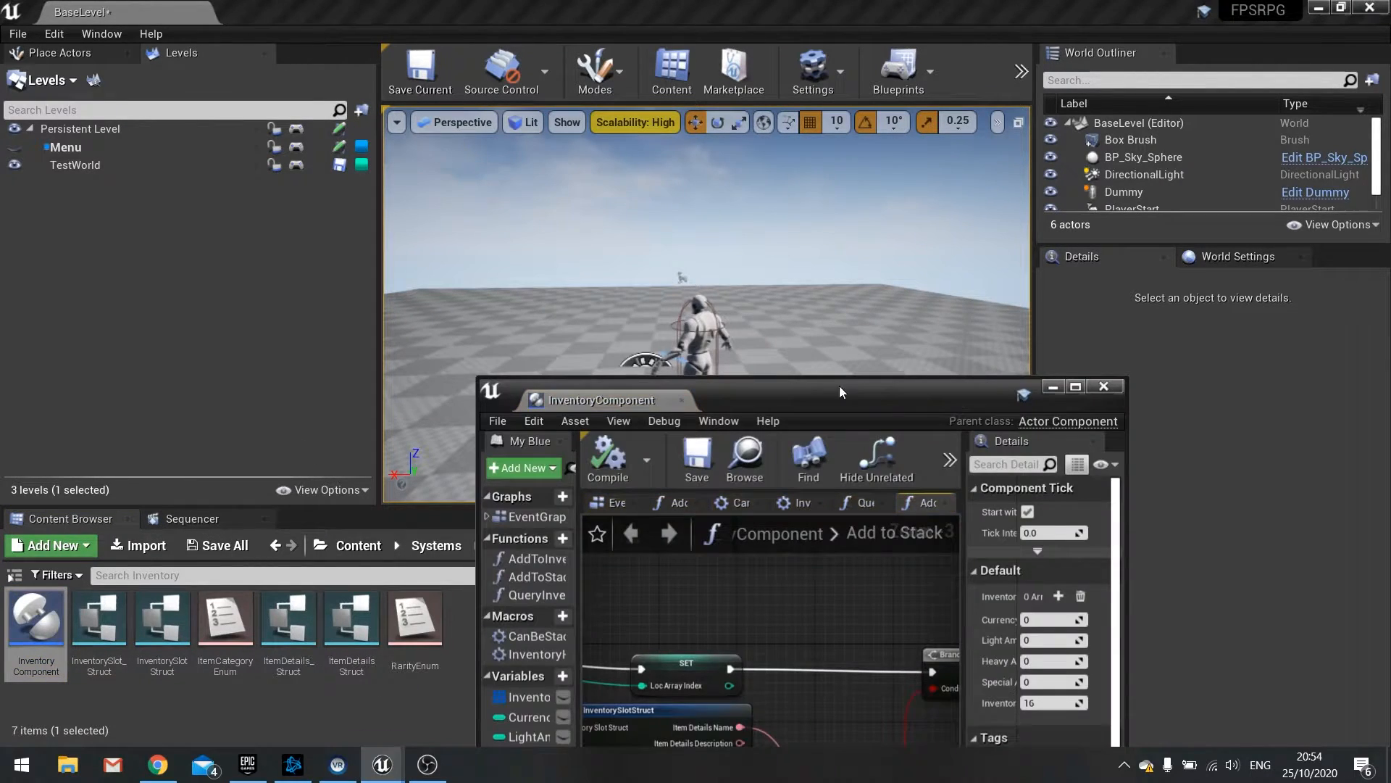
# Step: Maximize the editor, clamp Add to Stack quantity to 0–99, compile, and close InventoryComponent
pyautogui.click(1075, 385)
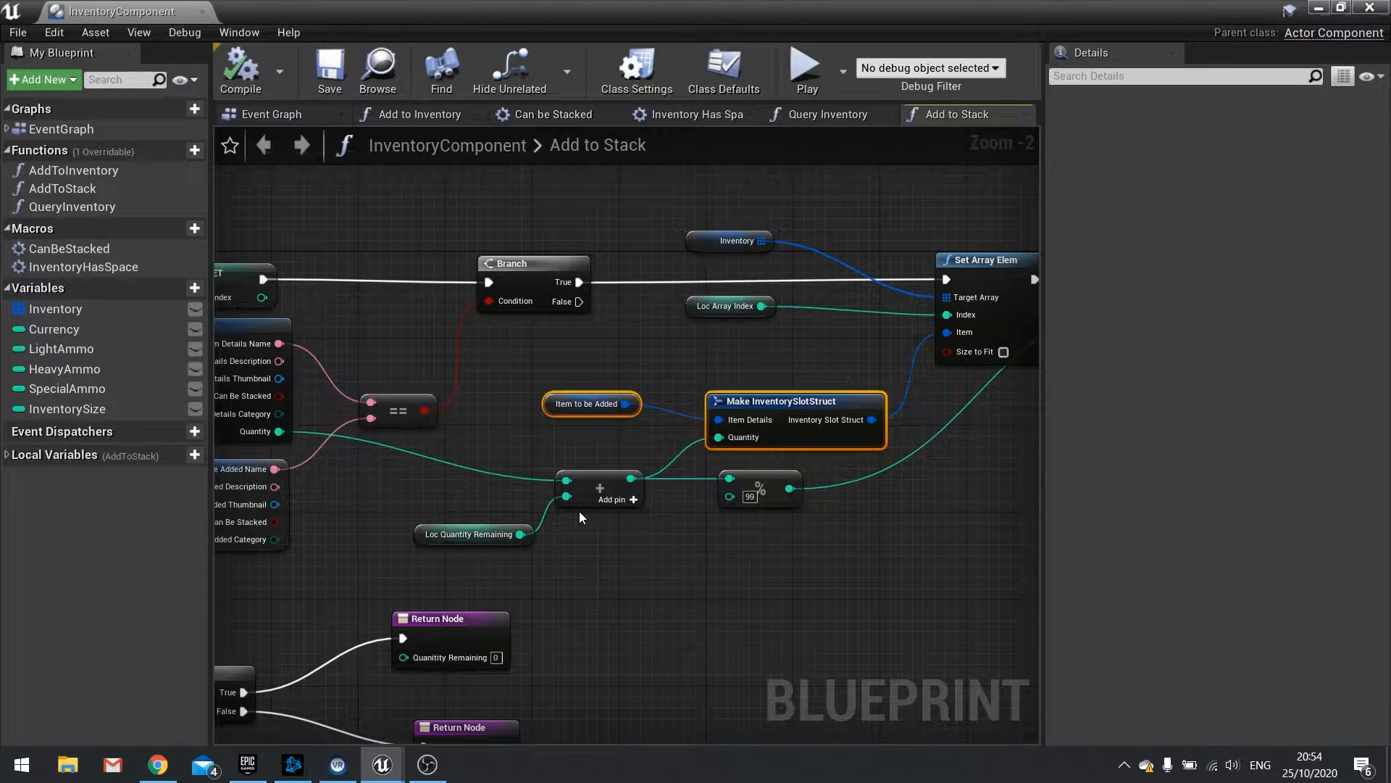
pyautogui.moveTo(873, 367)
pyautogui.write('99')
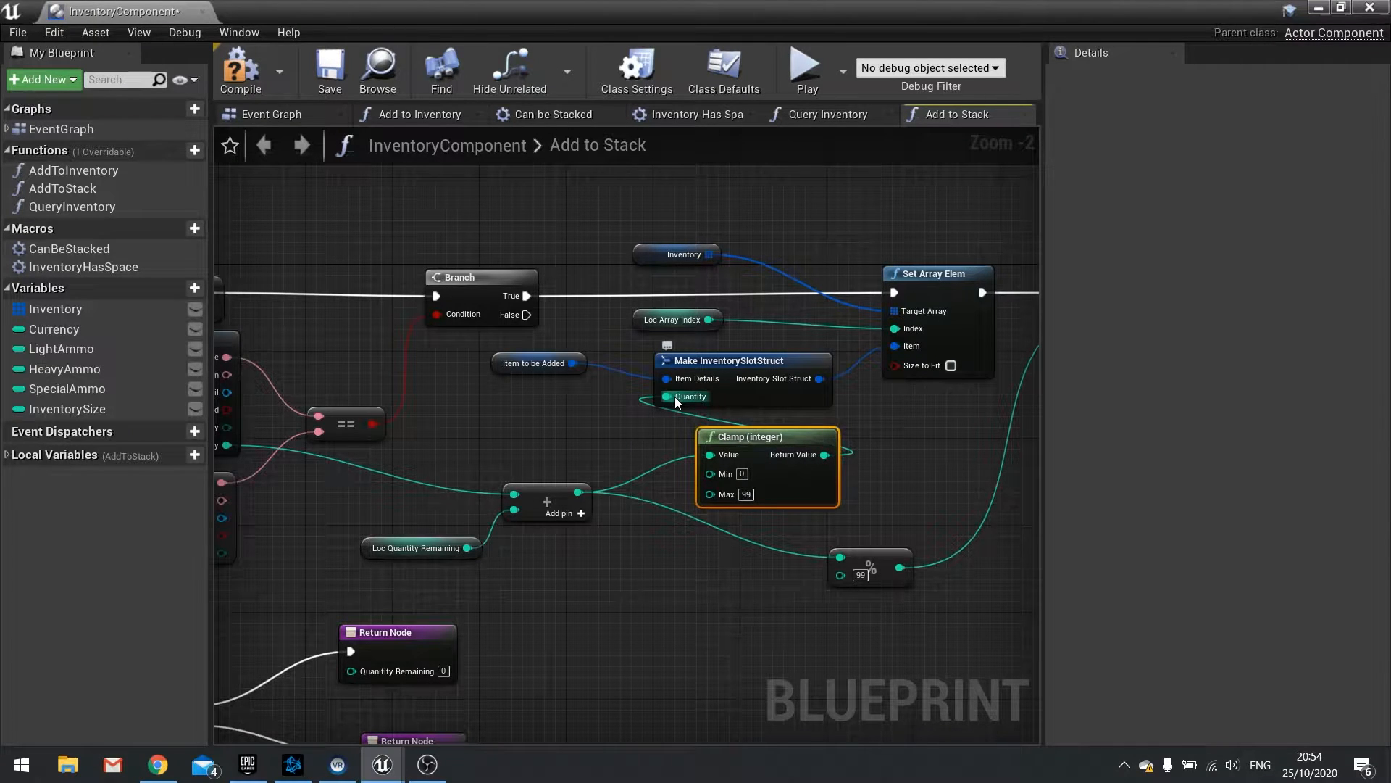
pyautogui.click(240, 71)
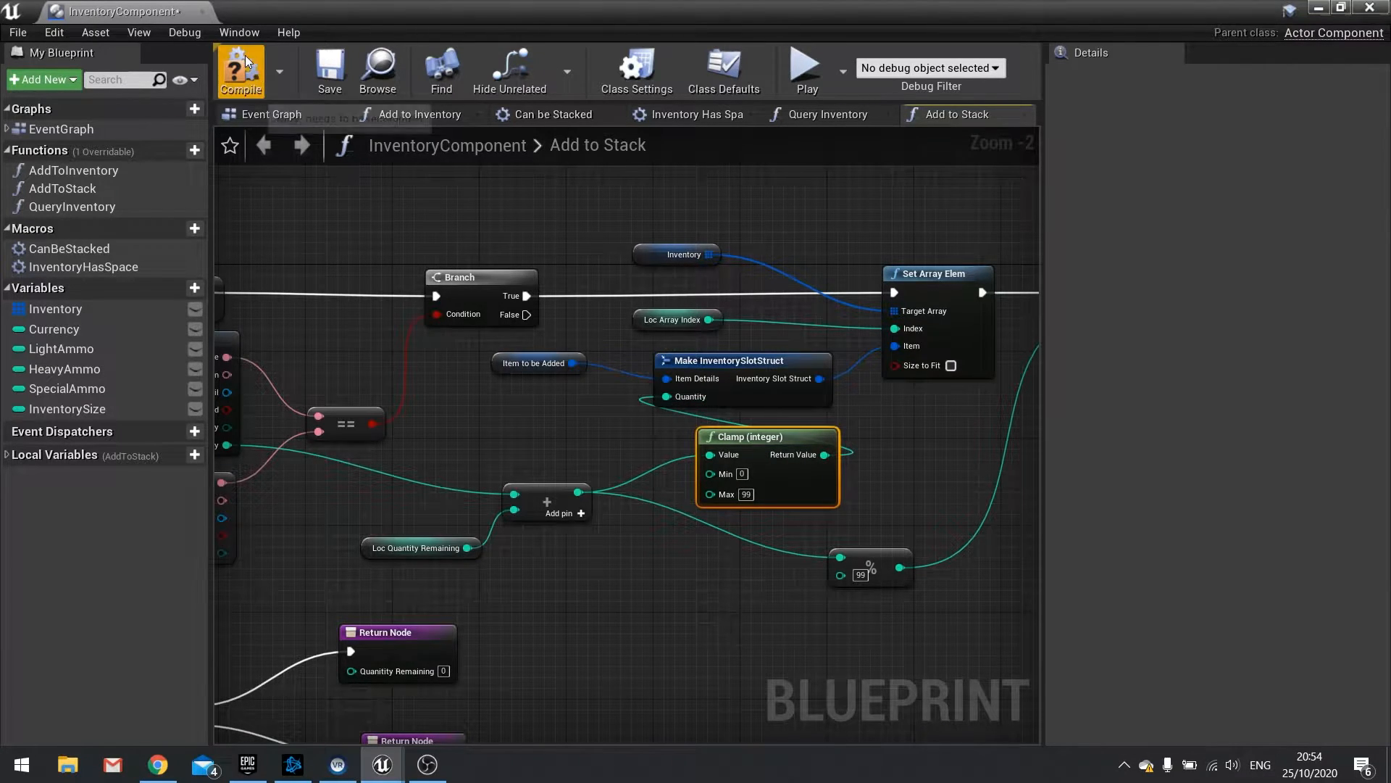
pyautogui.click(240, 71)
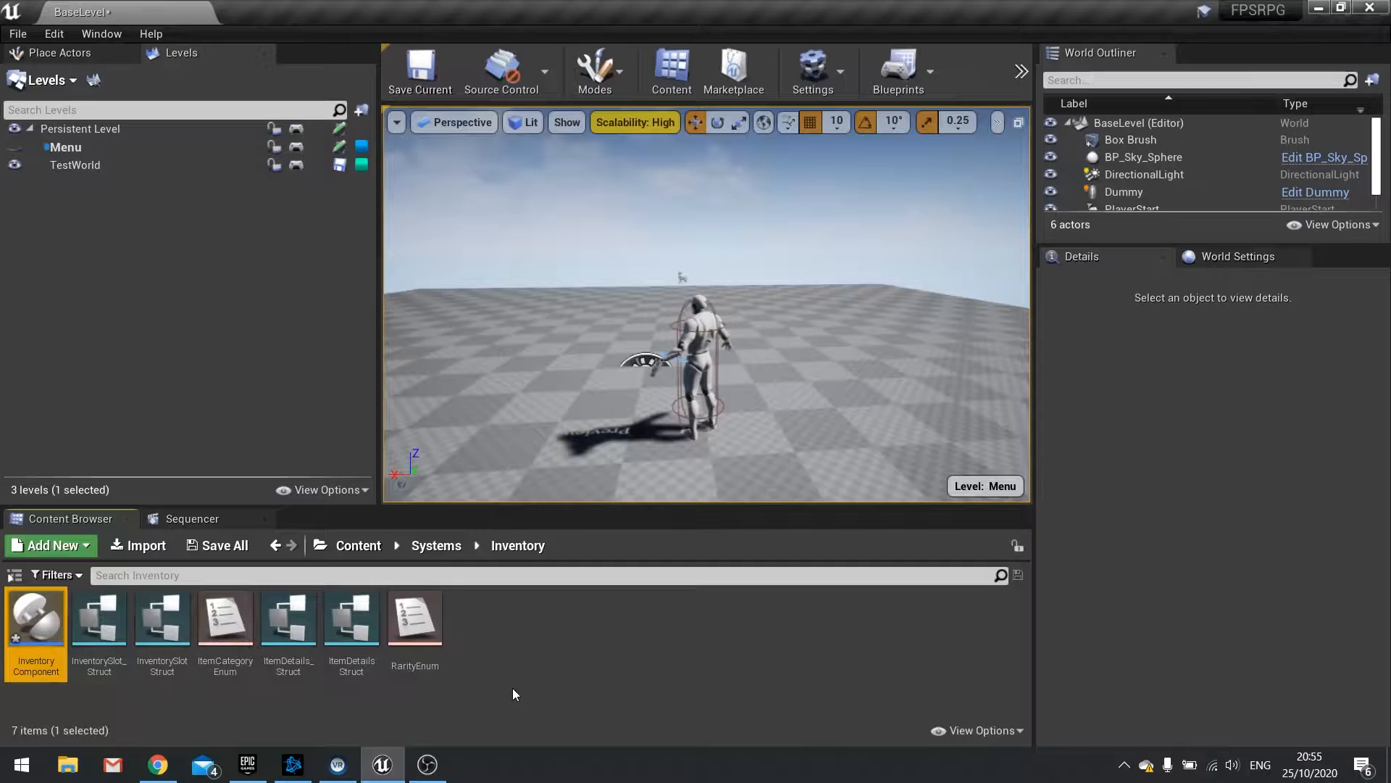
# Step: Preview the menu level's Quests, Character, Inventory and Skills tabs in a Play session
pyautogui.click(519, 680)
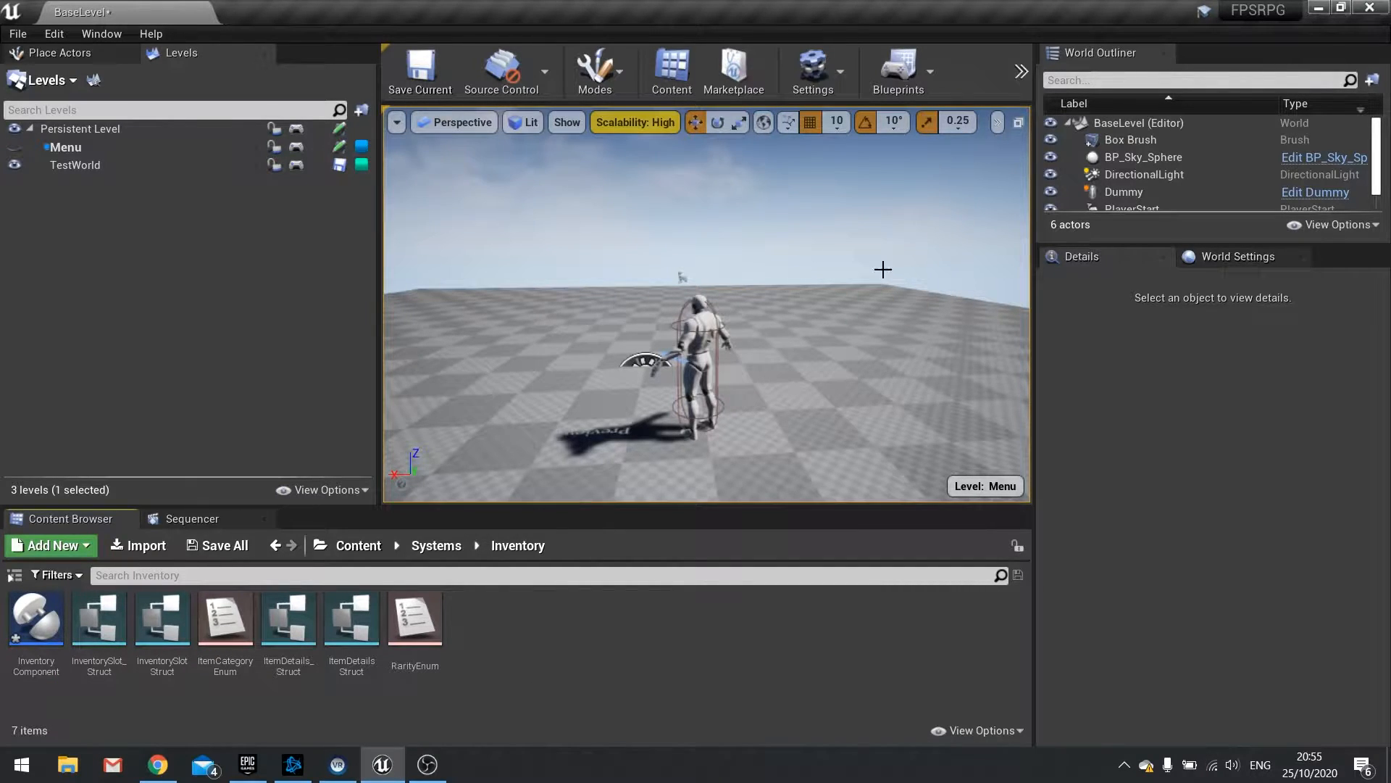
pyautogui.moveTo(1017, 221)
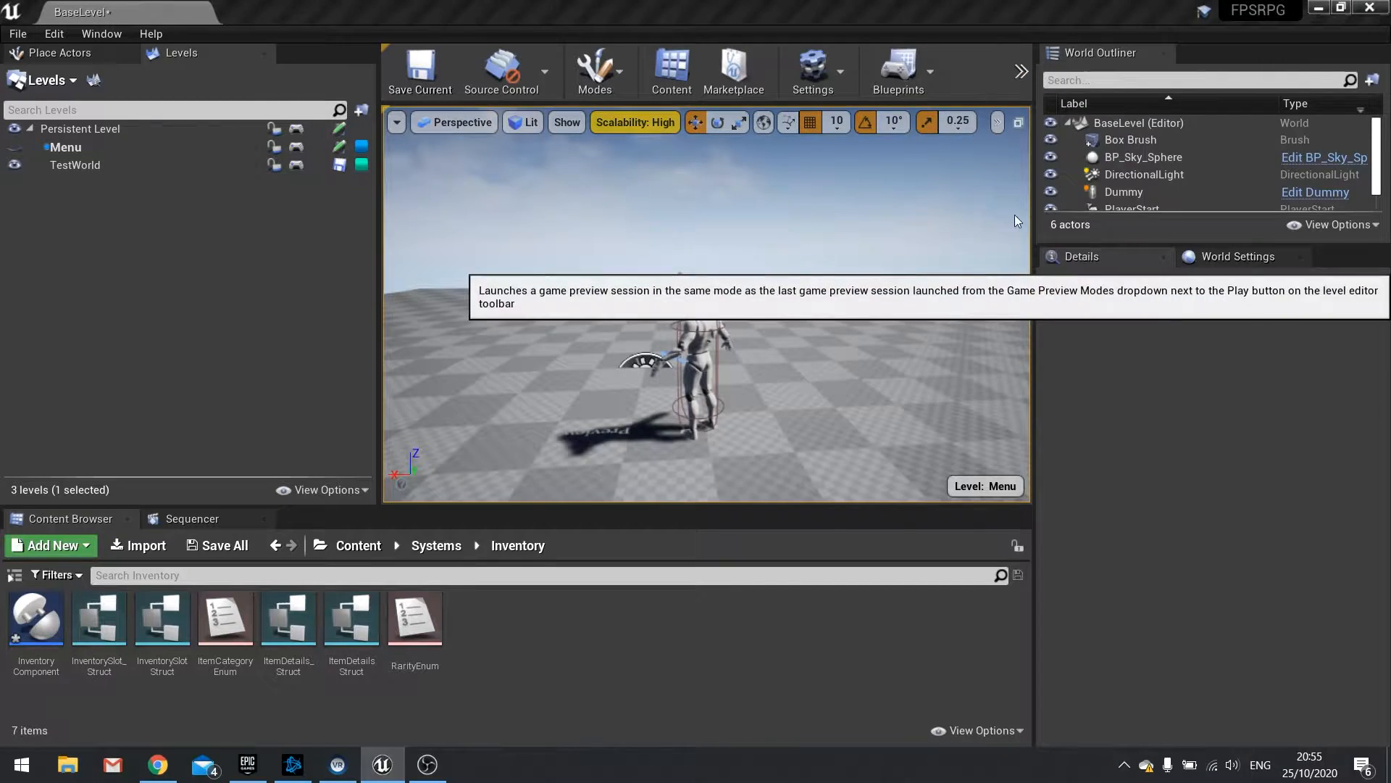
pyautogui.click(969, 121)
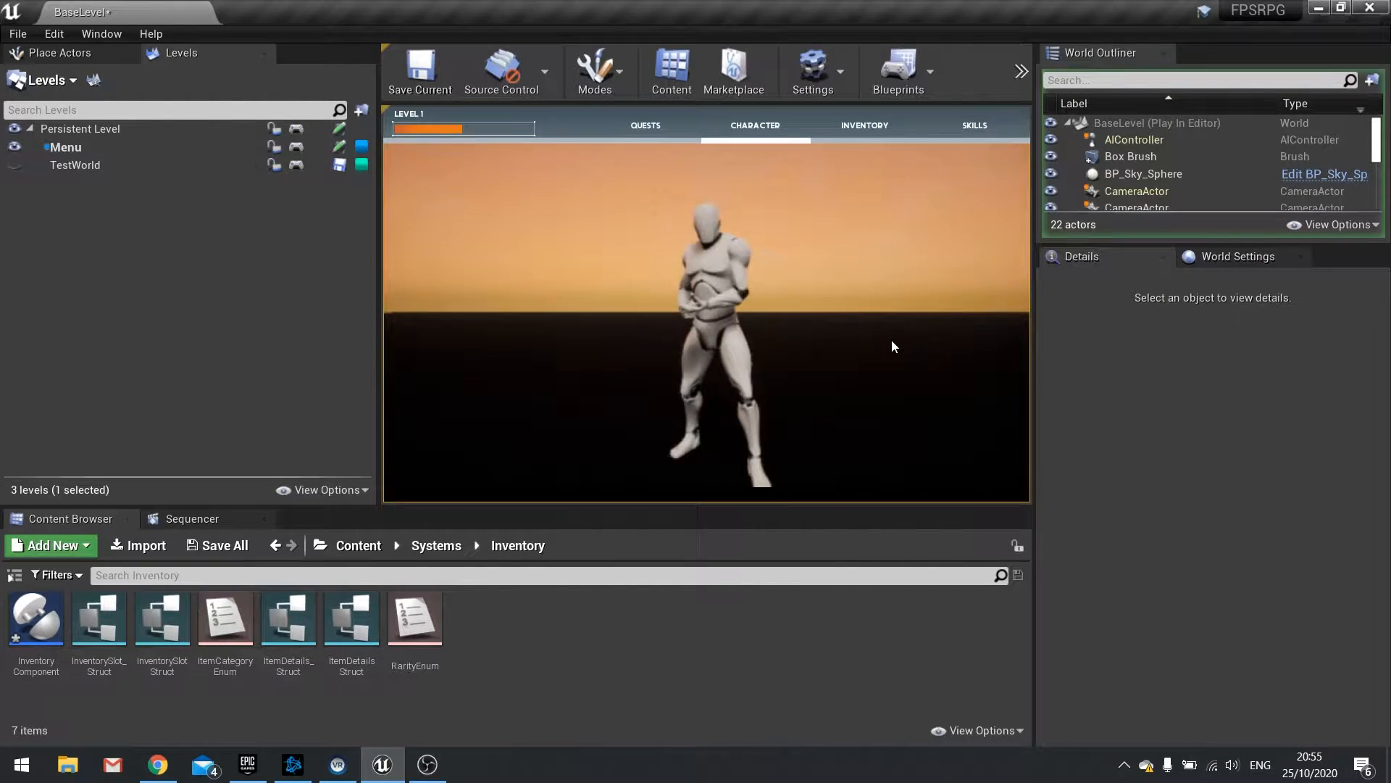
pyautogui.click(645, 126)
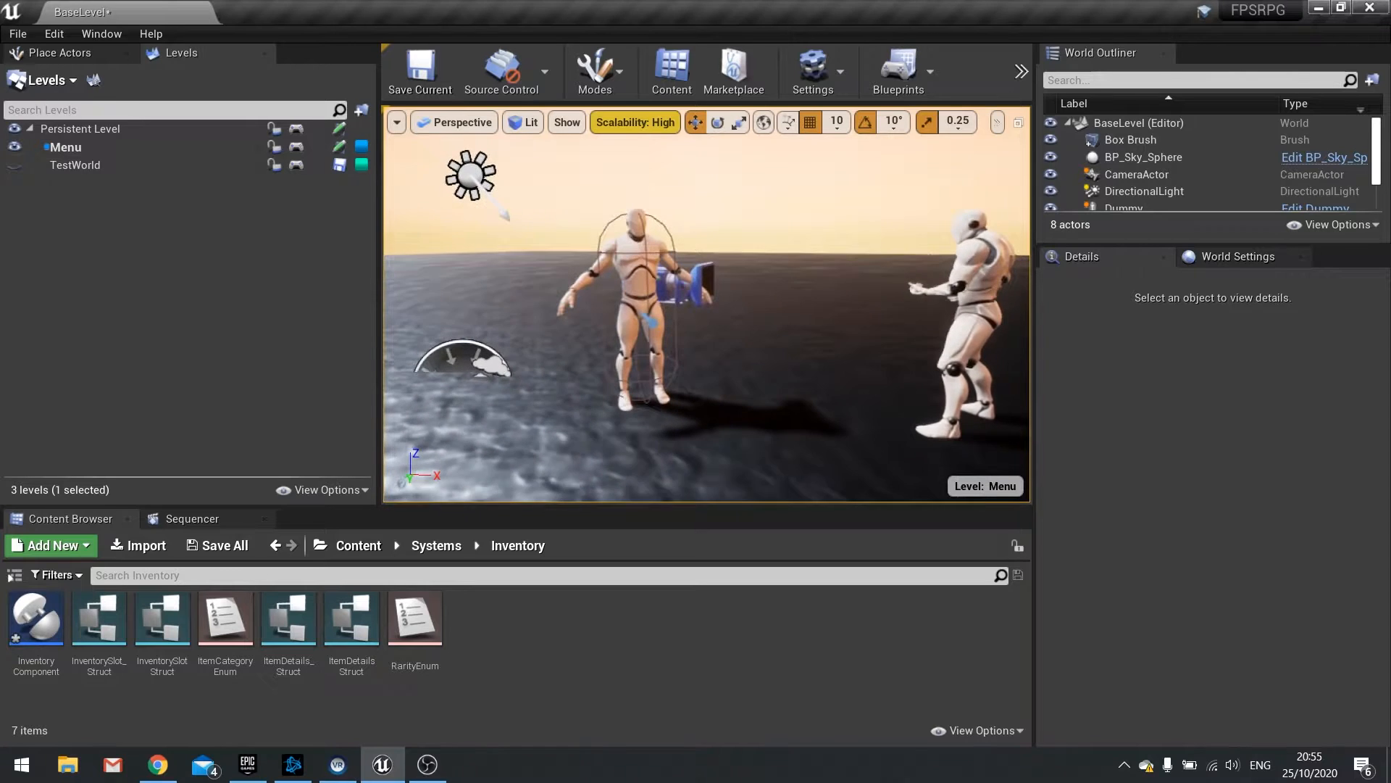
# Step: Select the Dummy character, make TestWorld visible, and move Dummy into TestWorld
pyautogui.click(63, 147)
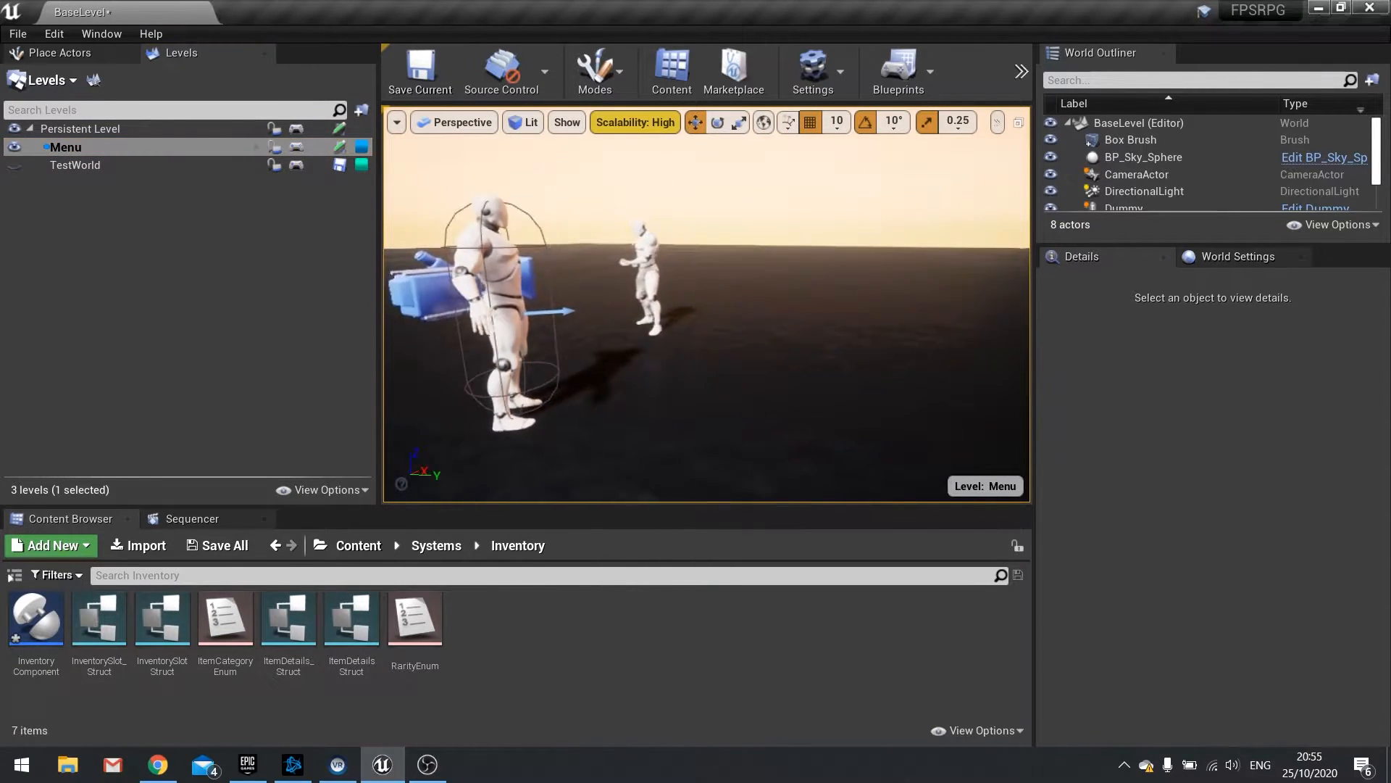
pyautogui.click(1136, 174)
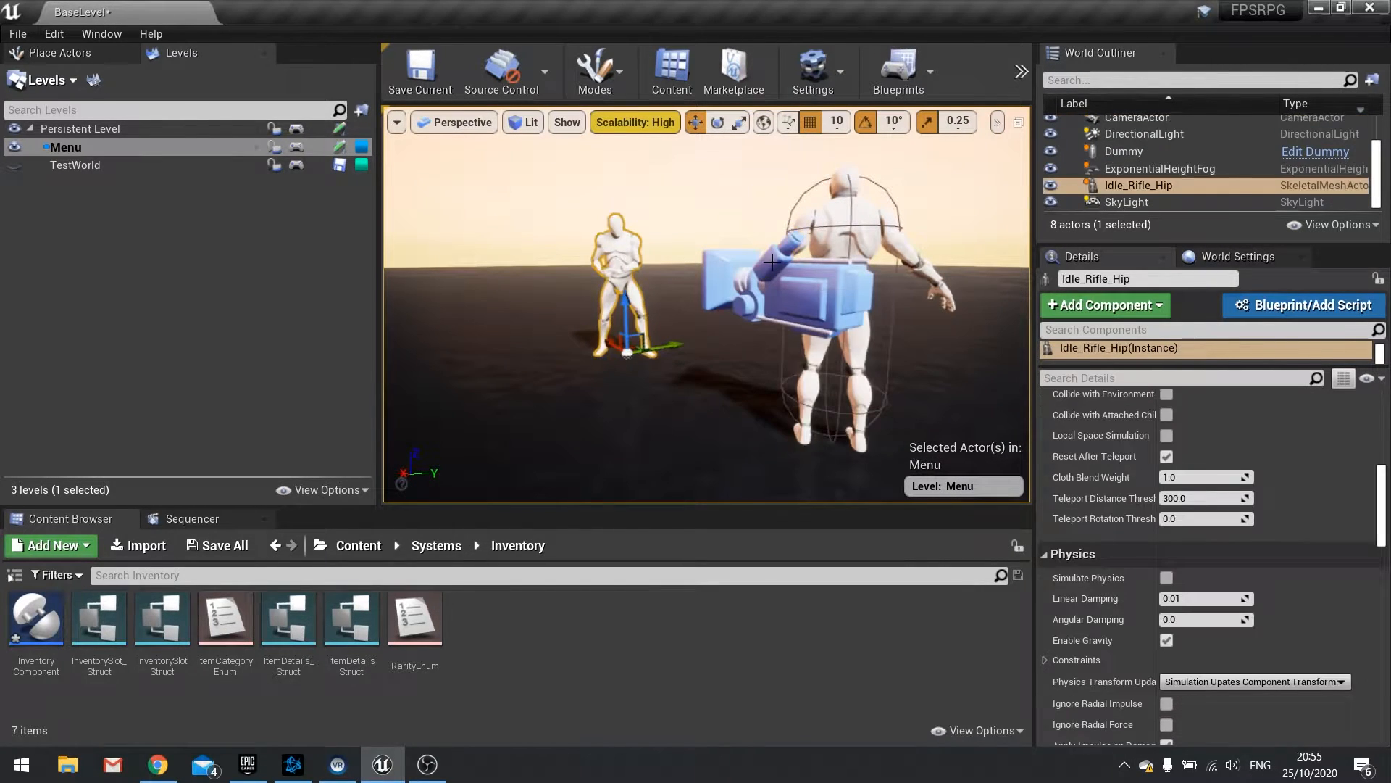
pyautogui.click(1123, 151)
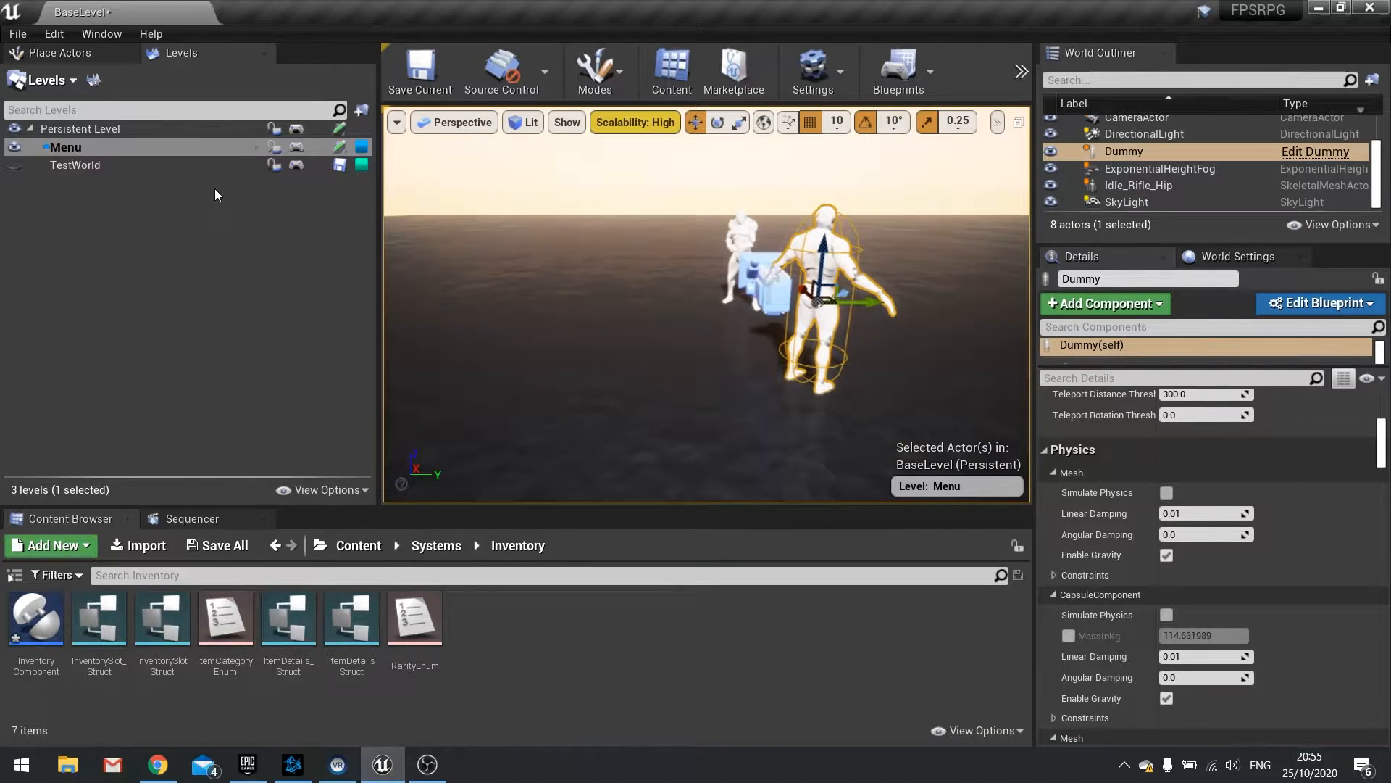
pyautogui.rightClick(76, 165)
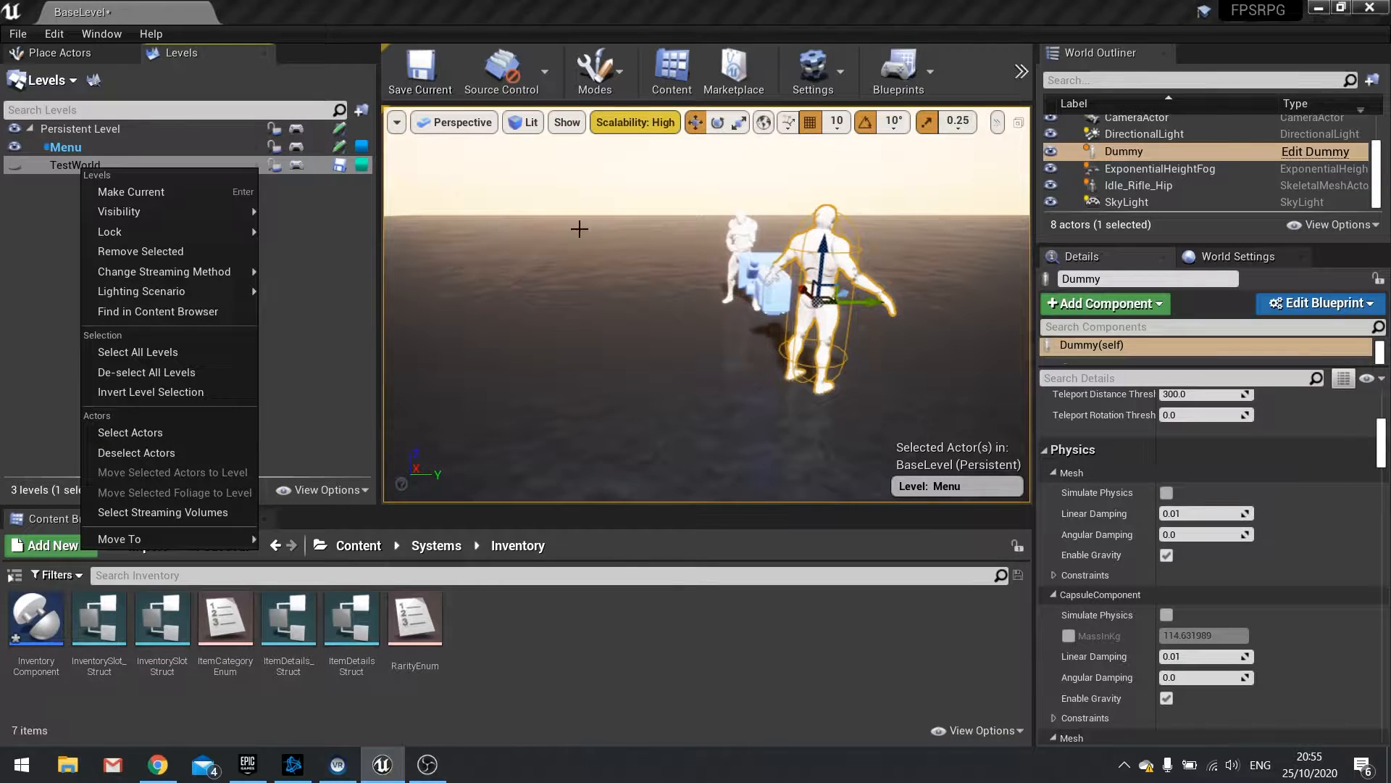
pyautogui.click(130, 192)
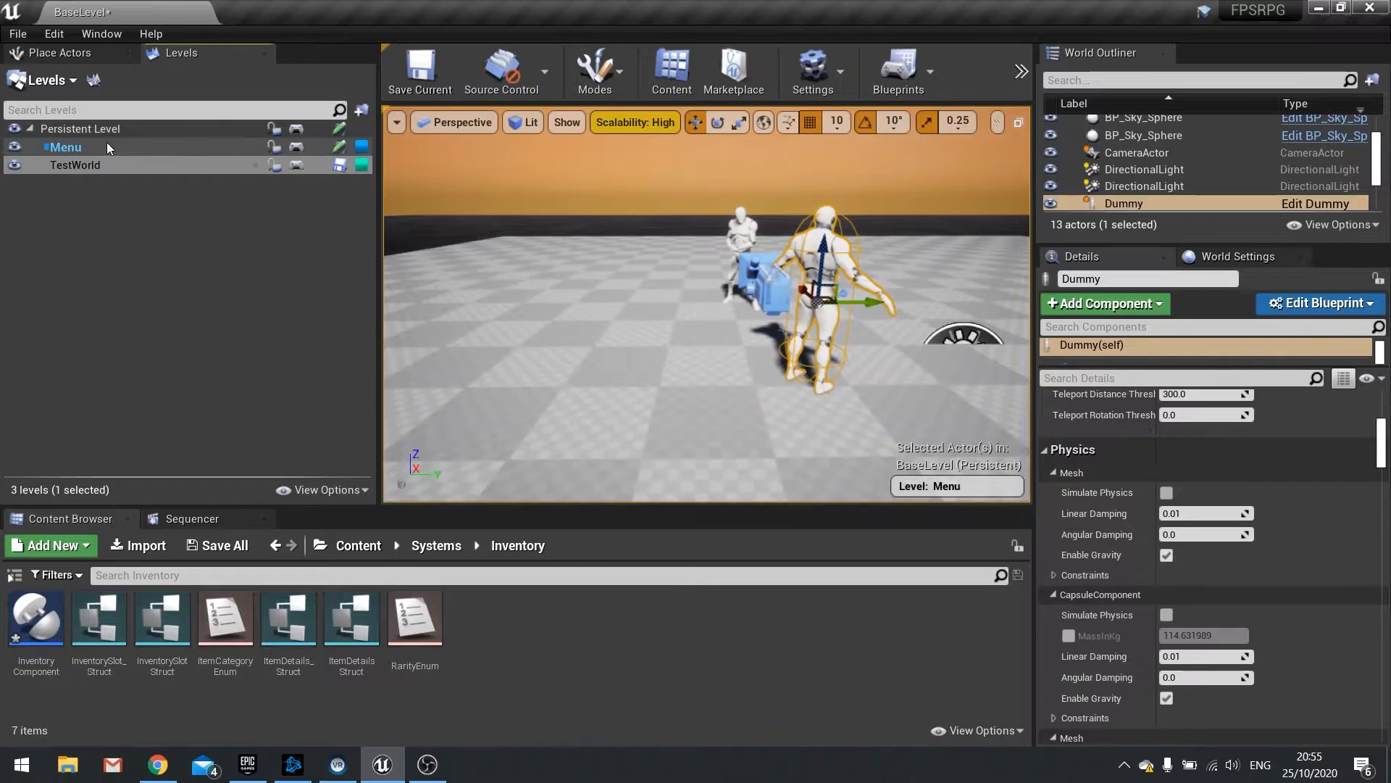
pyautogui.rightClick(75, 166)
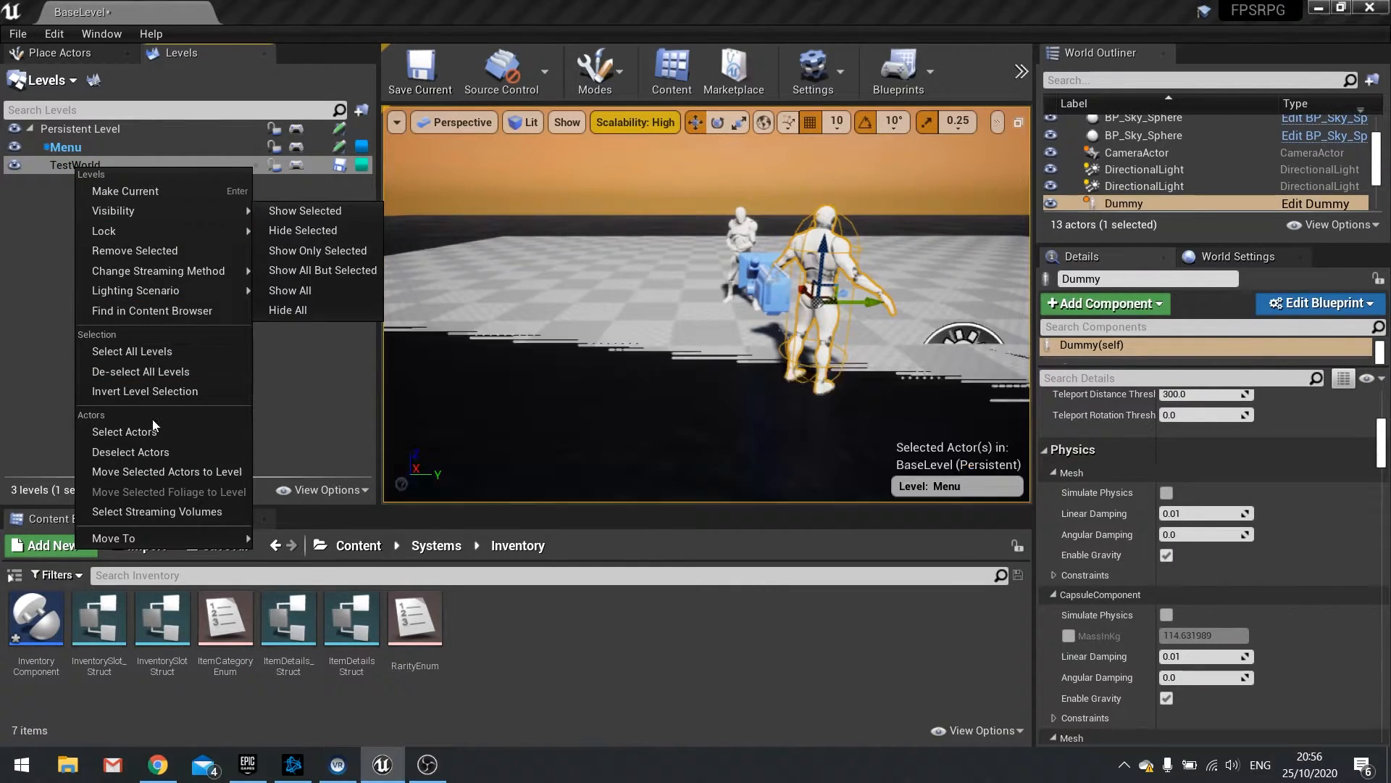
pyautogui.moveTo(165, 471)
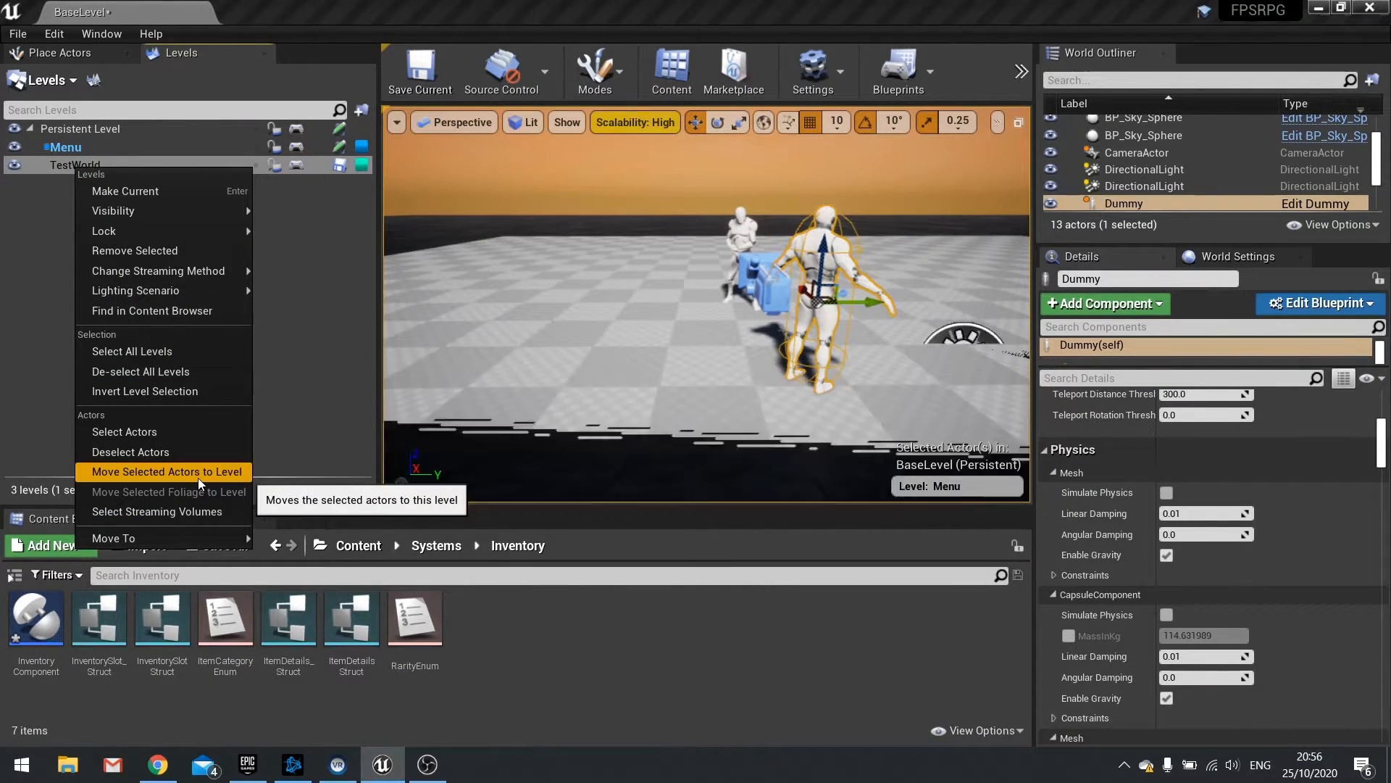
pyautogui.click(165, 471)
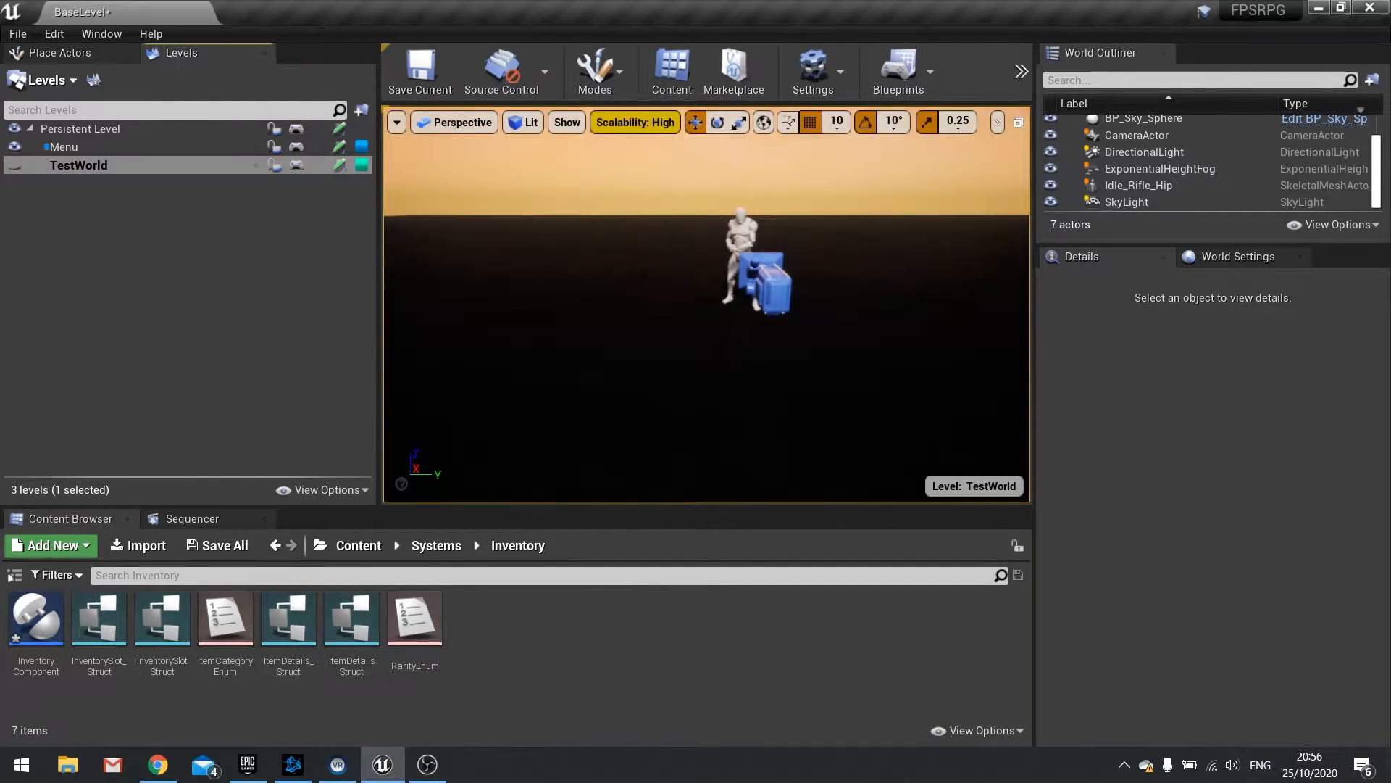
# Step: Duplicate TestWorld's CameraActor and move the copy, CameraActor2, into the Menu level
pyautogui.click(1137, 135)
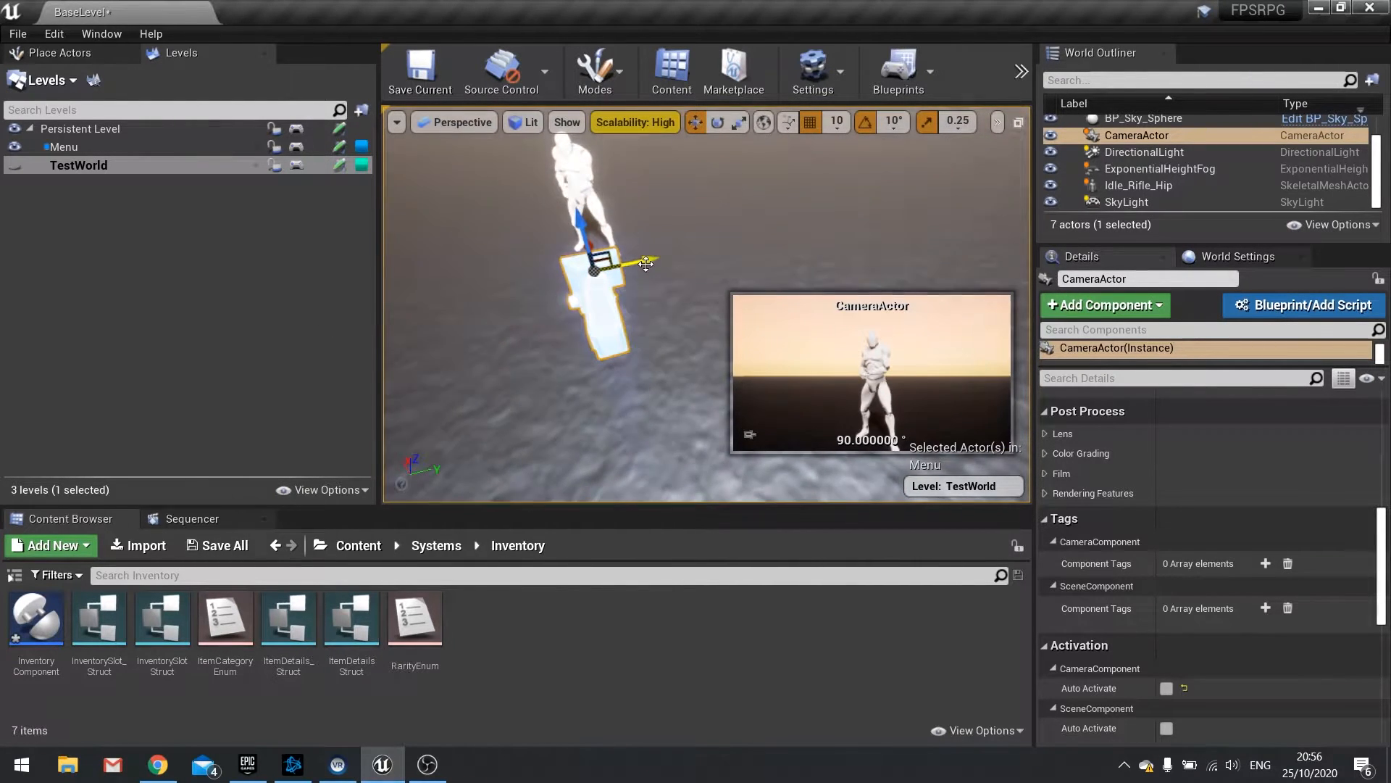
pyautogui.press('ctrl+v')
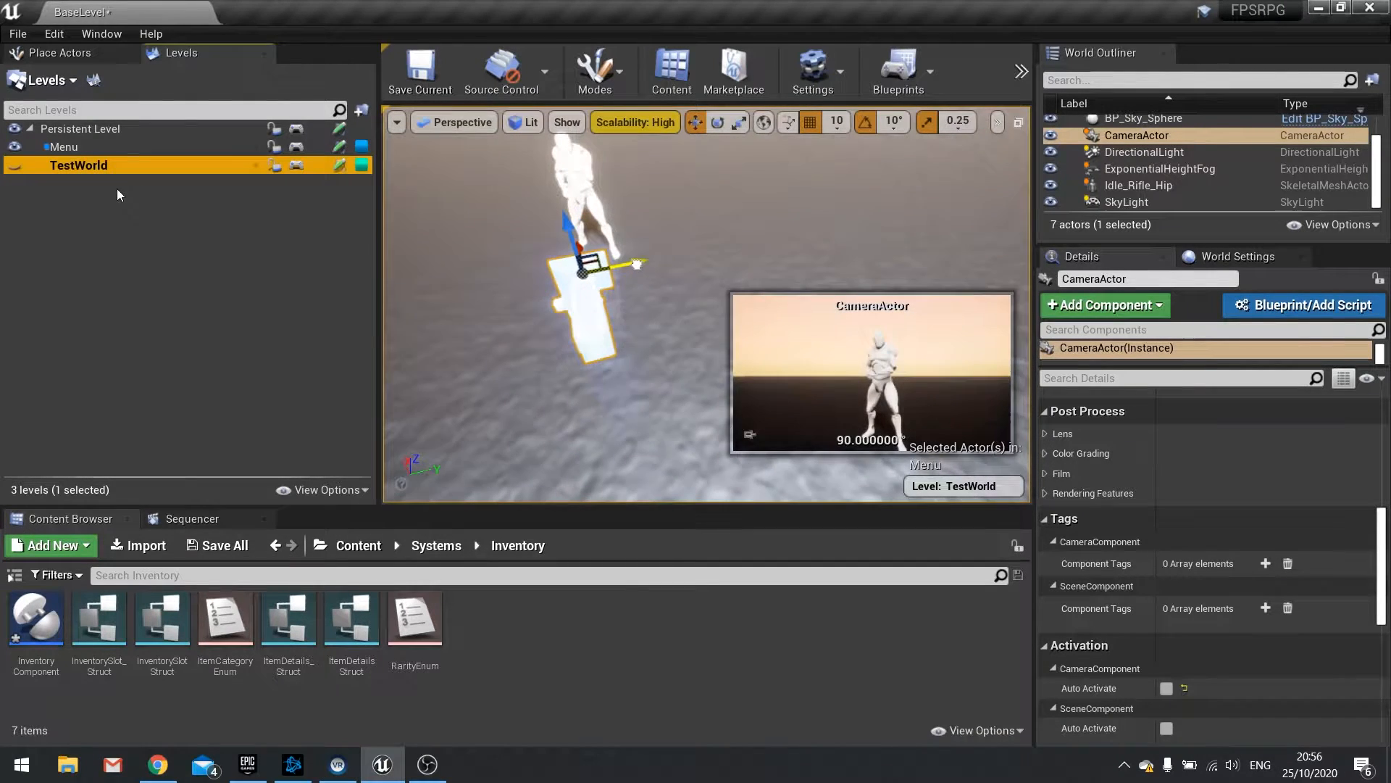
pyautogui.click(63, 147)
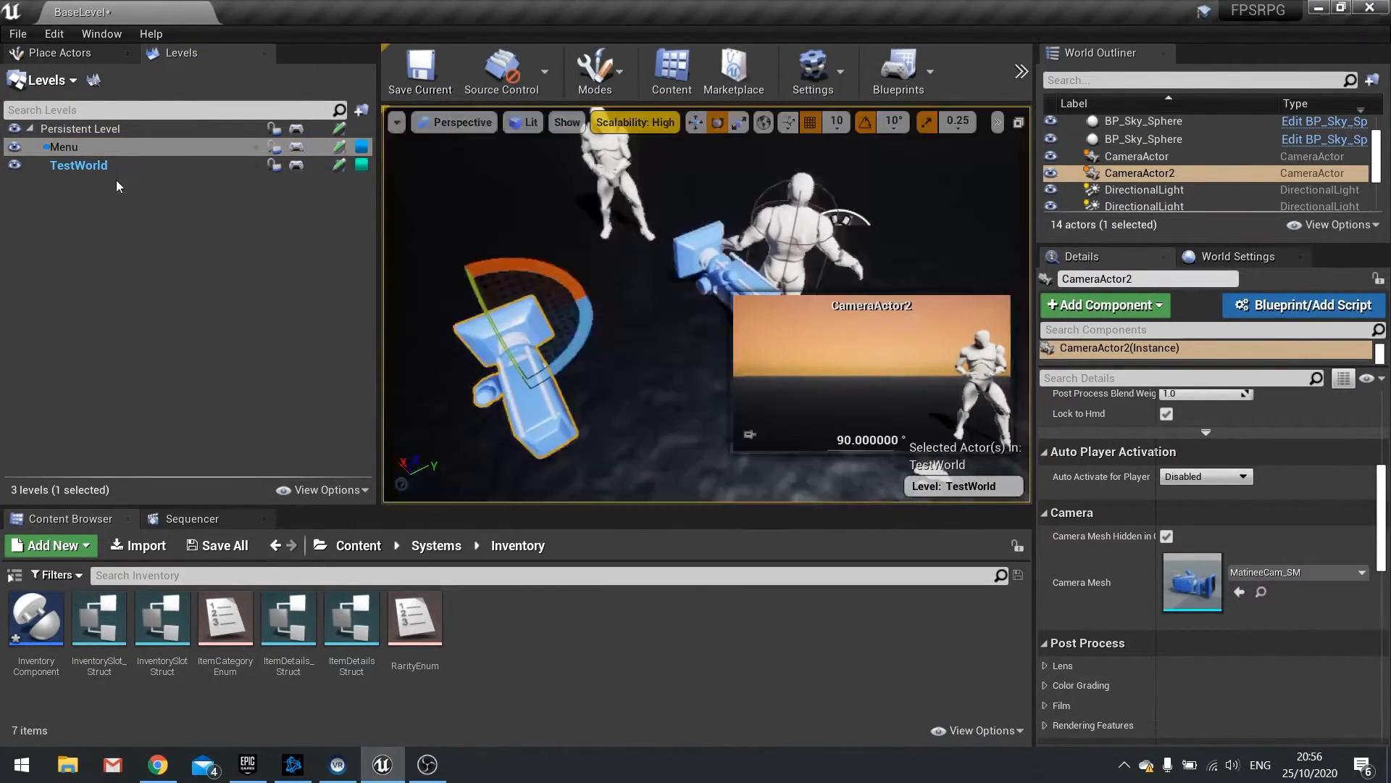
pyautogui.rightClick(78, 165)
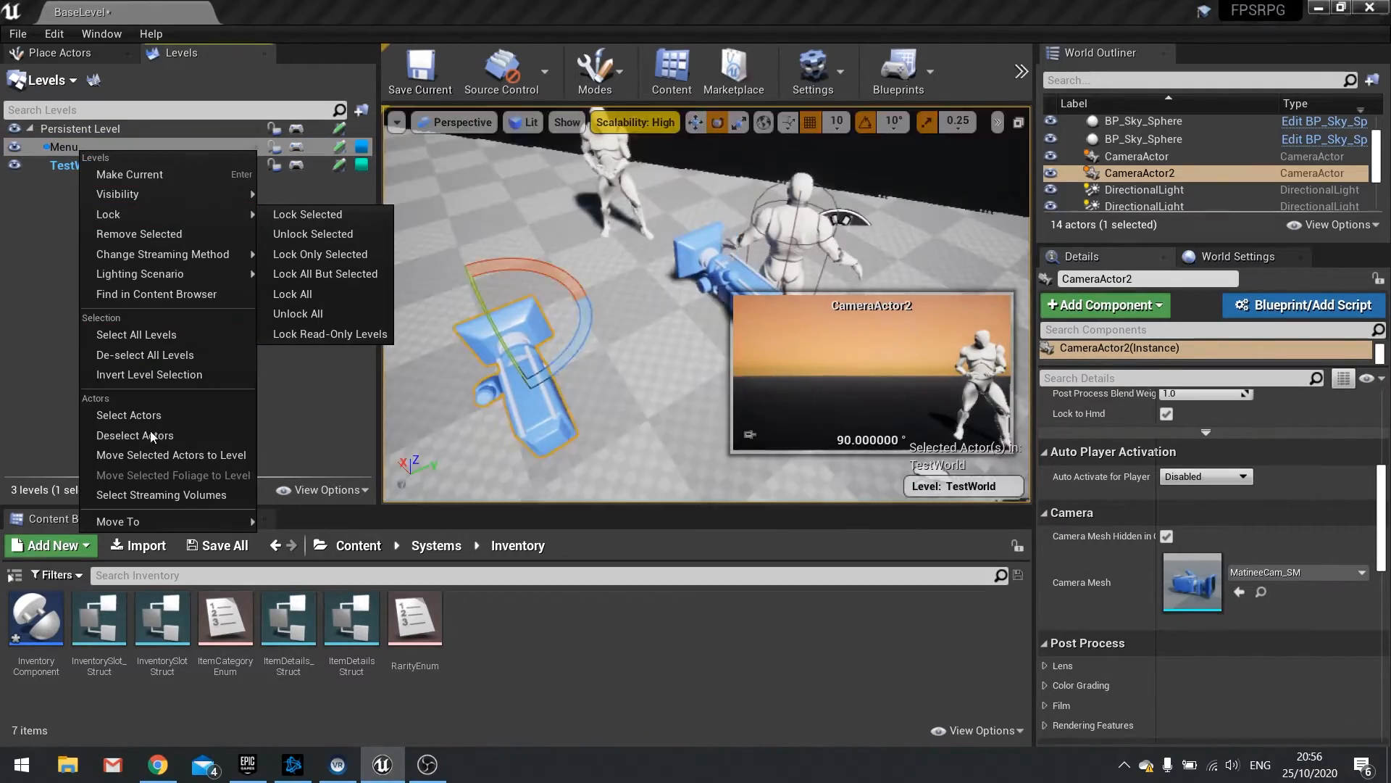
pyautogui.click(129, 174)
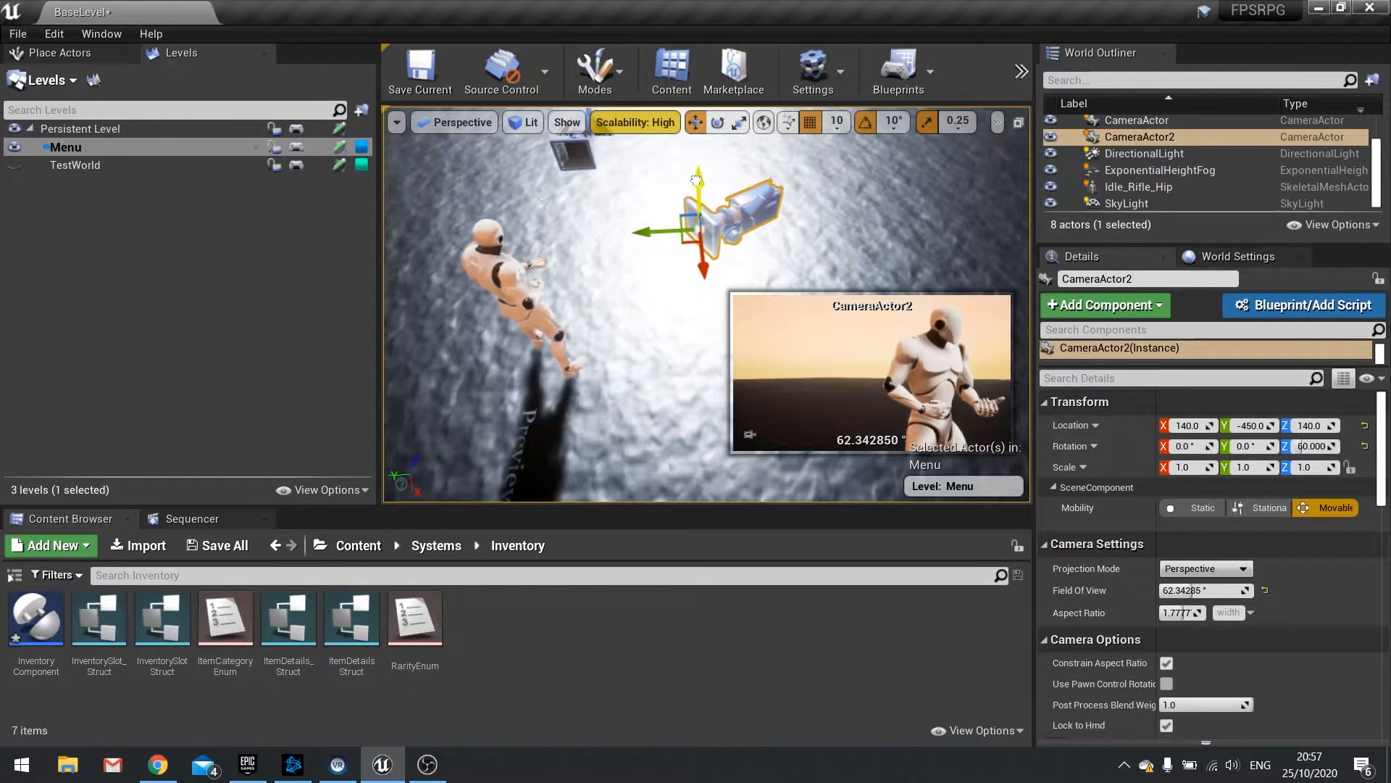
# Step: Raise CameraActor2 and tilt it slightly downward to frame the character closely
pyautogui.click(716, 121)
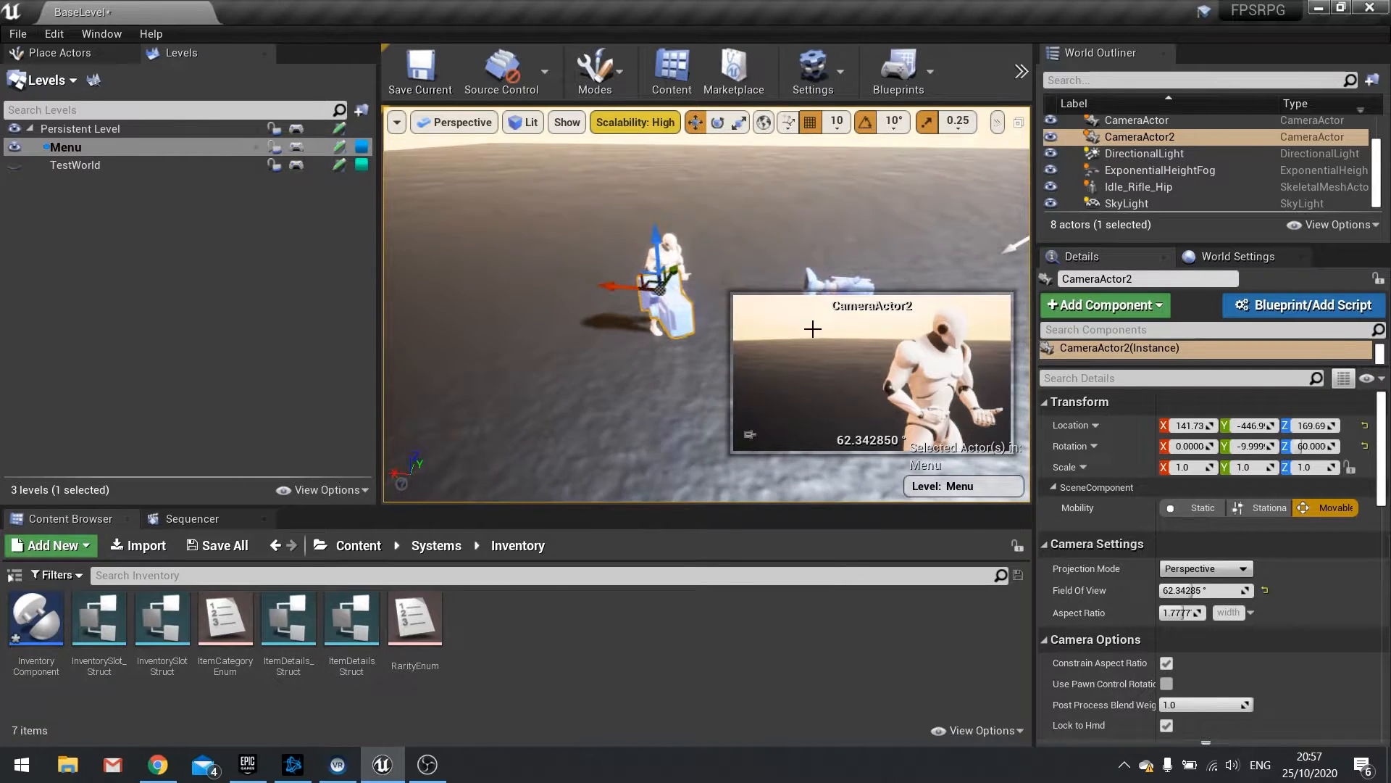
pyautogui.moveTo(1139, 137)
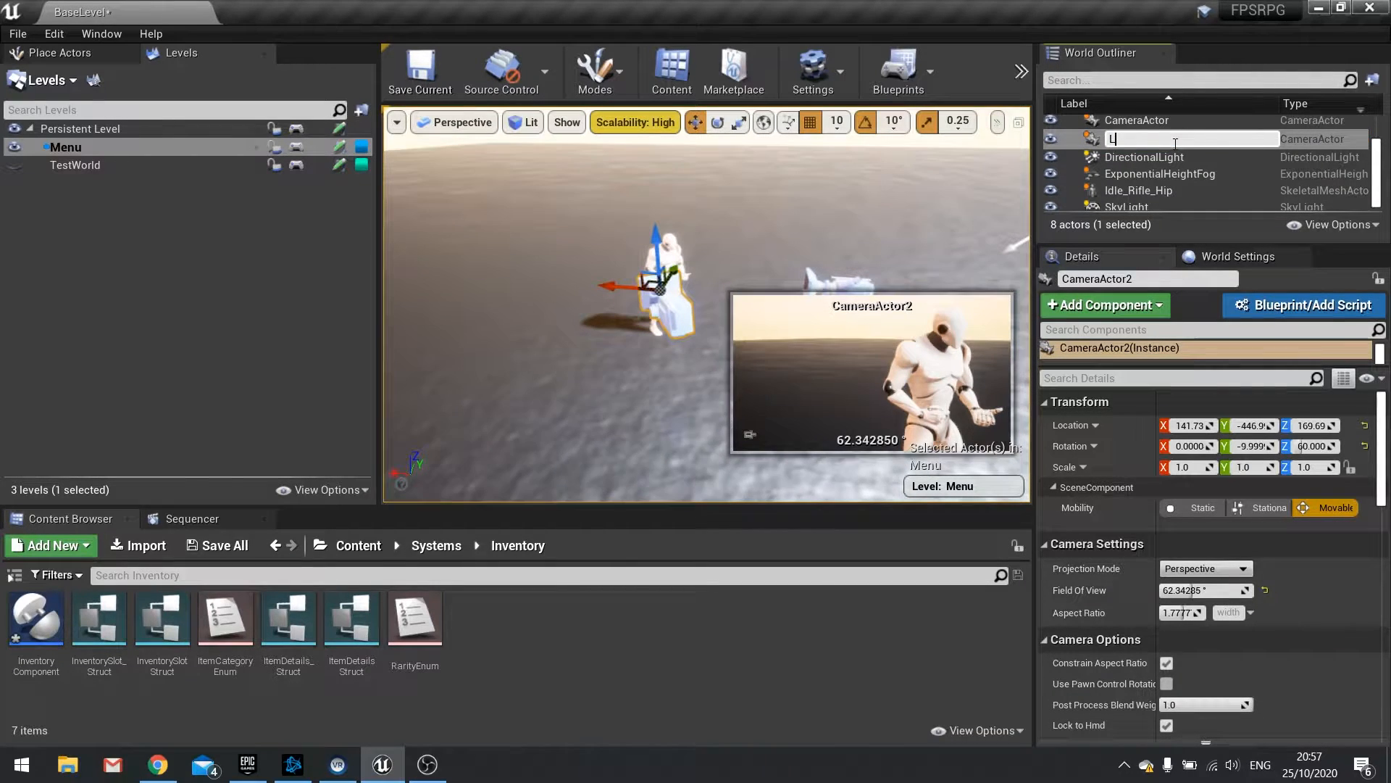
# Step: Rename the new camera actor to CharacterCamera, then select InventoryCamera
pyautogui.write('InventoryCamera')
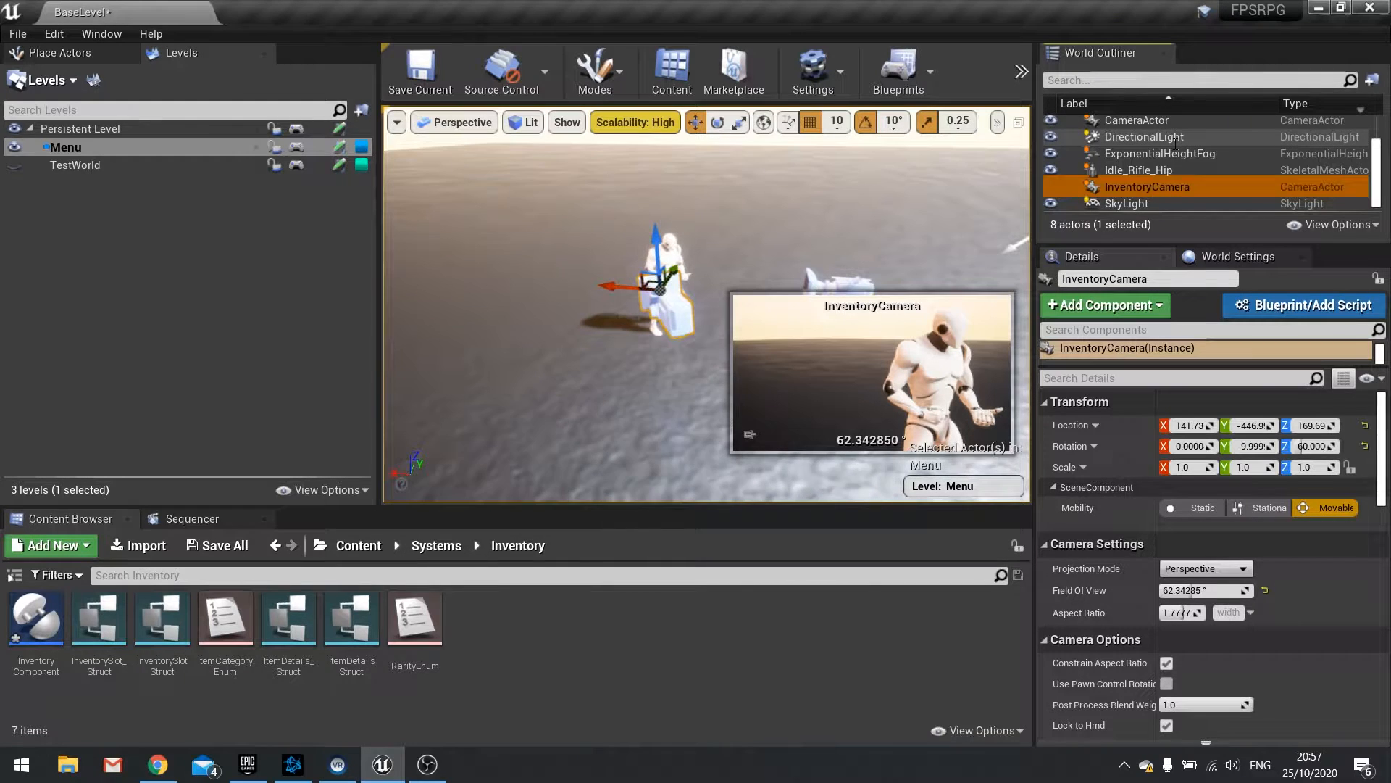
pyautogui.click(1135, 119)
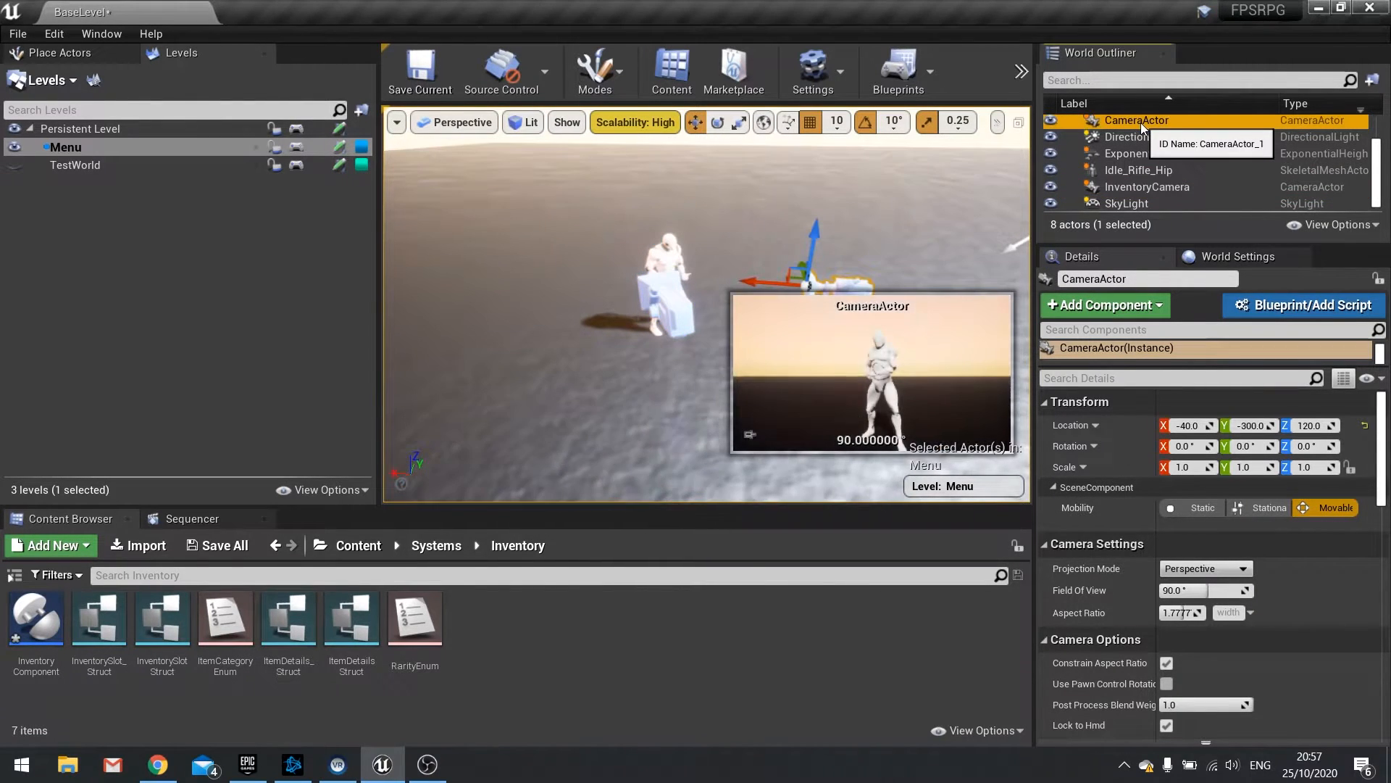
pyautogui.doubleClick(1135, 120)
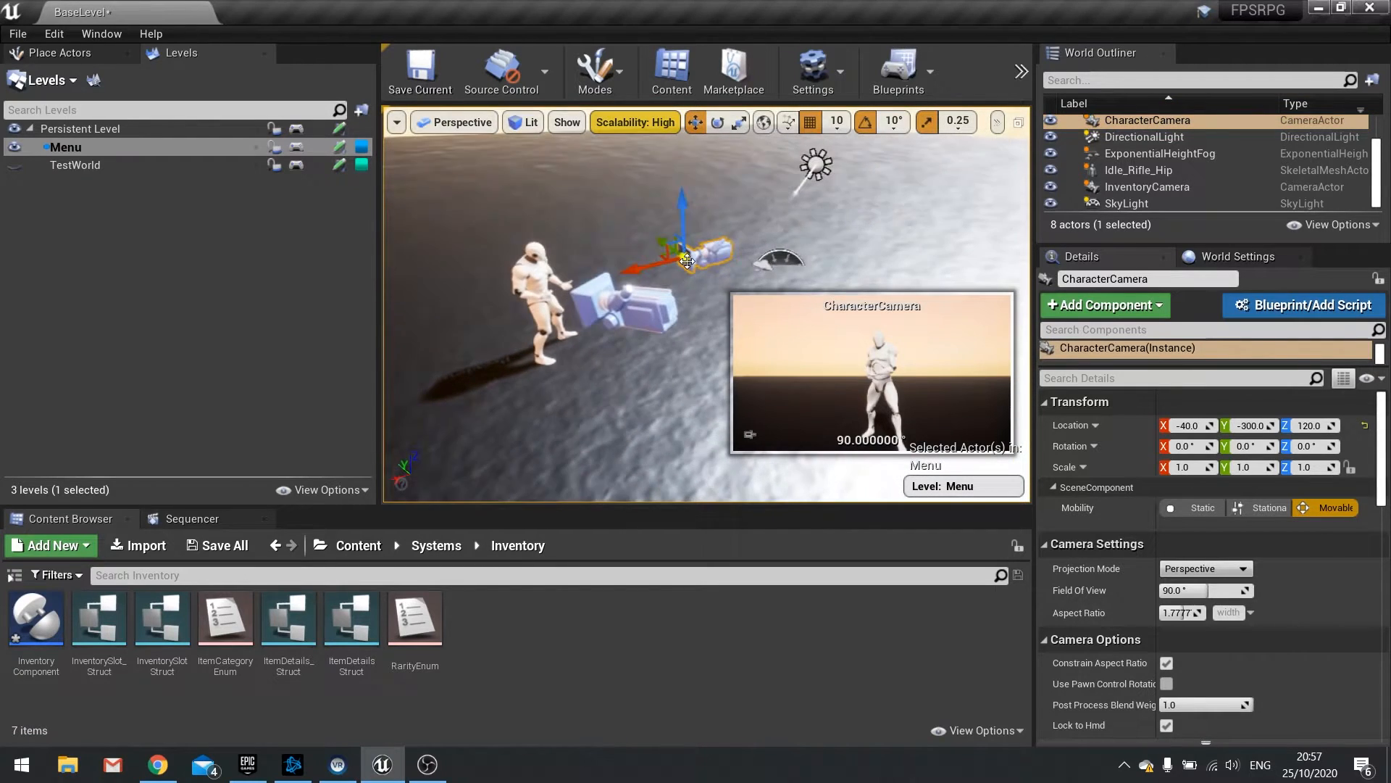
pyautogui.click(1147, 186)
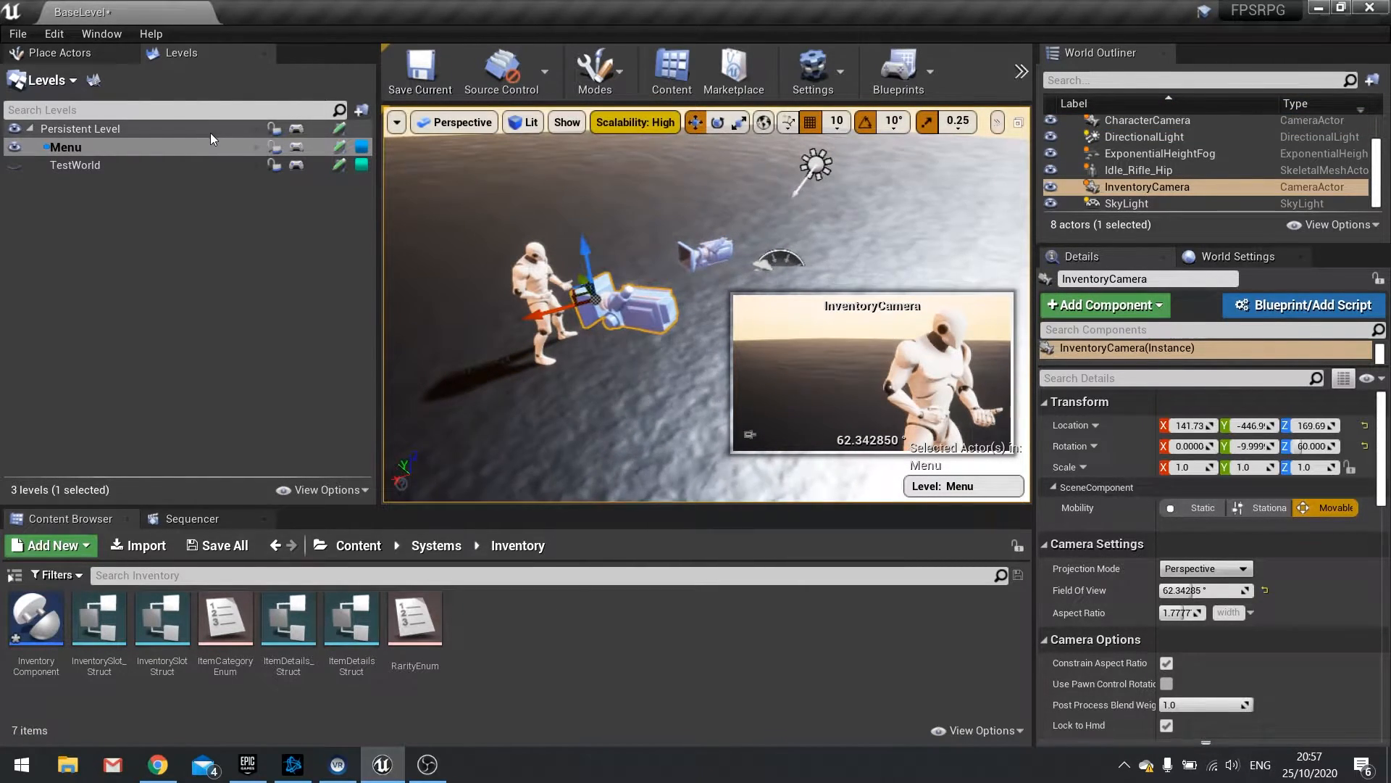
# Step: Open the Menu sub-level blueprint, then PlayerMenu_UI from its create-widget node
pyautogui.click(897, 71)
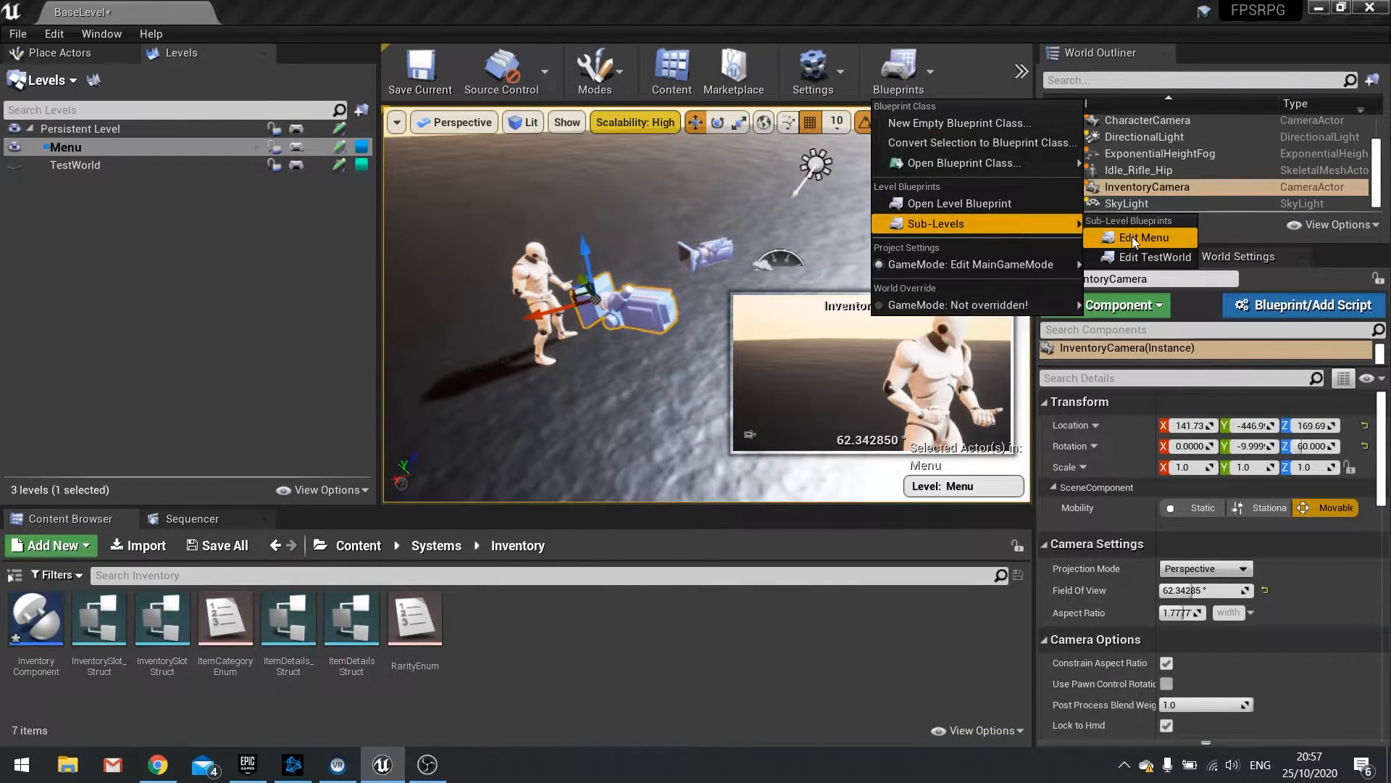
pyautogui.click(1147, 237)
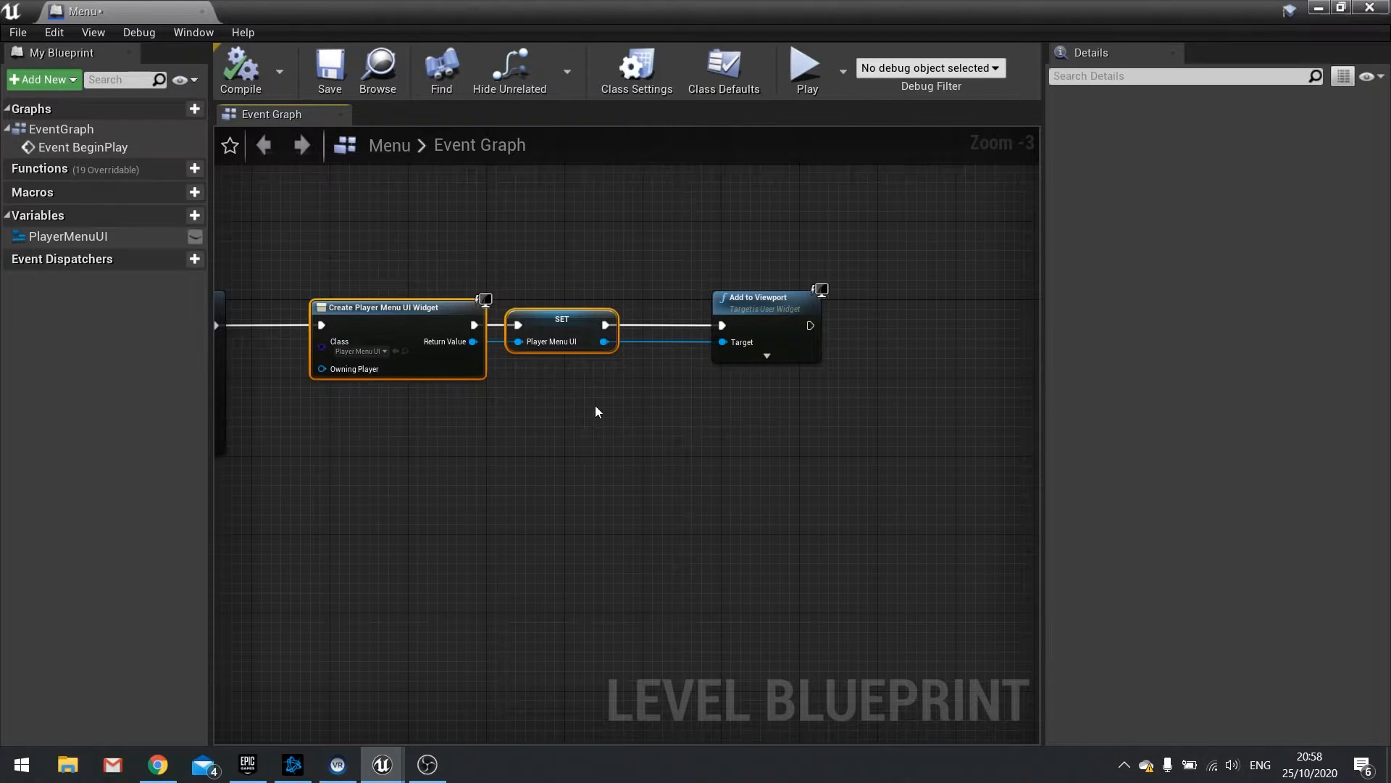
pyautogui.scroll(-3)
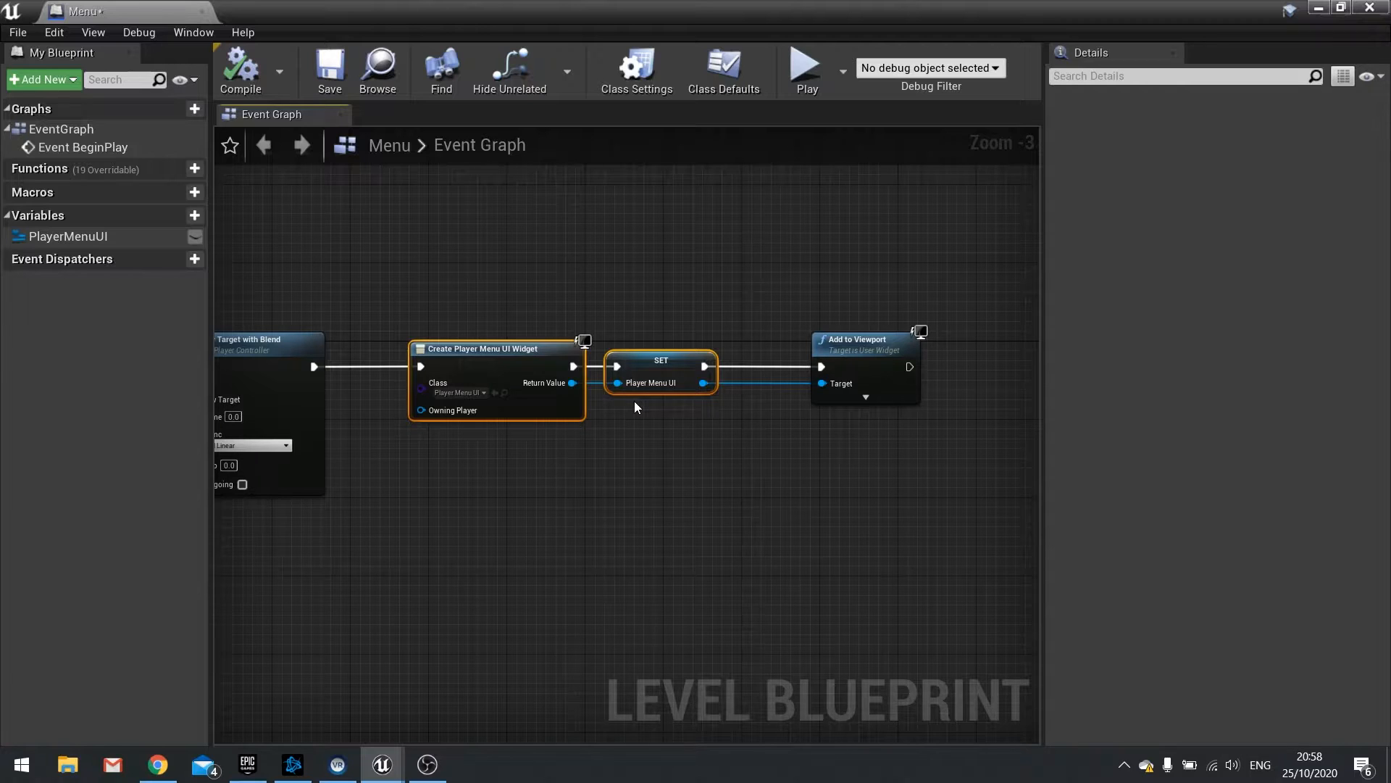
pyautogui.click(1257, 134)
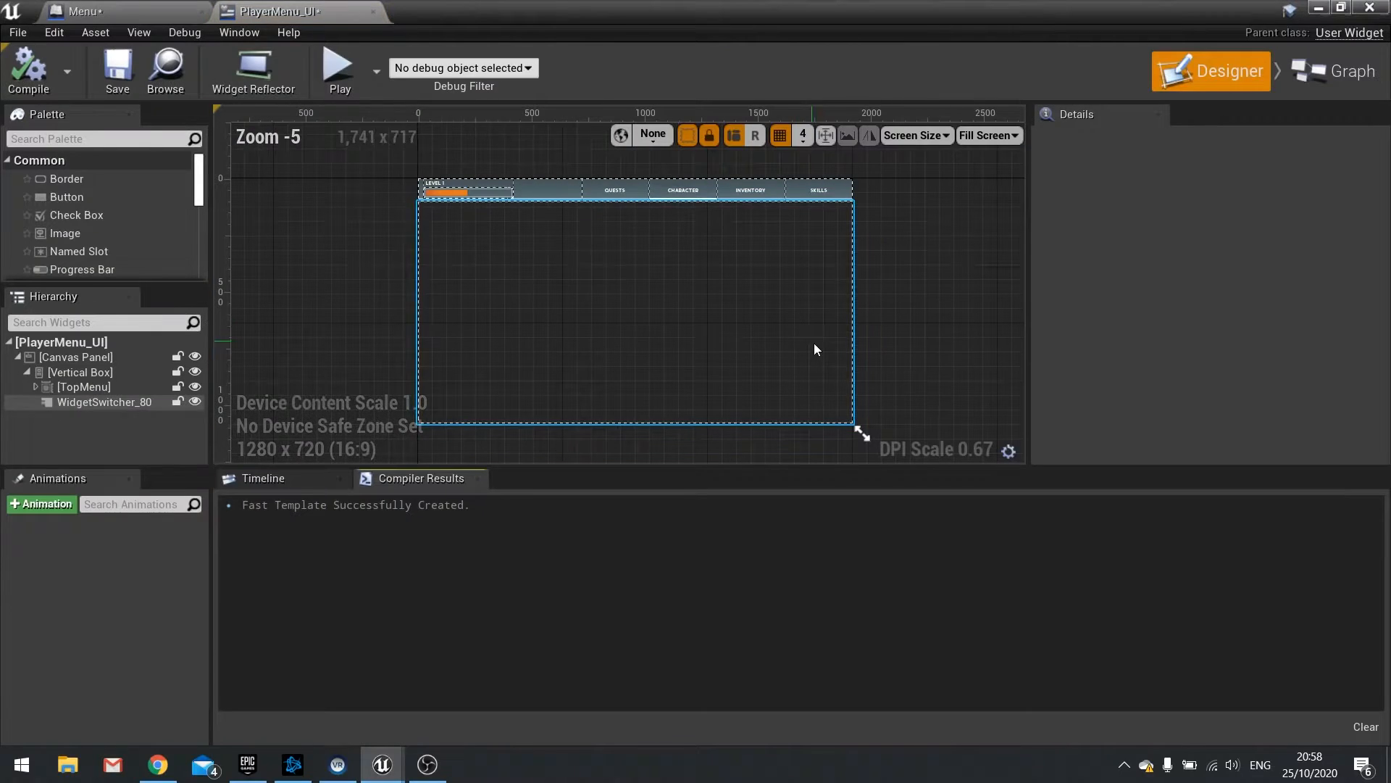
# Step: Add an event dispatcher named TabChanged to the widget's graph
pyautogui.click(1347, 72)
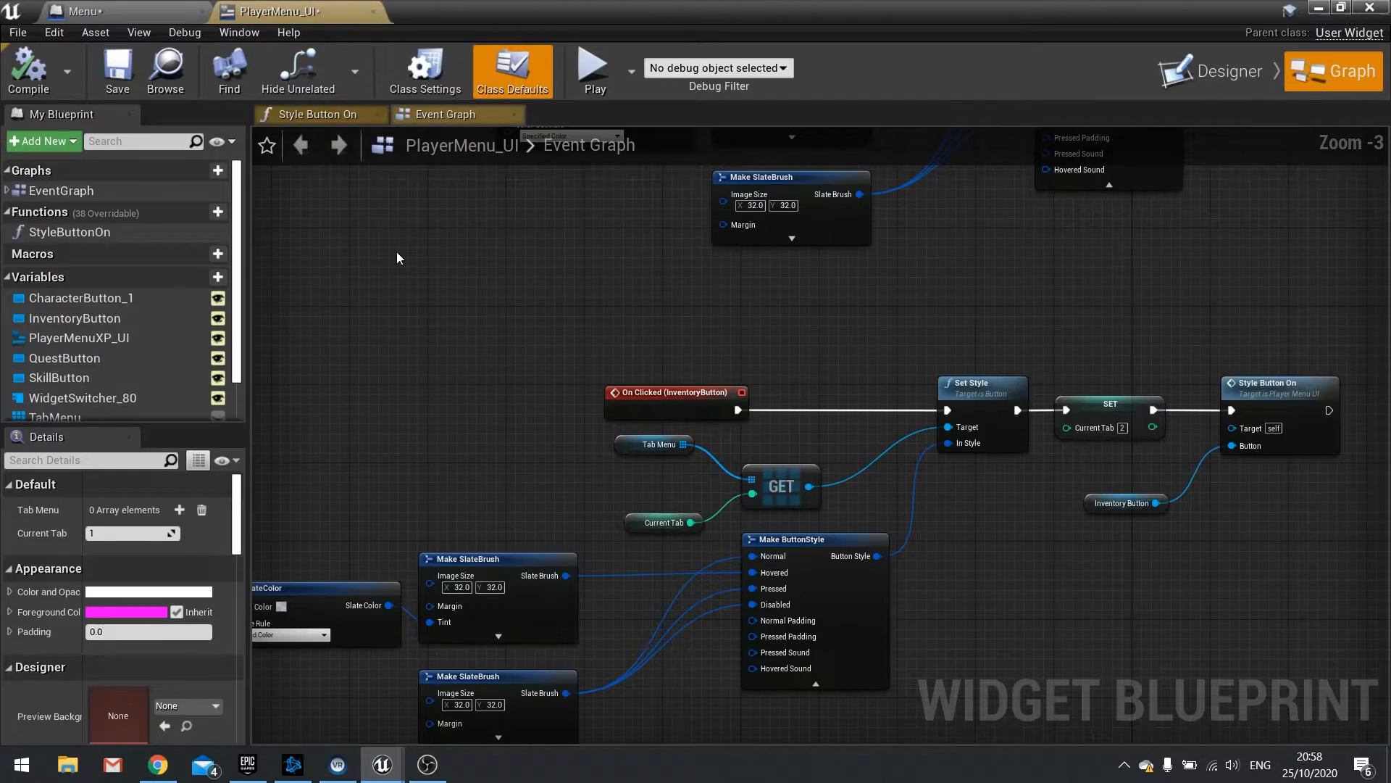
pyautogui.scroll(-3)
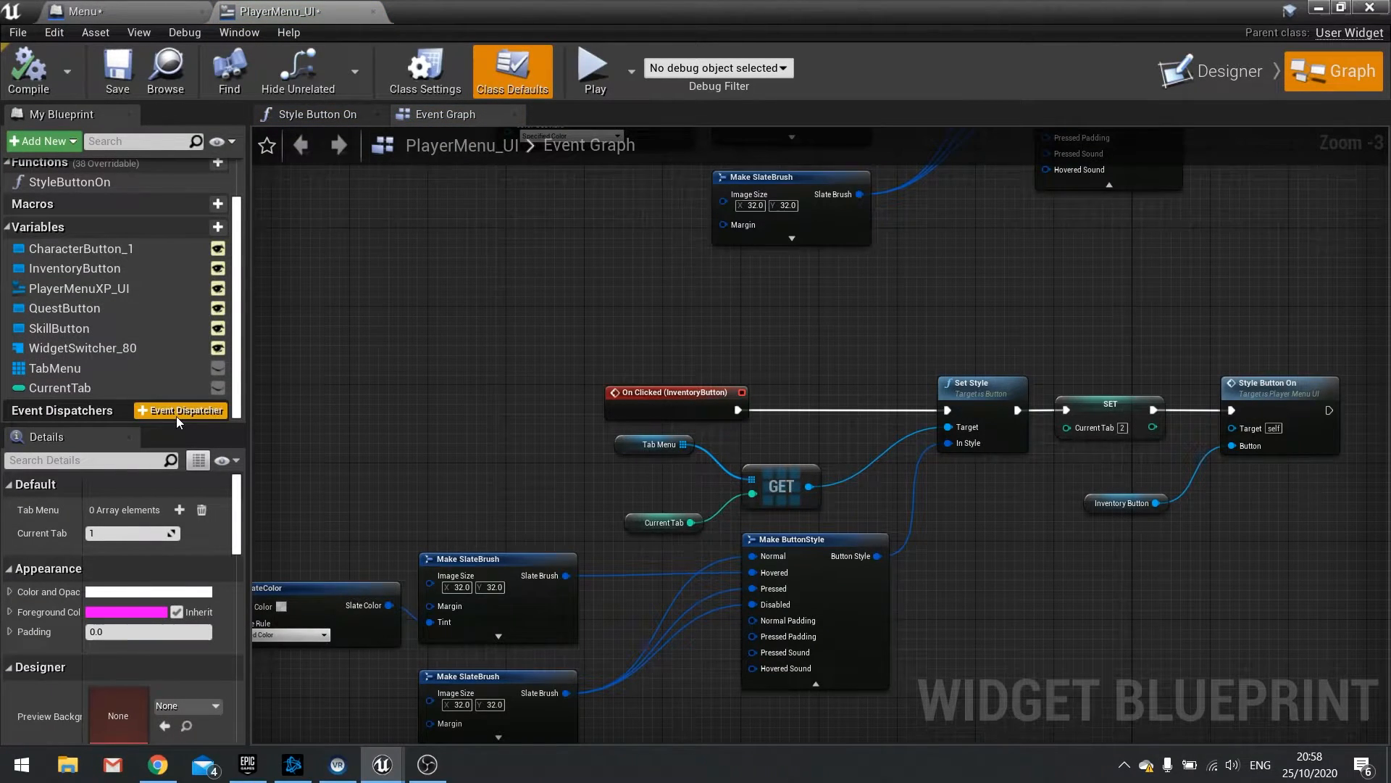
pyautogui.click(179, 410)
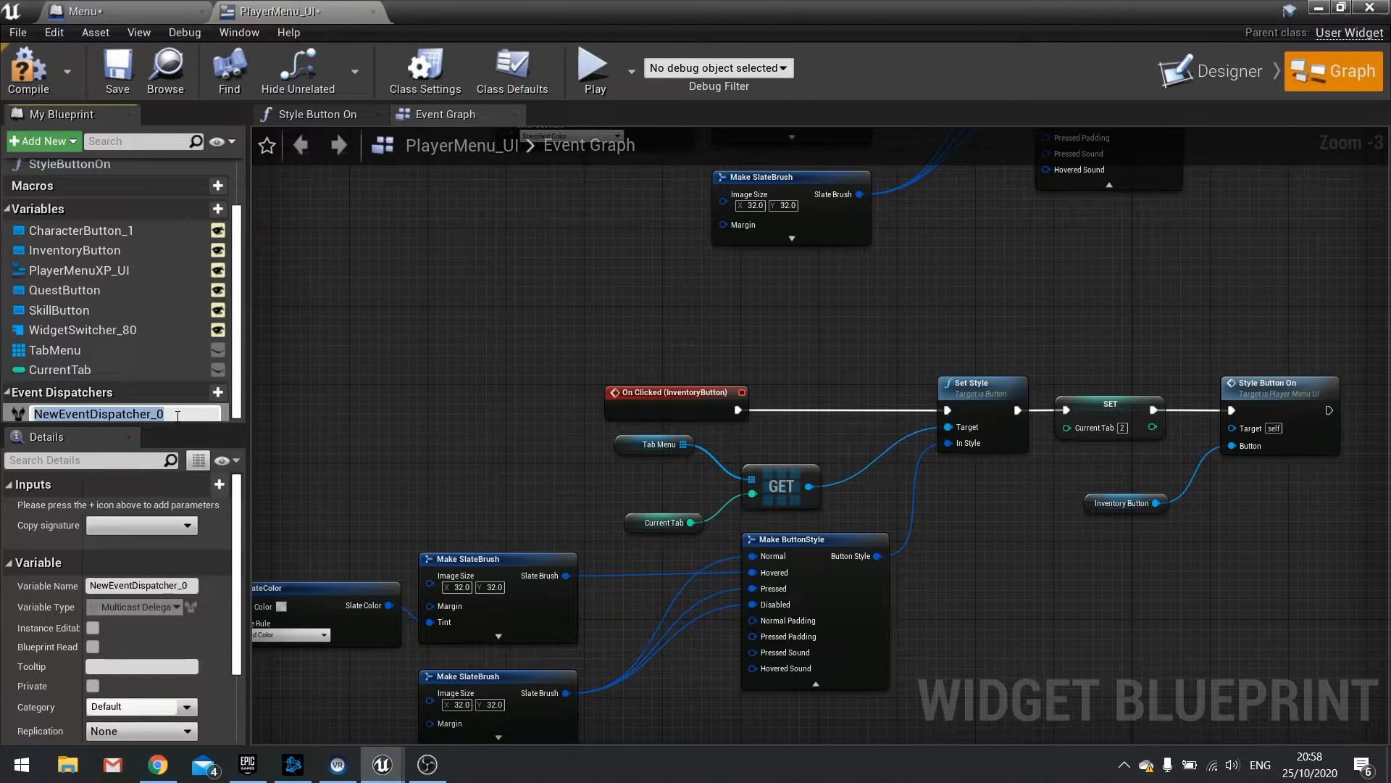
pyautogui.write('Tab')
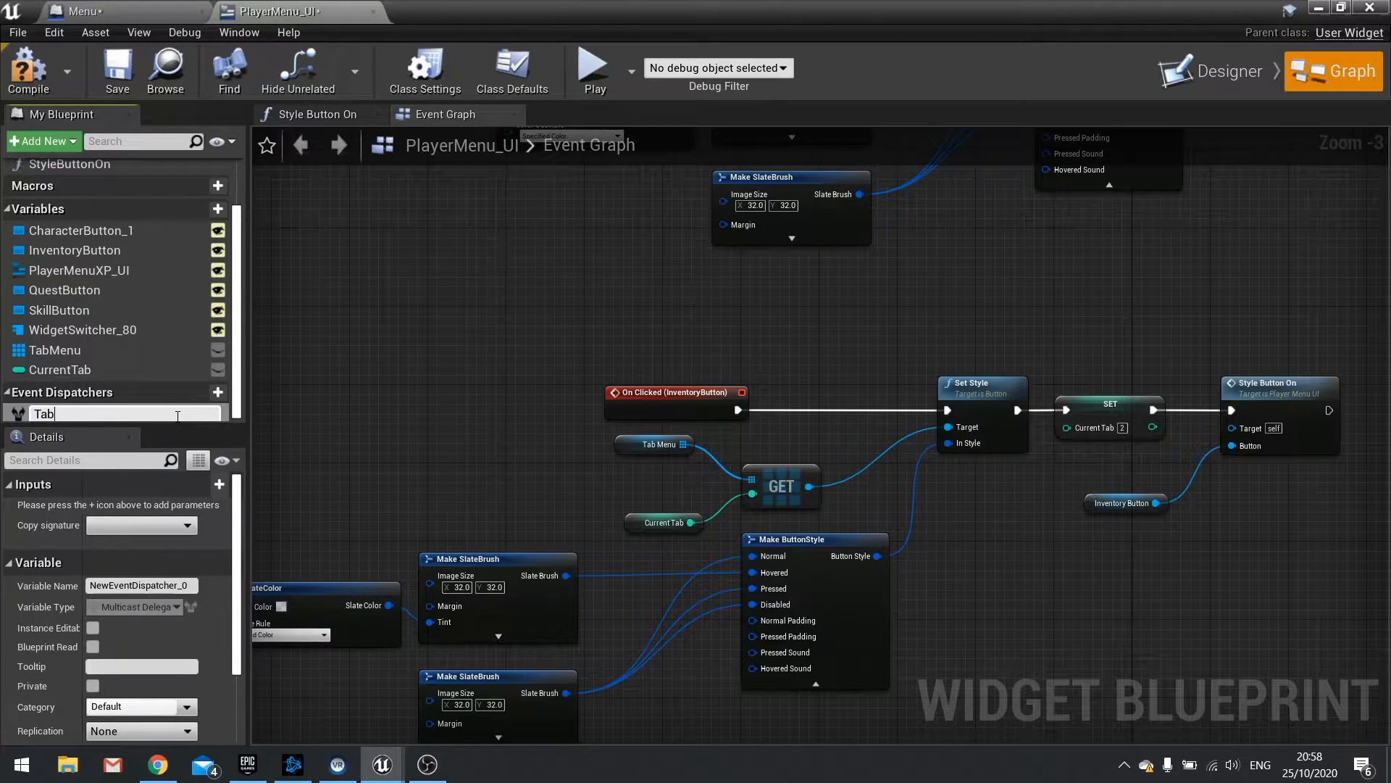
pyautogui.write('Changed')
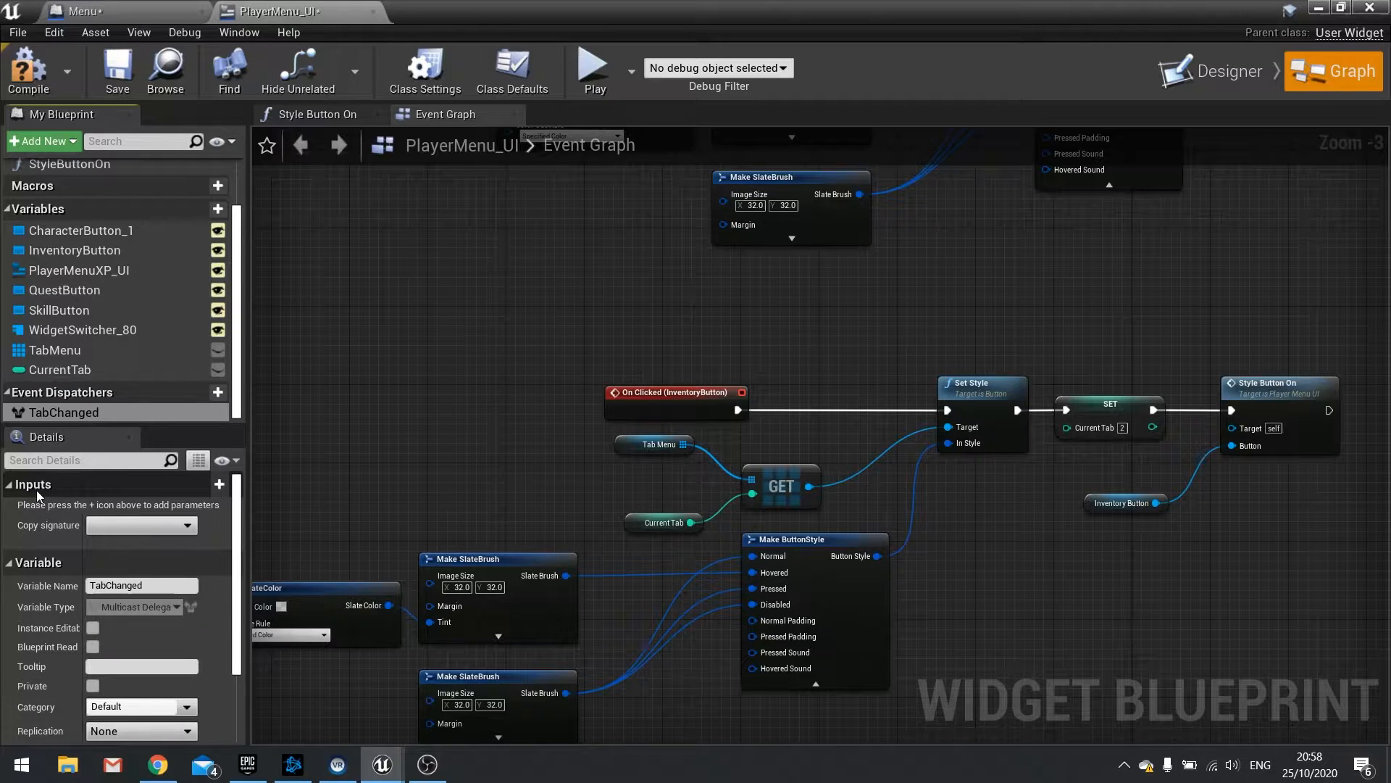
pyautogui.moveTo(209, 497)
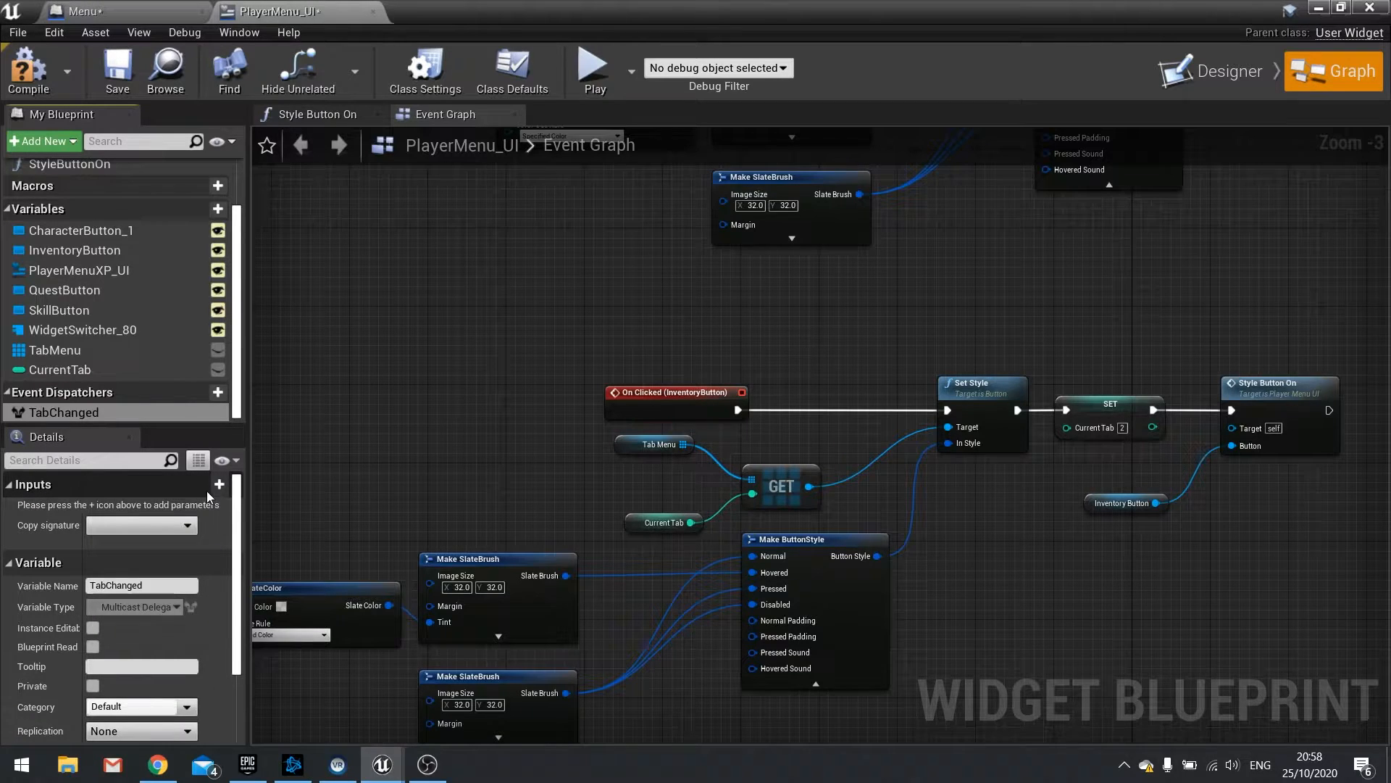
# Step: Give TabChanged a String input parameter named CameraName
pyautogui.click(218, 485)
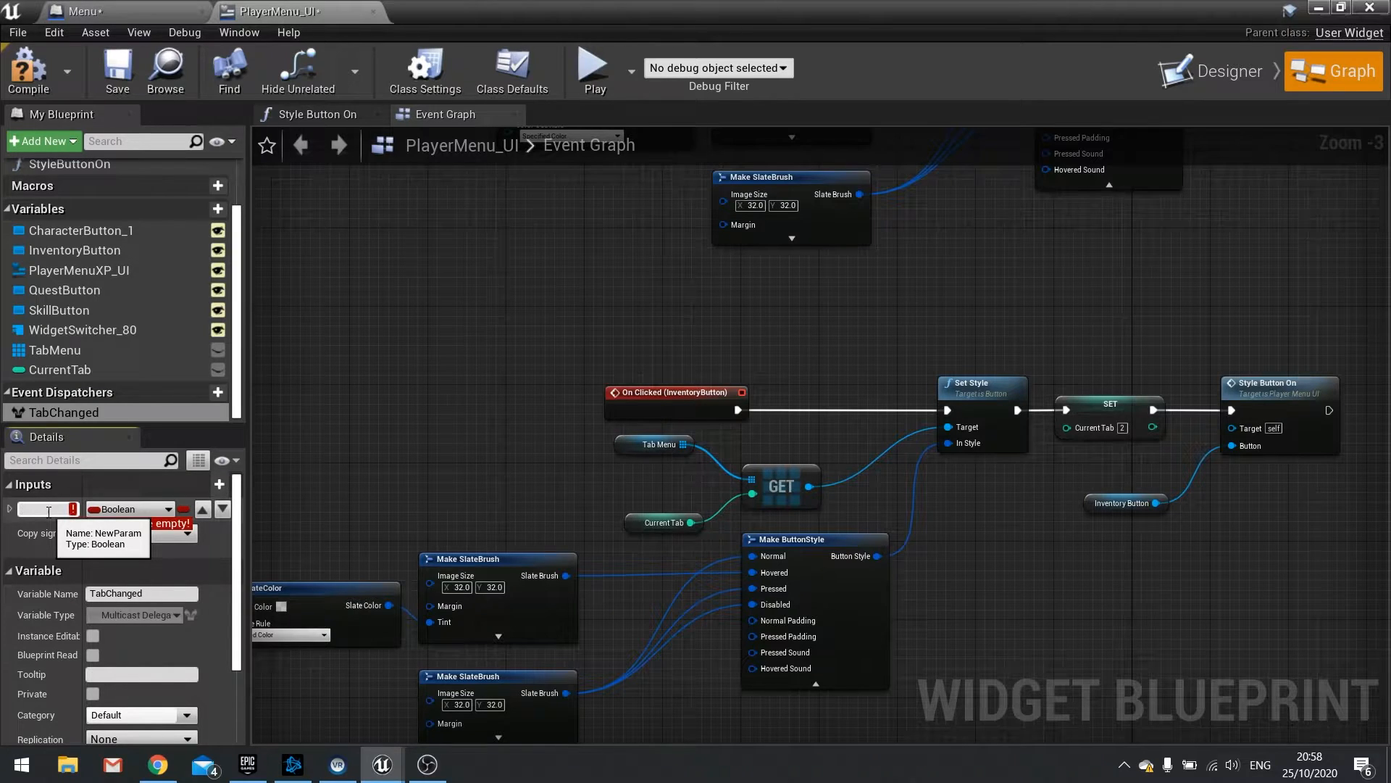
pyautogui.write('Camera')
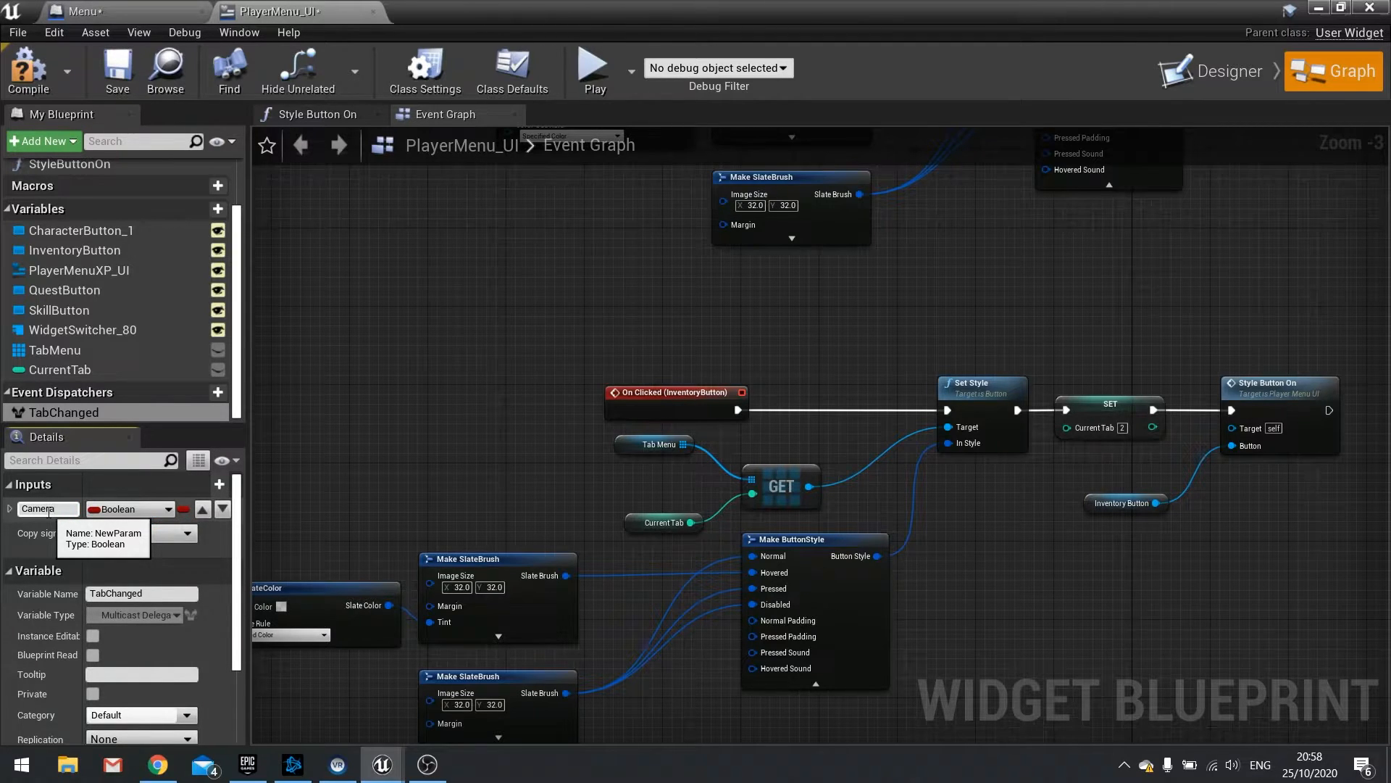
pyautogui.click(162, 509)
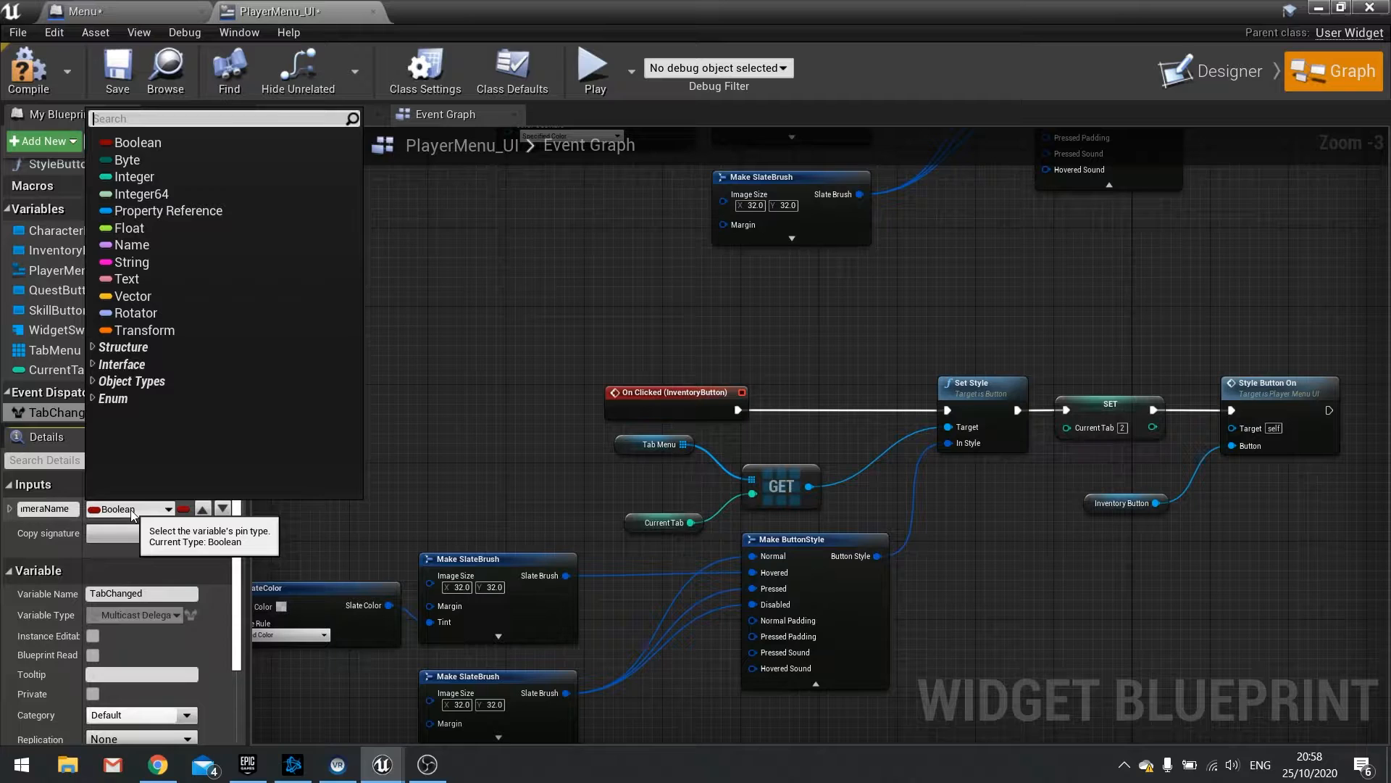
pyautogui.click(135, 262)
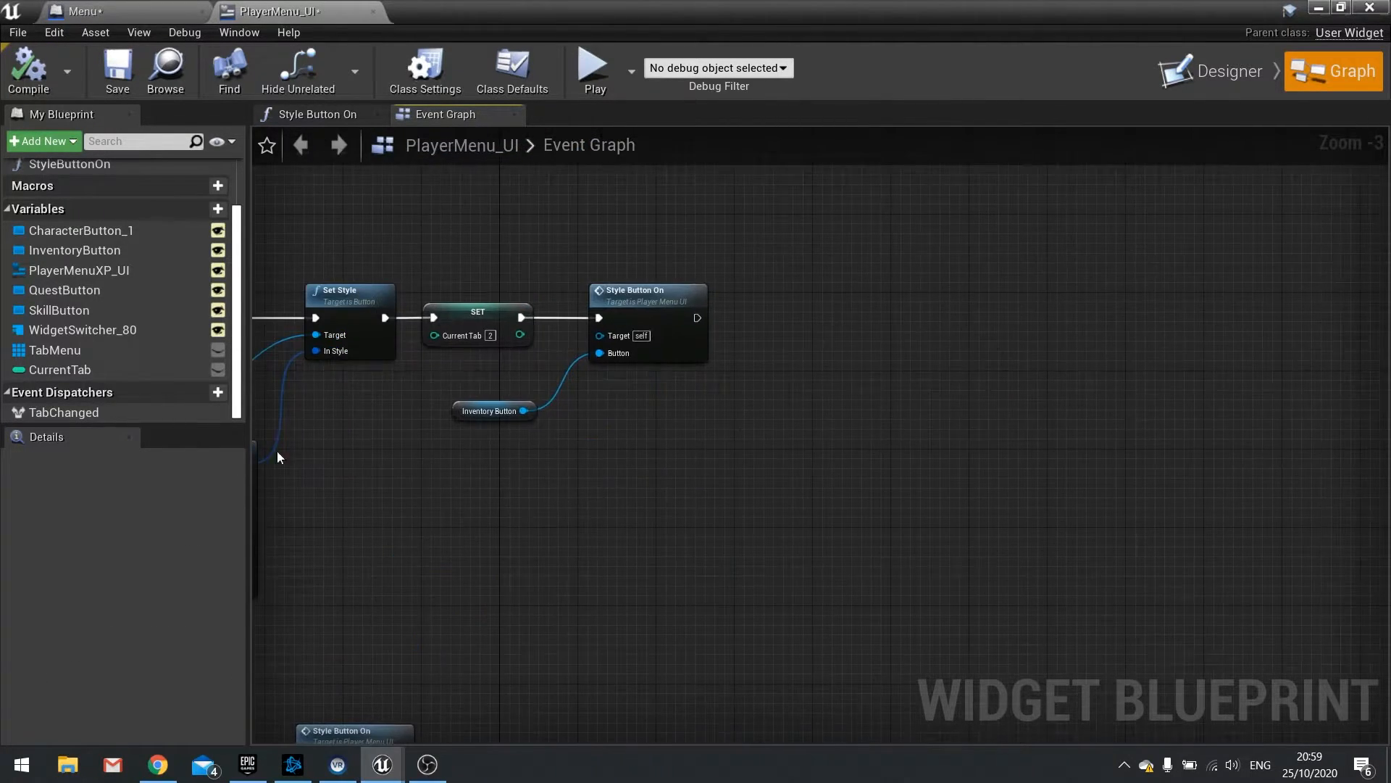
# Step: Call TabChanged with camera name 'Inventory', then return to the Menu level blueprint
pyautogui.click(63, 412)
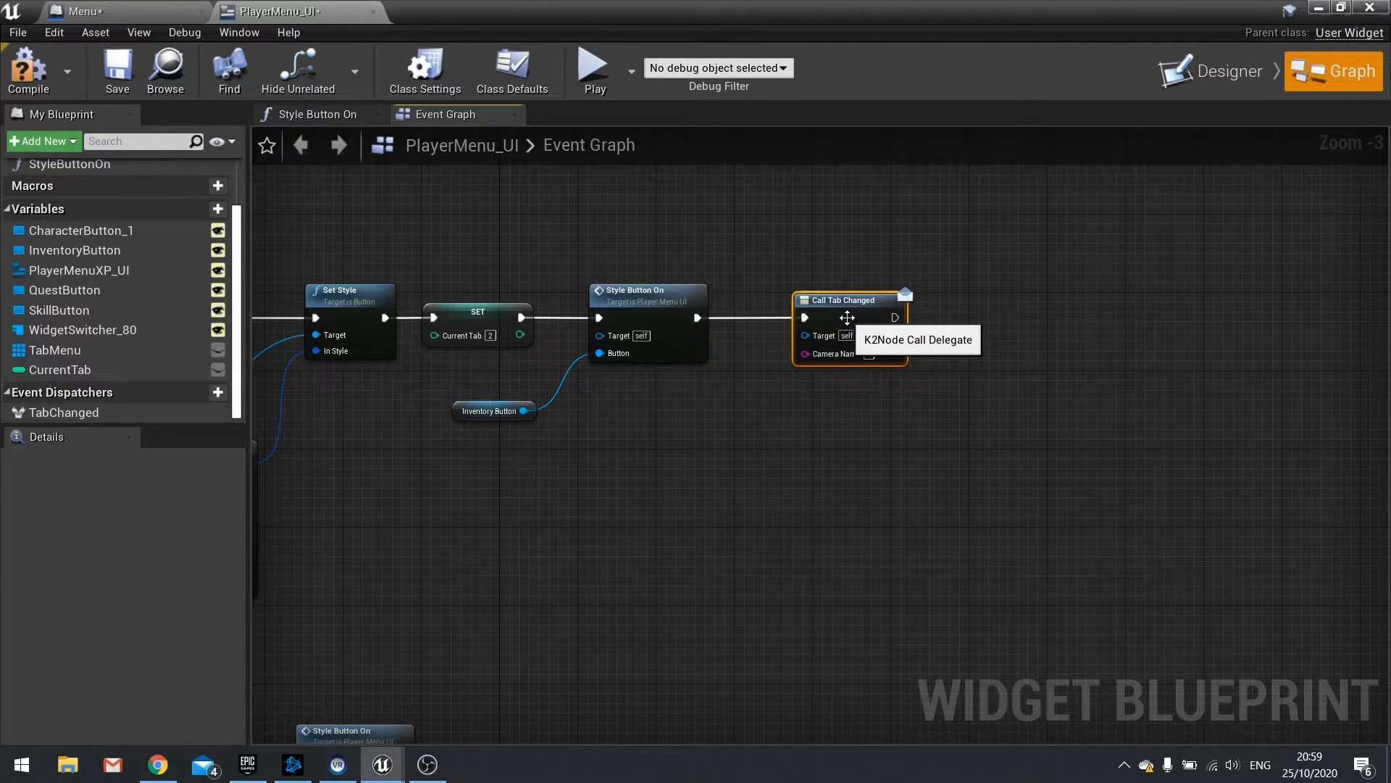
pyautogui.moveTo(908, 439)
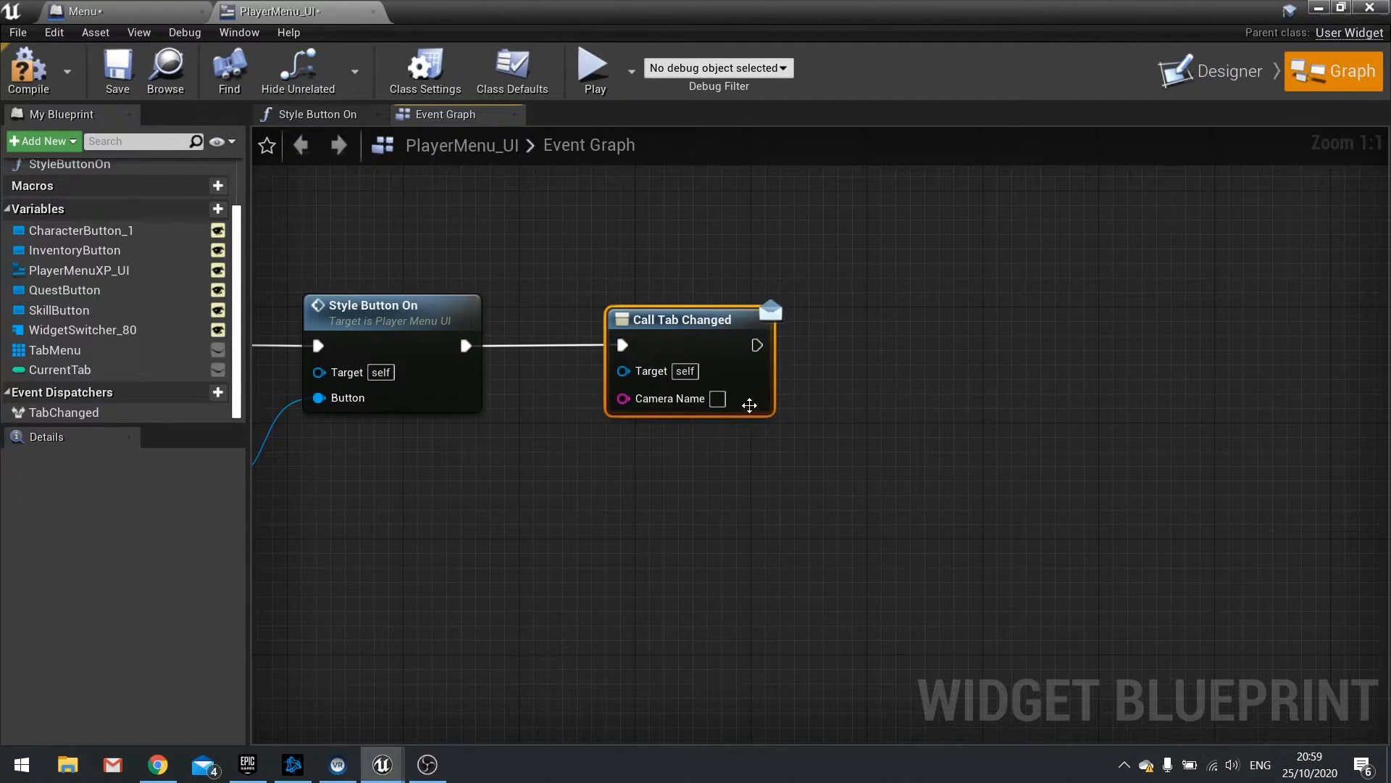
pyautogui.write('In')
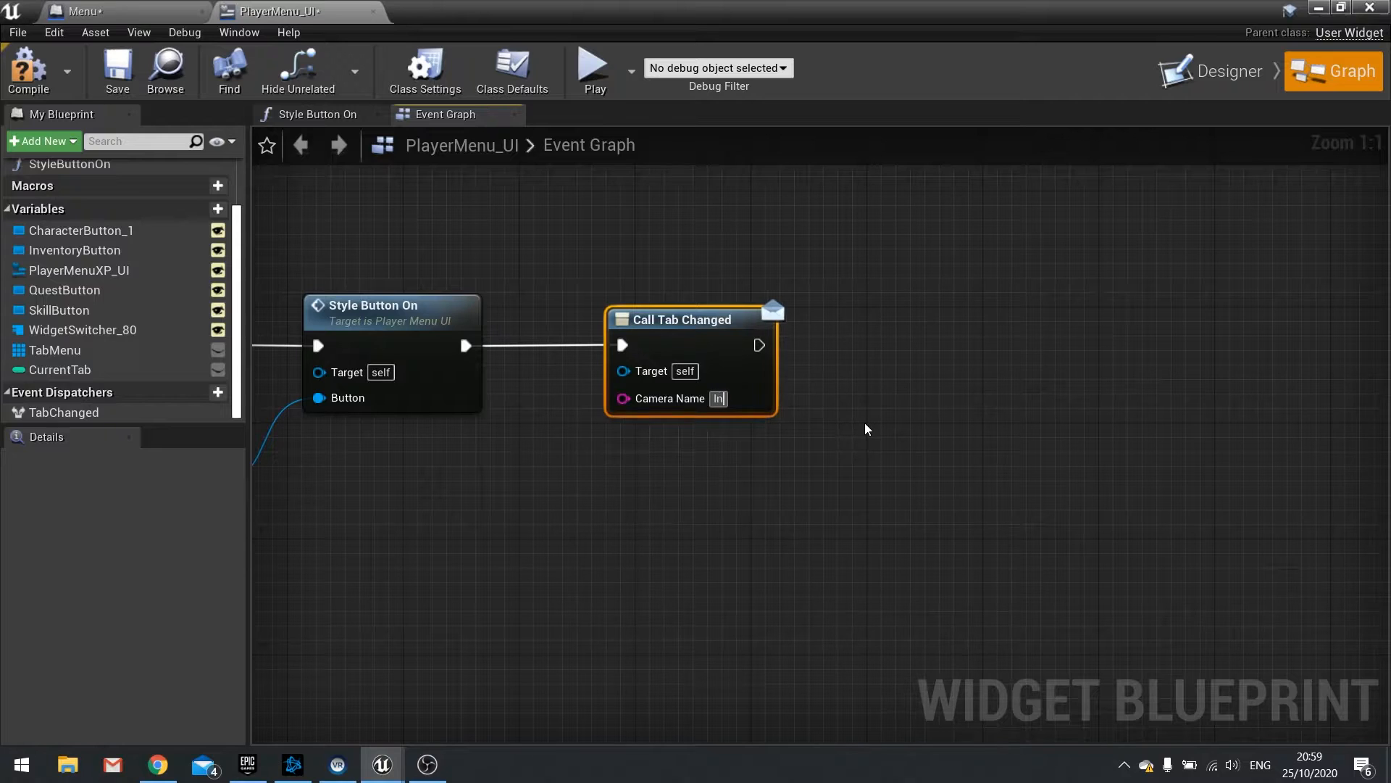
pyautogui.write('Inventory')
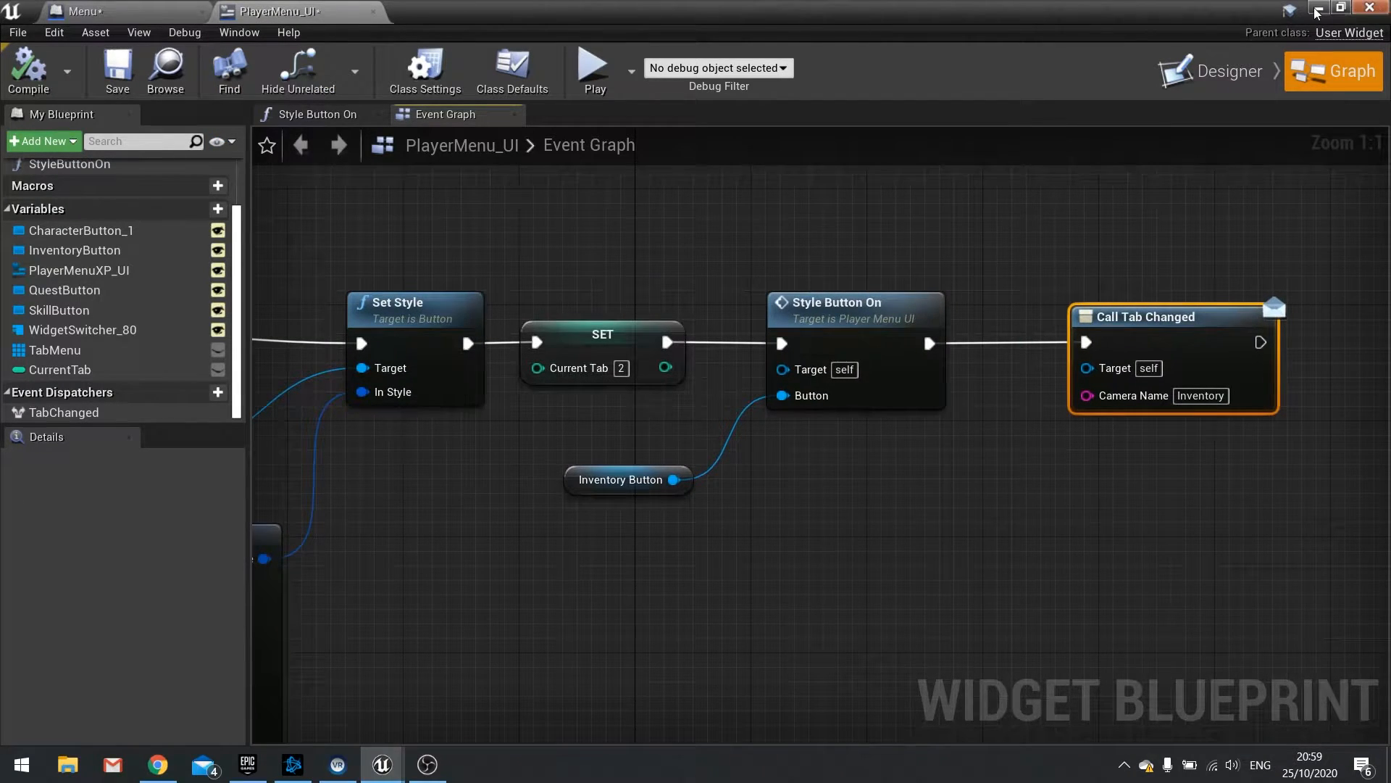
pyautogui.click(84, 12)
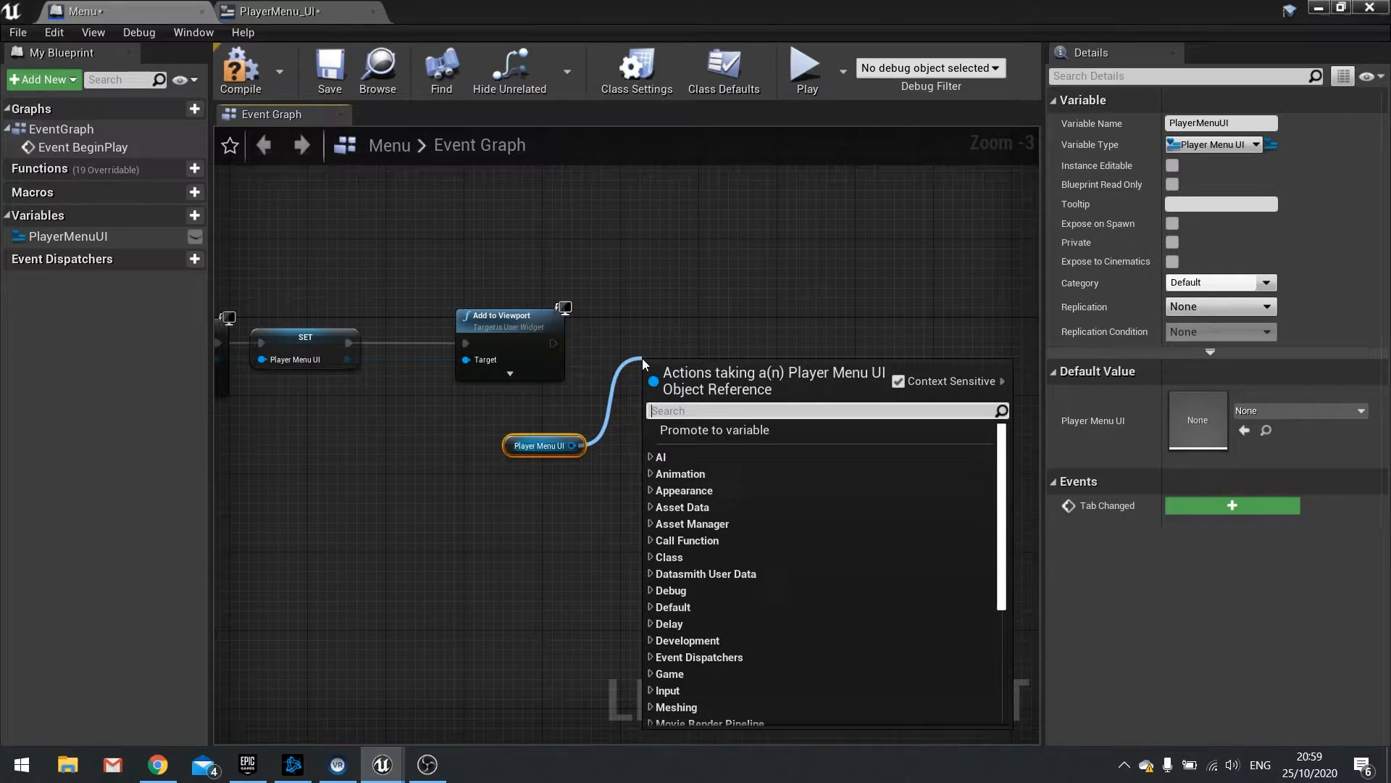
# Step: Add a Bind Event to Tab Changed node from Player Menu UI, feeding a CameraChange custom event
pyautogui.write('bind ev')
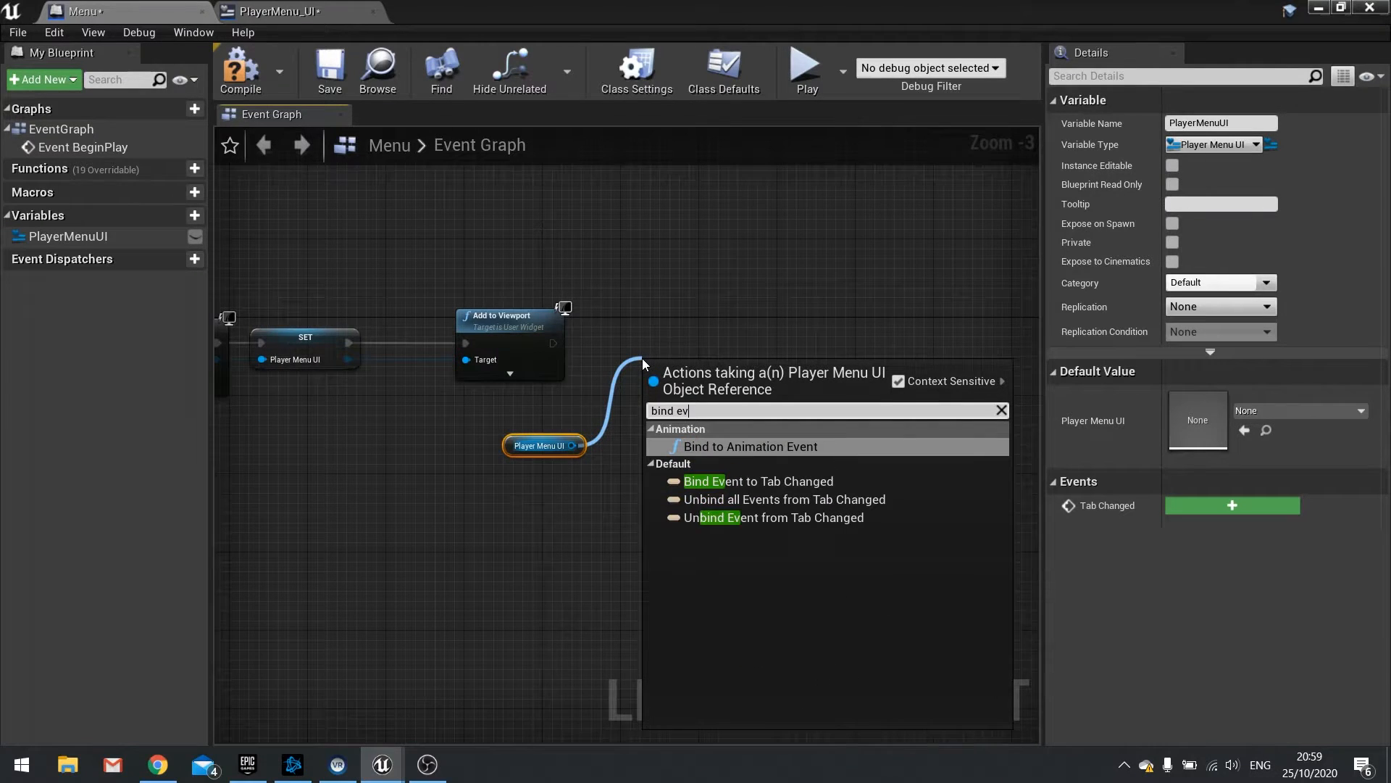
pyautogui.click(758, 482)
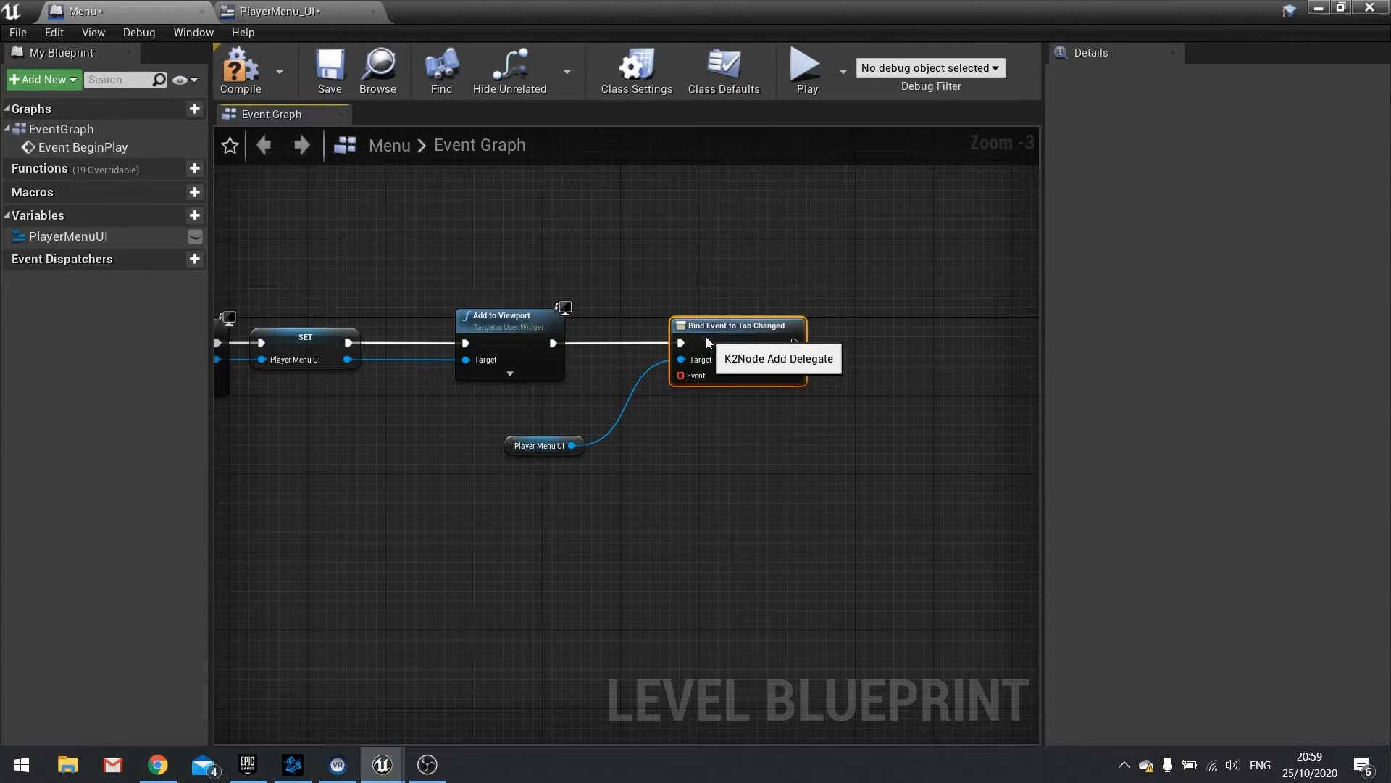
pyautogui.scroll(3)
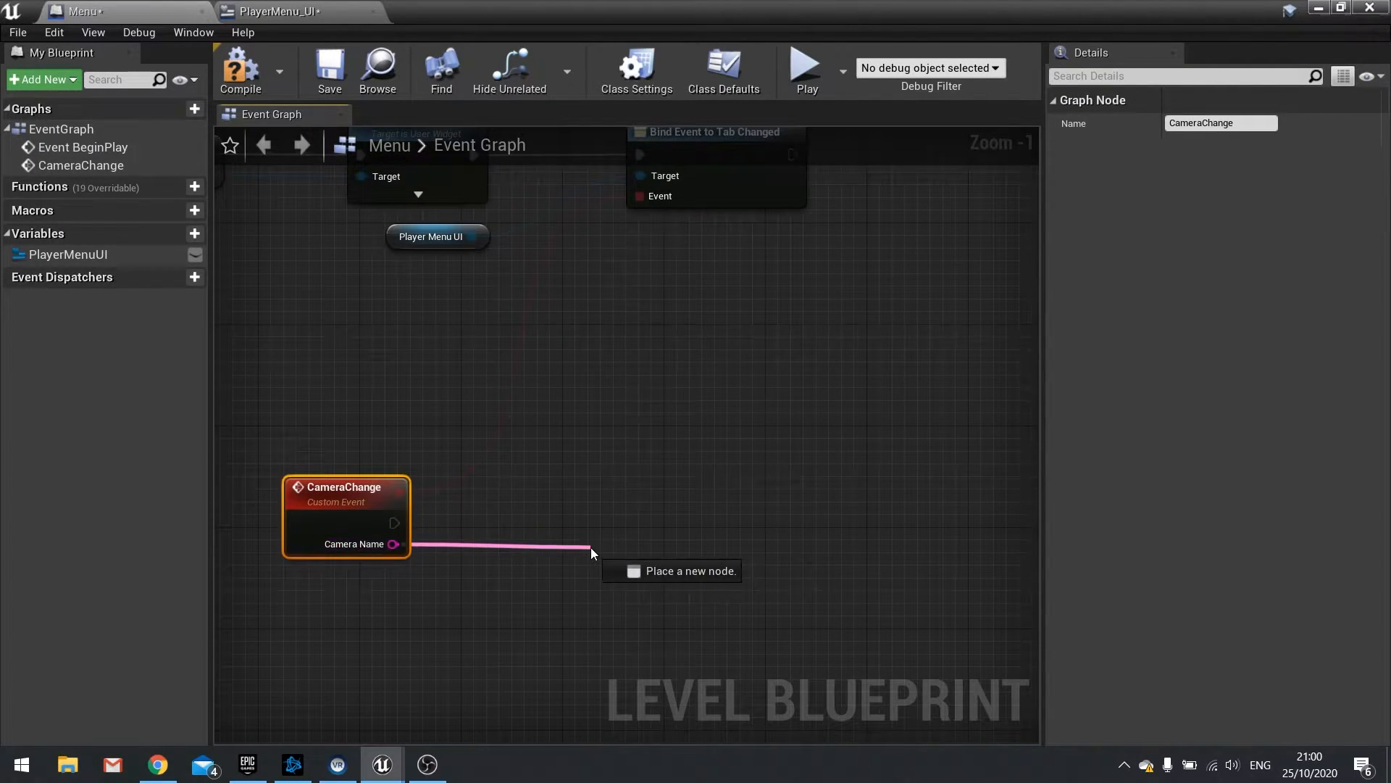
# Step: Add a Switch on String on the camera name with two cases named Character and Inventory
pyautogui.write('switch')
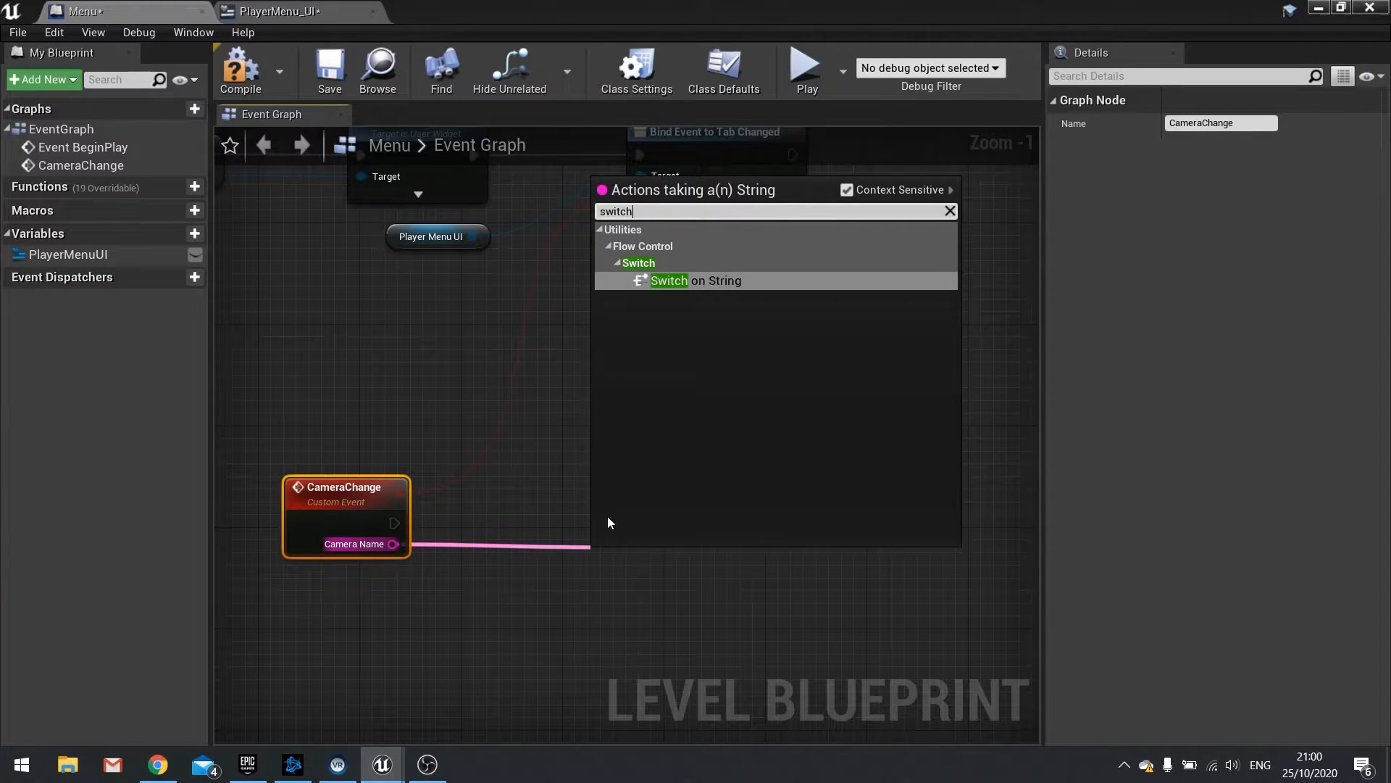
pyautogui.click(669, 280)
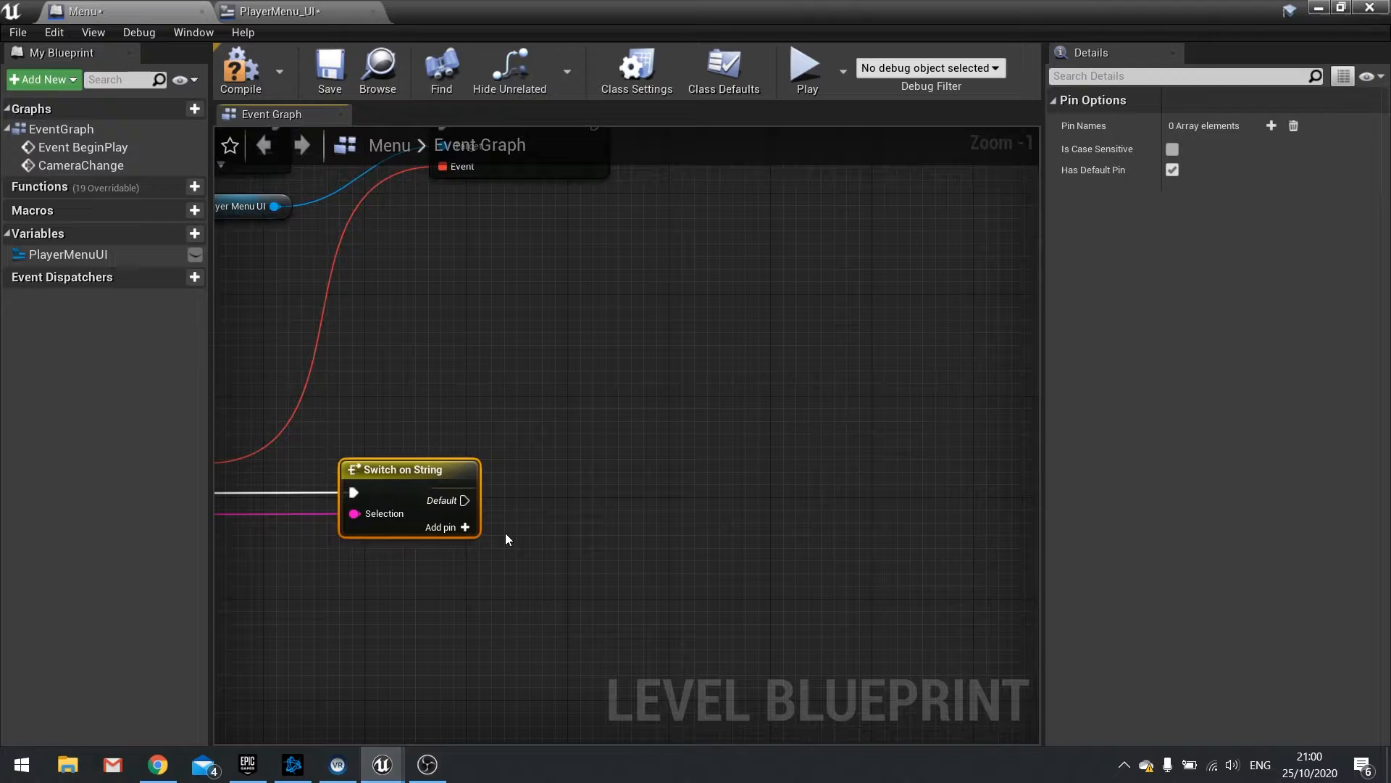
pyautogui.click(446, 526)
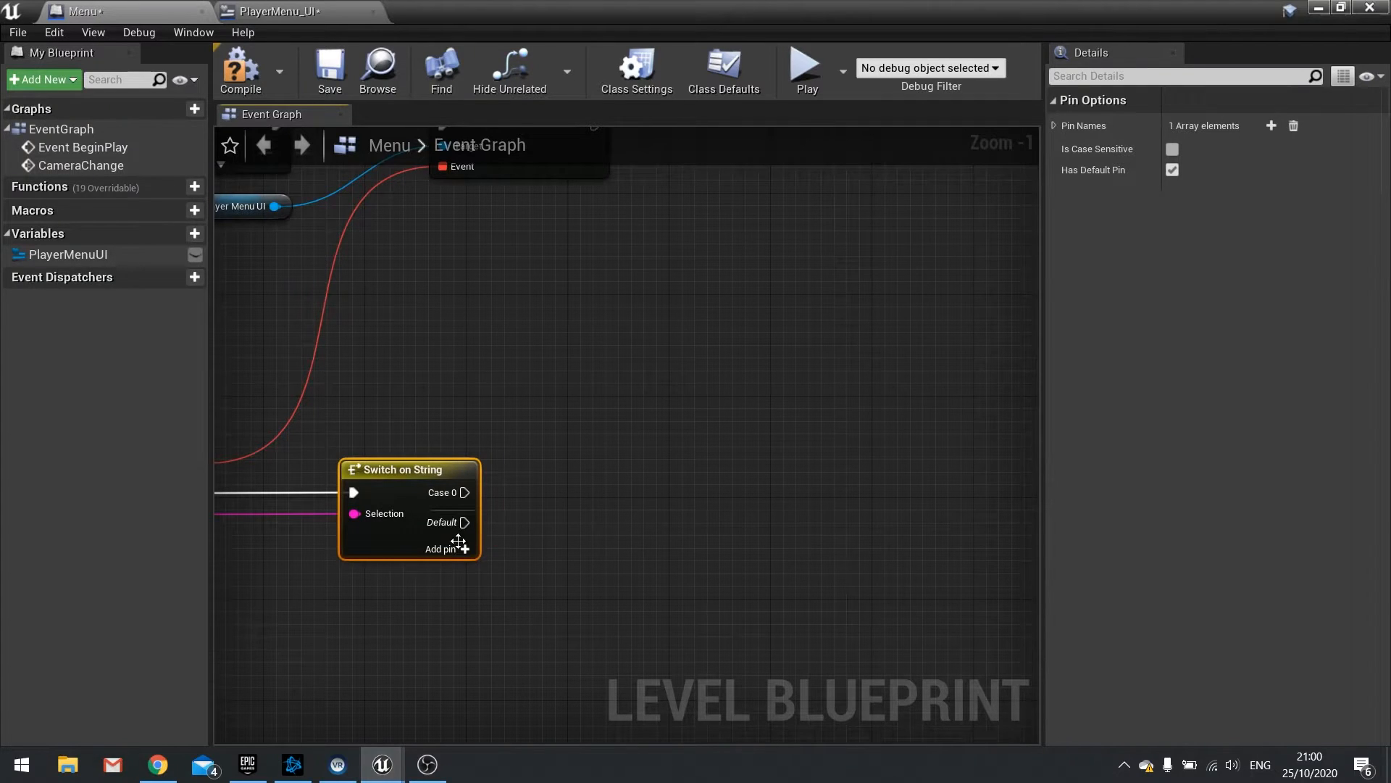
pyautogui.click(448, 548)
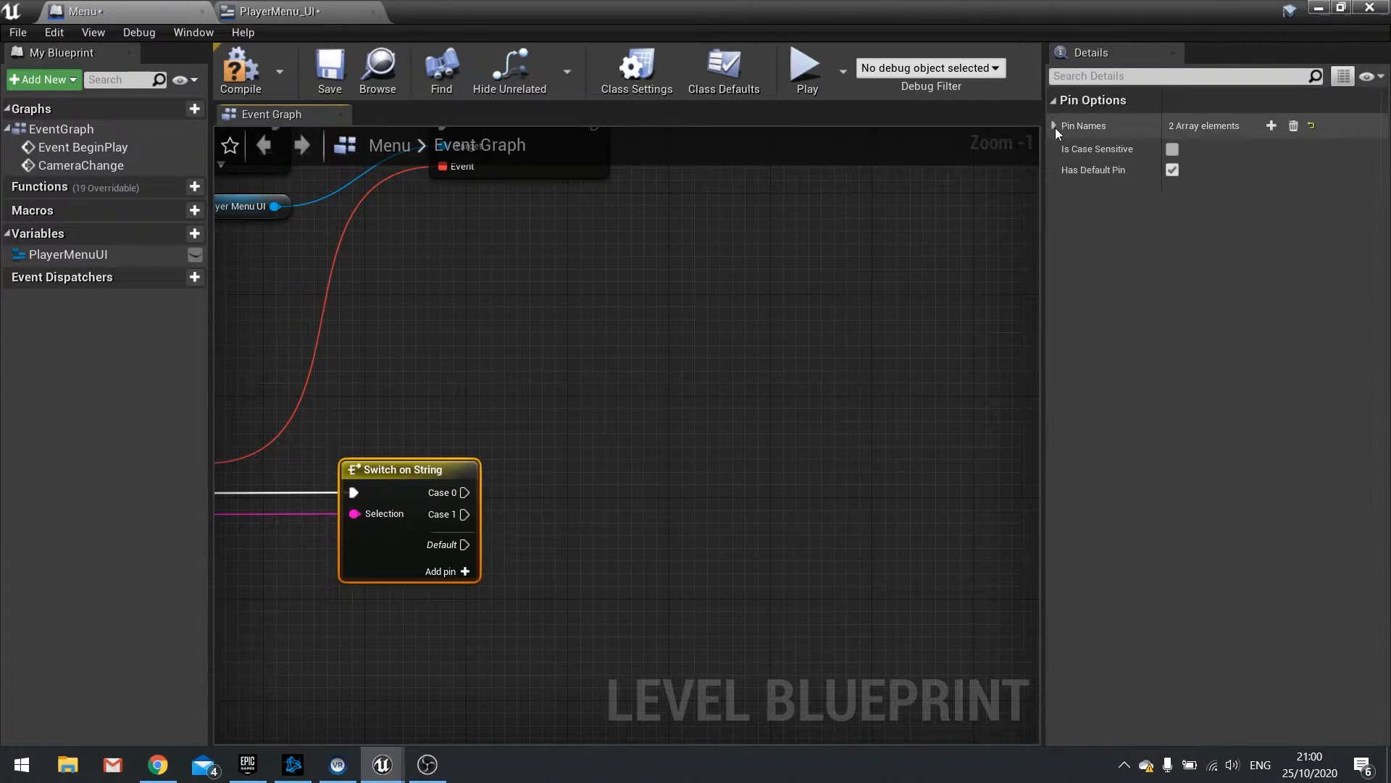
pyautogui.click(1055, 126)
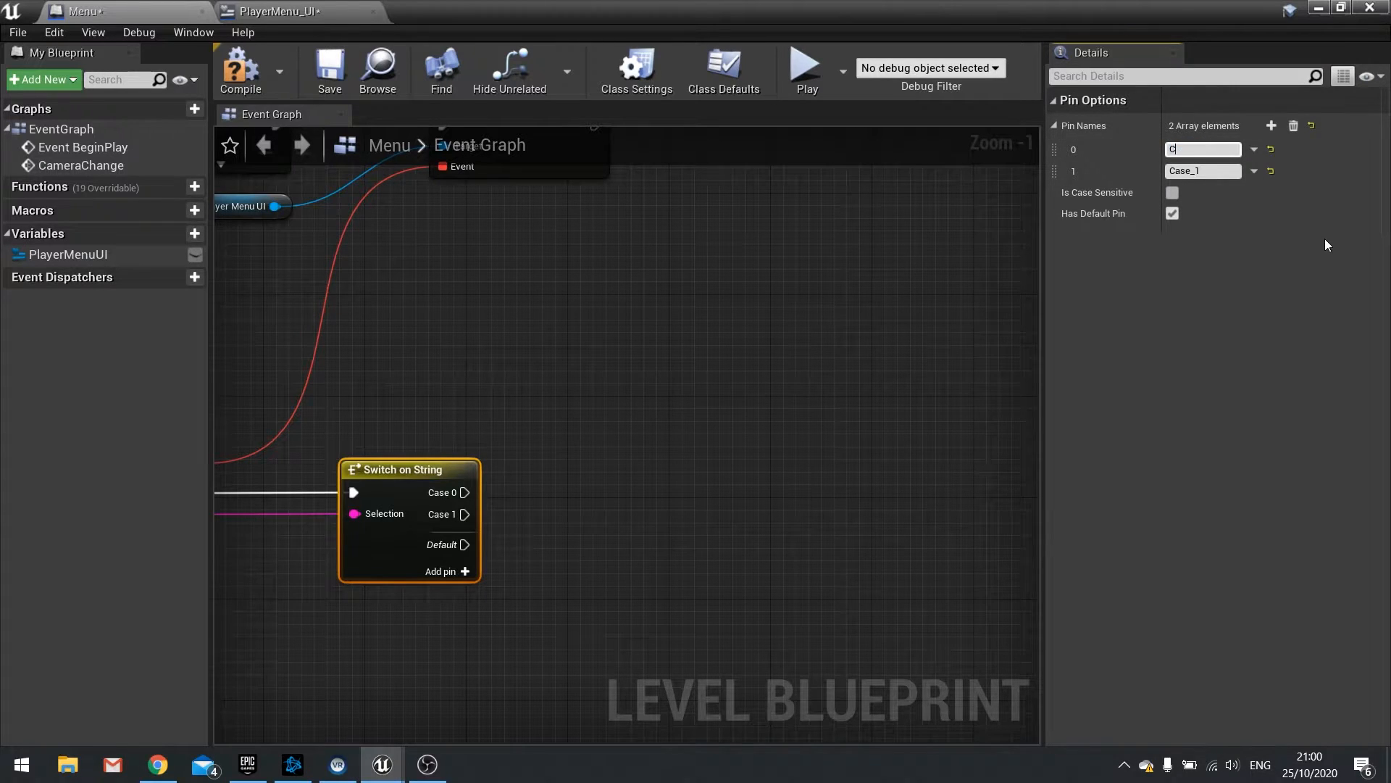
pyautogui.write('haracter')
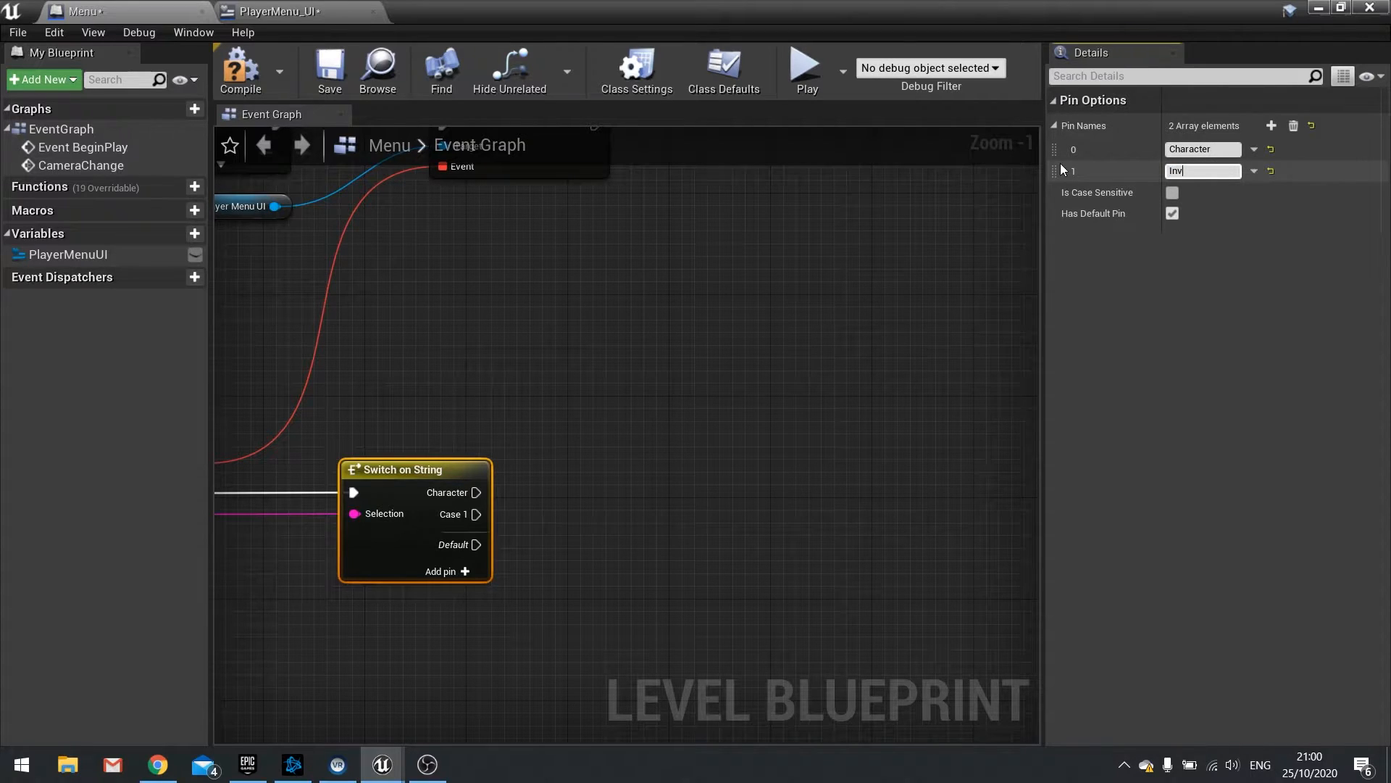
pyautogui.write('Inventory')
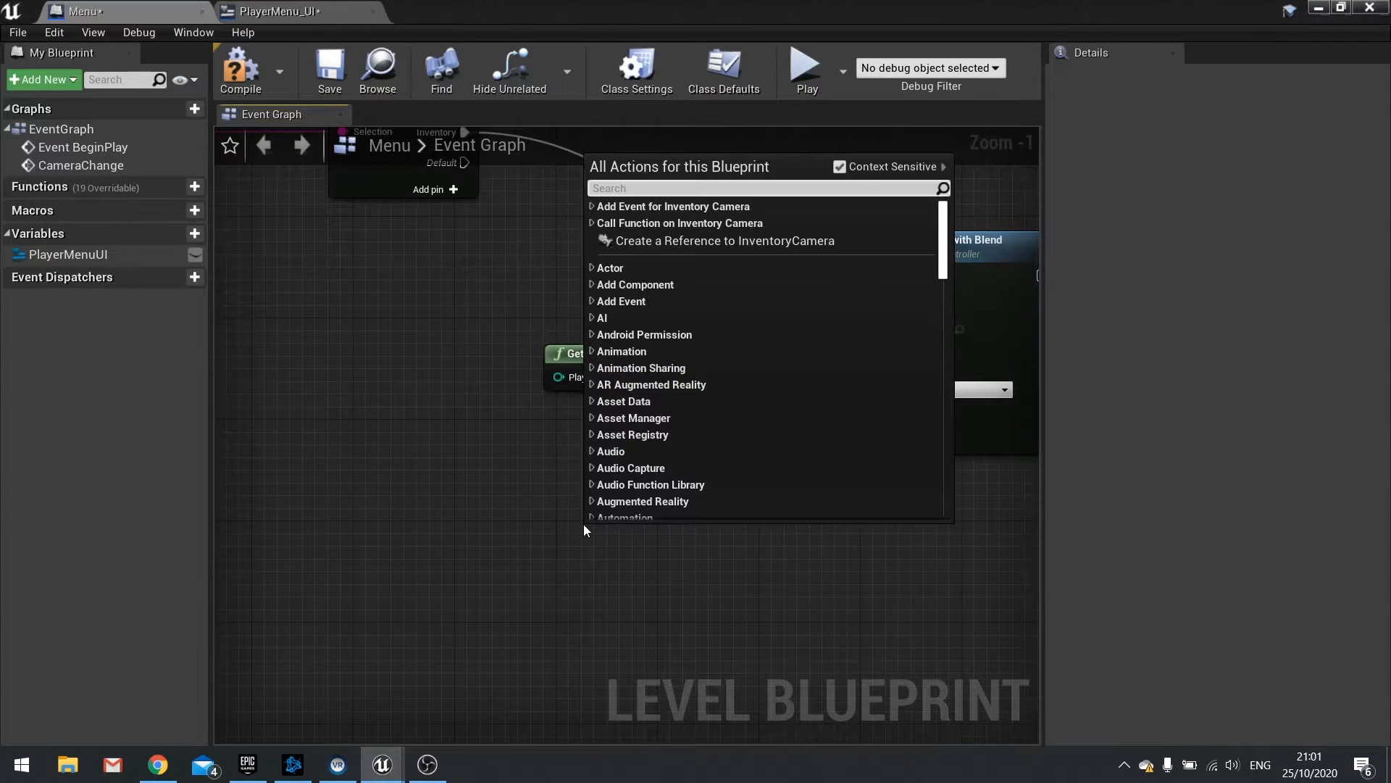
pyautogui.moveTo(824, 241)
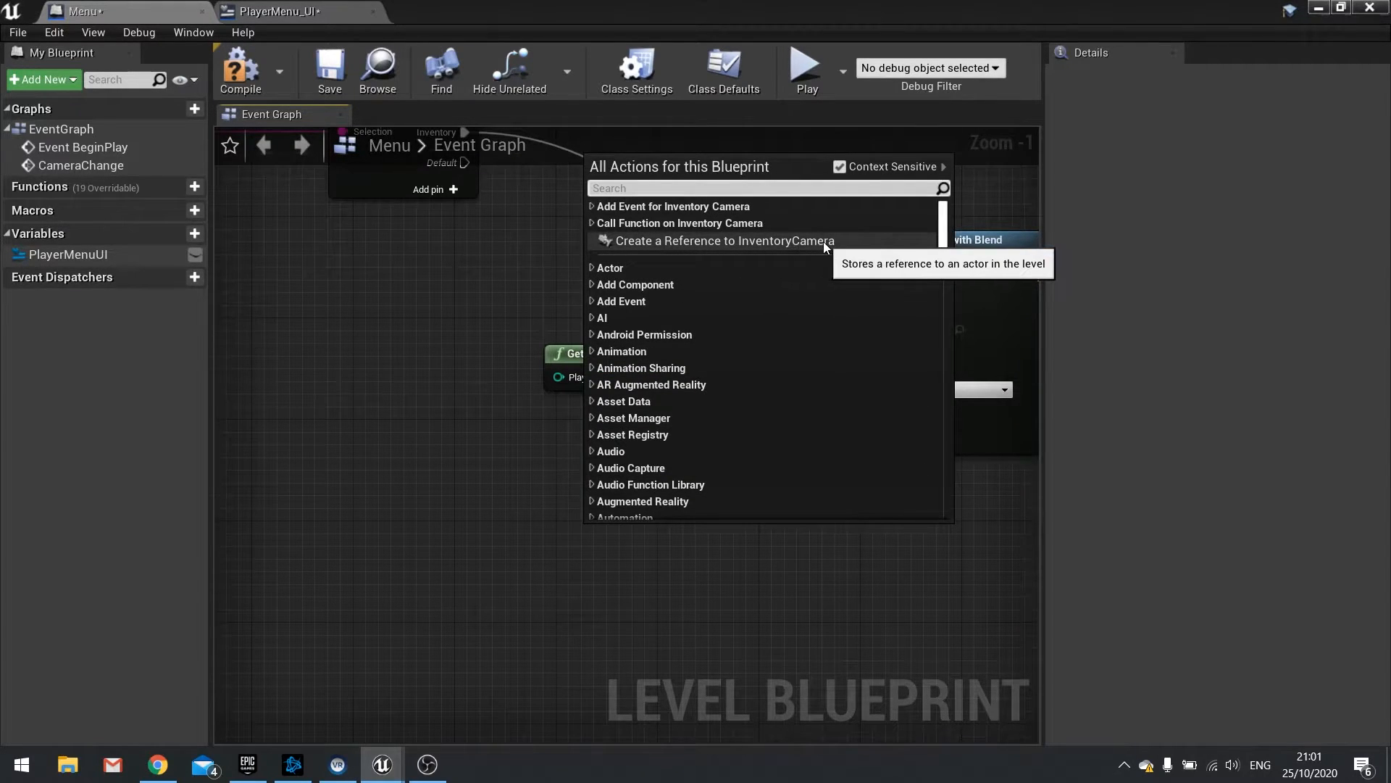
# Step: Feed an InventoryCamera reference into the Inventory blend node and set Blend Time to 0.5
pyautogui.click(724, 241)
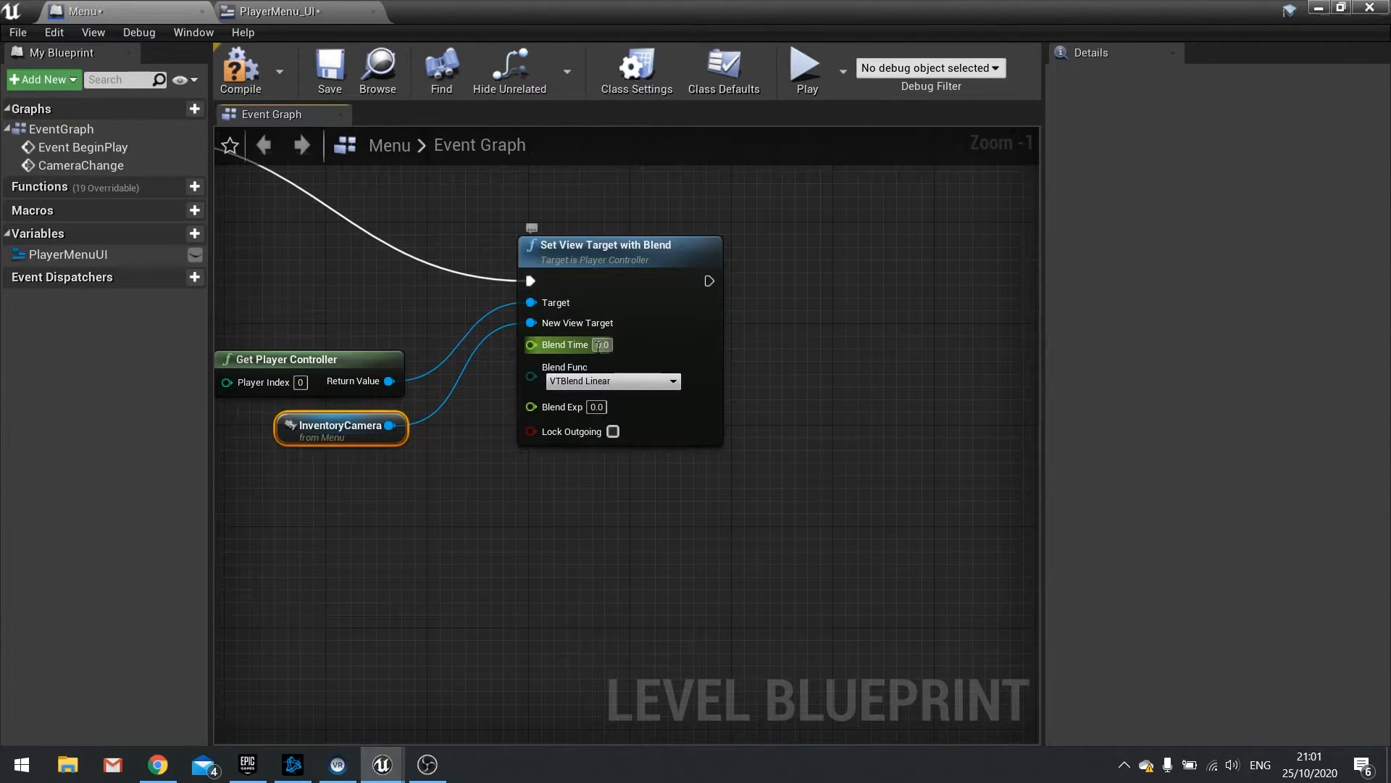
pyautogui.click(602, 344)
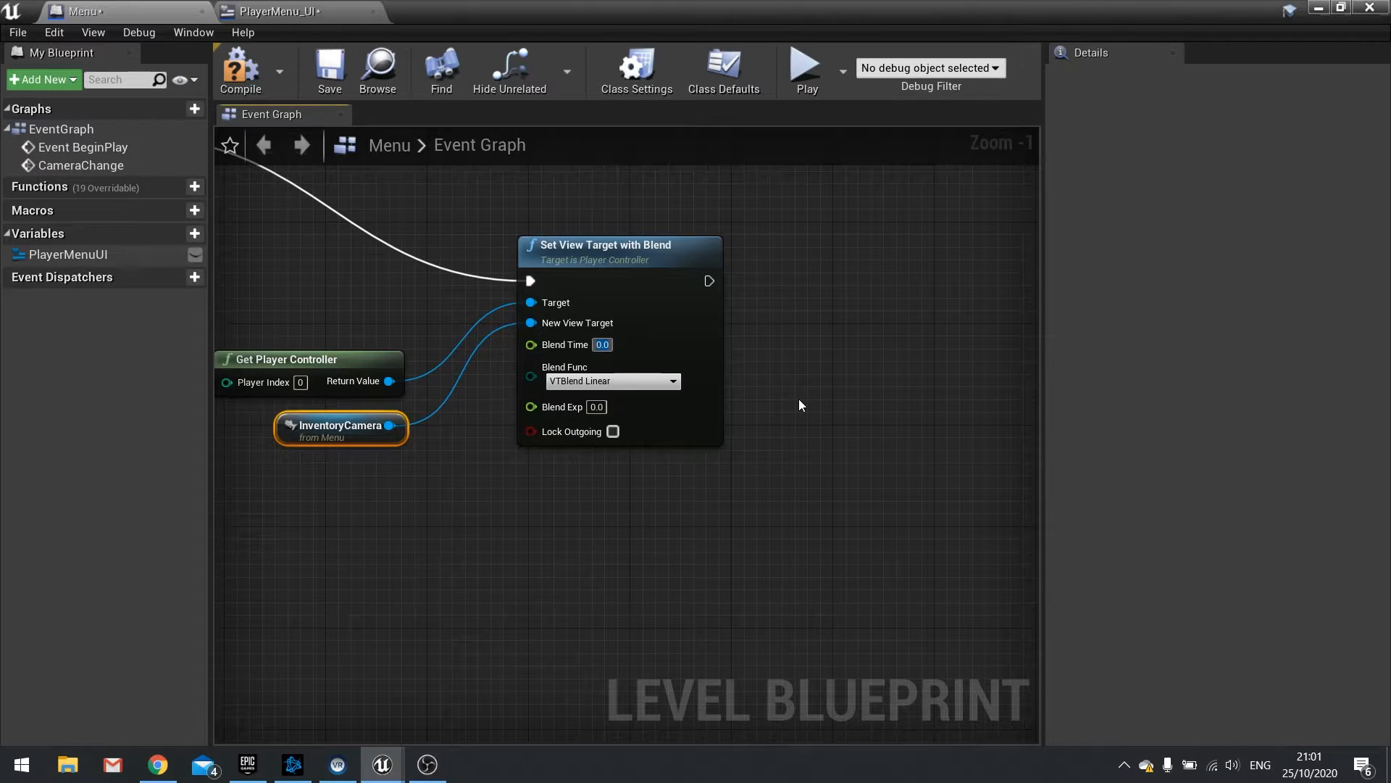
pyautogui.tripleClick(601, 344)
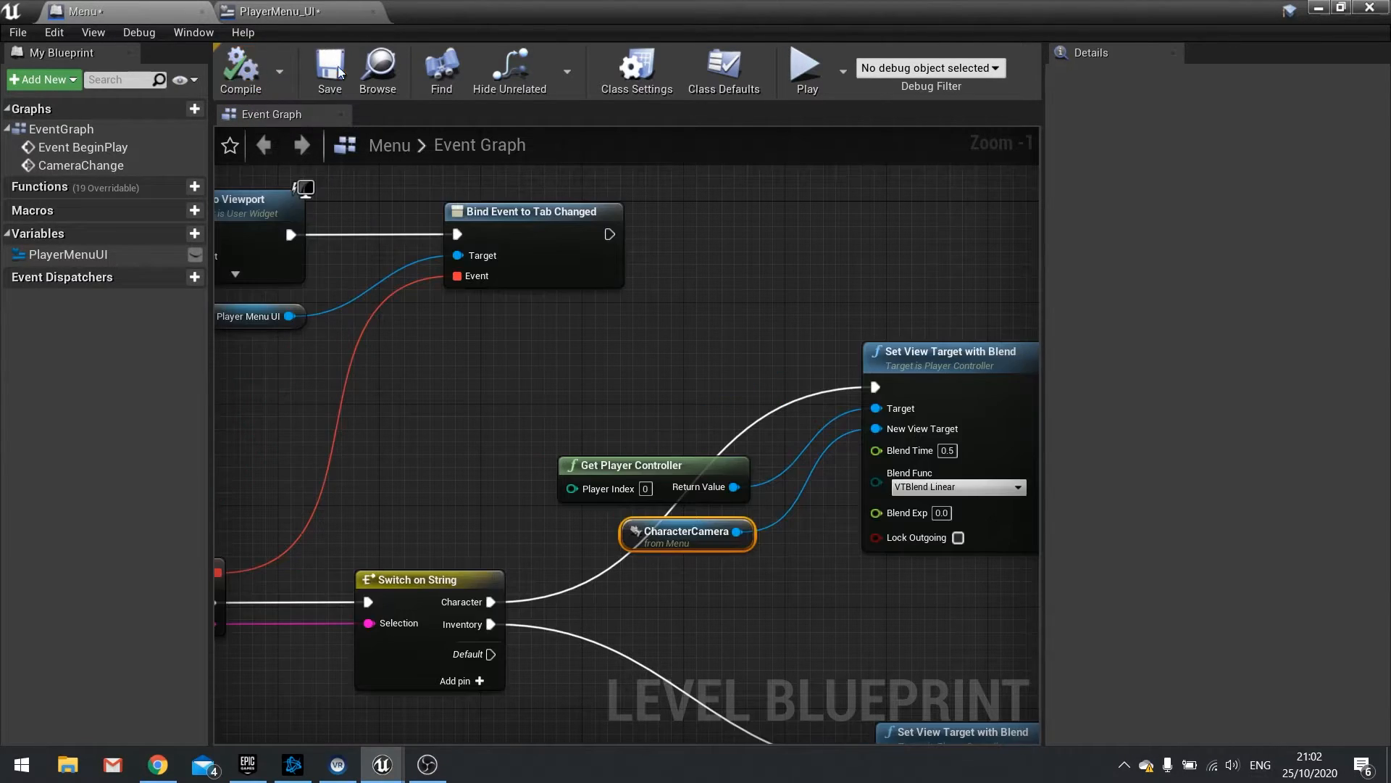
pyautogui.scroll(-3)
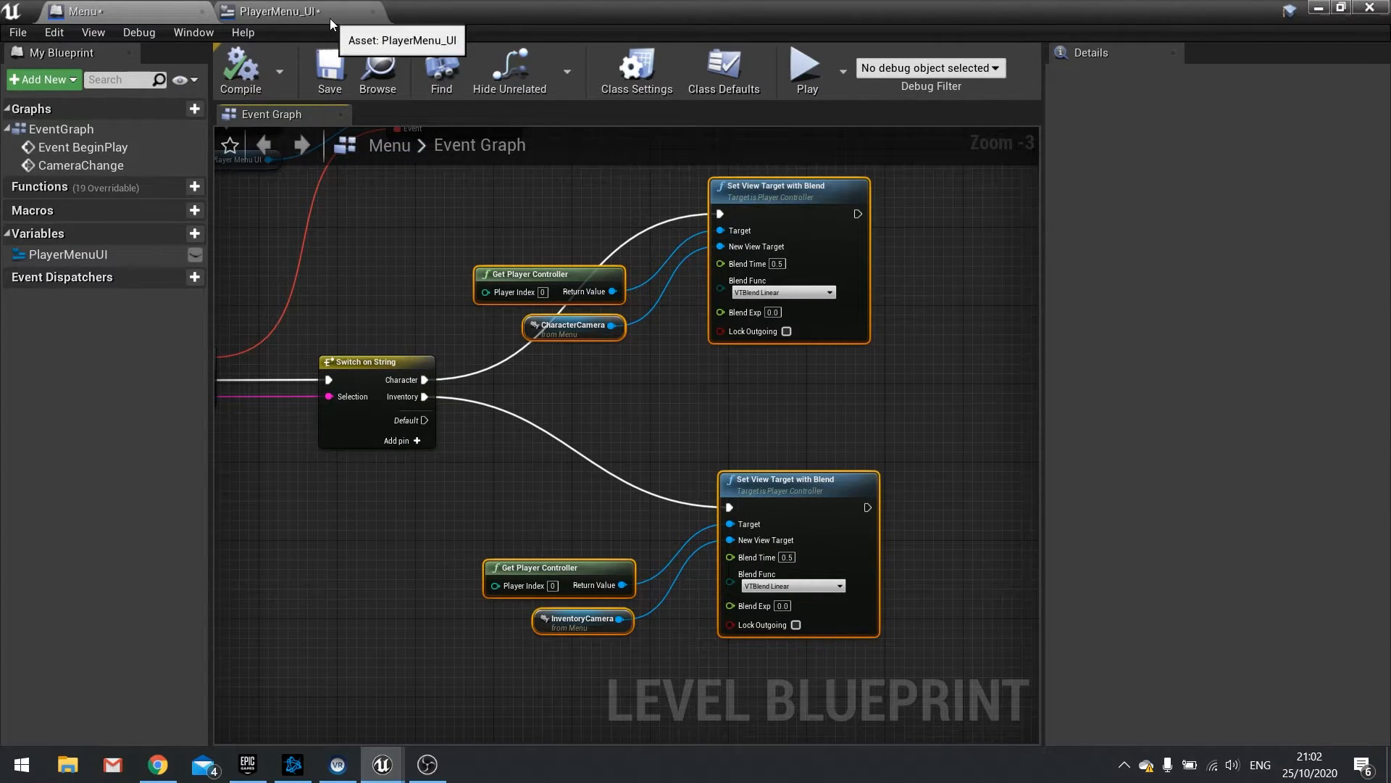
# Step: In PlayerMenu_UI, call TabChanged after the character and skill button styling
pyautogui.click(278, 11)
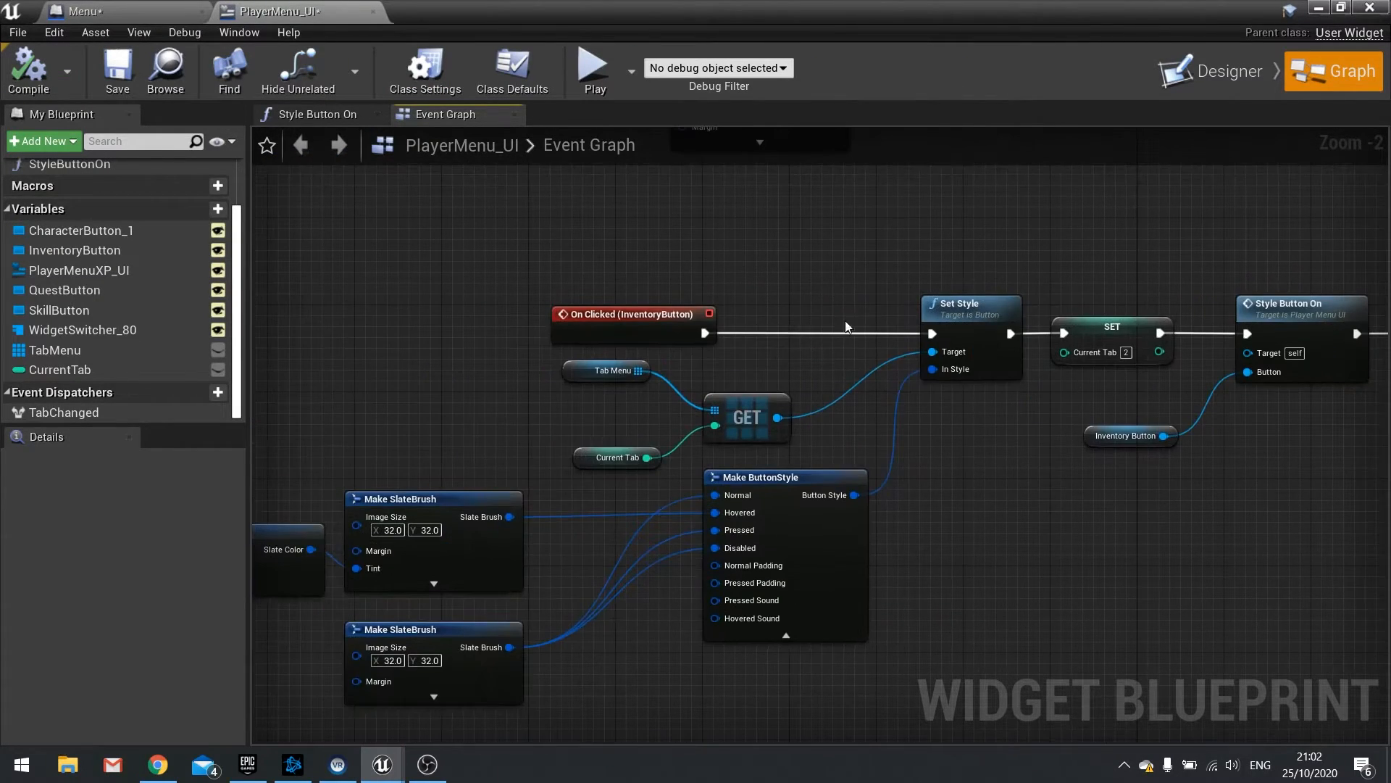
pyautogui.scroll(-3)
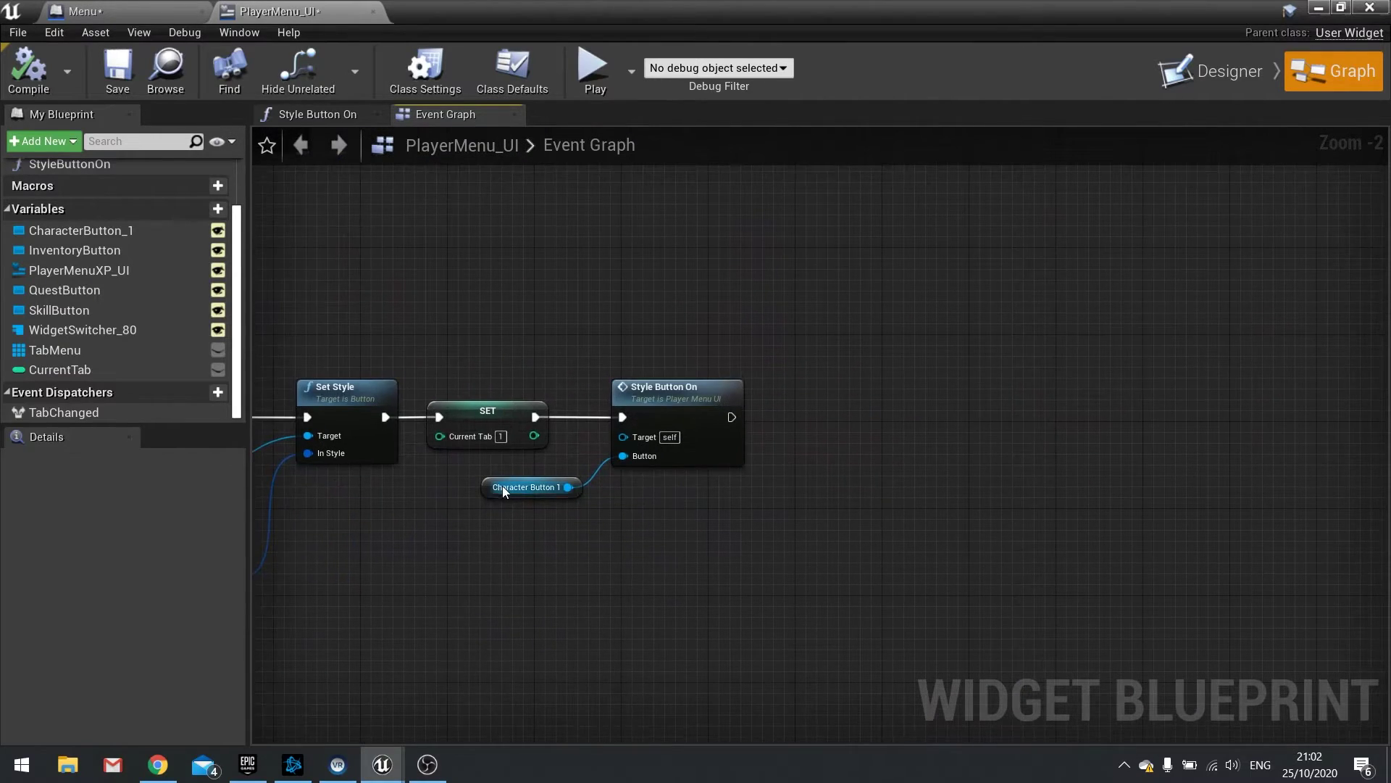
pyautogui.click(63, 412)
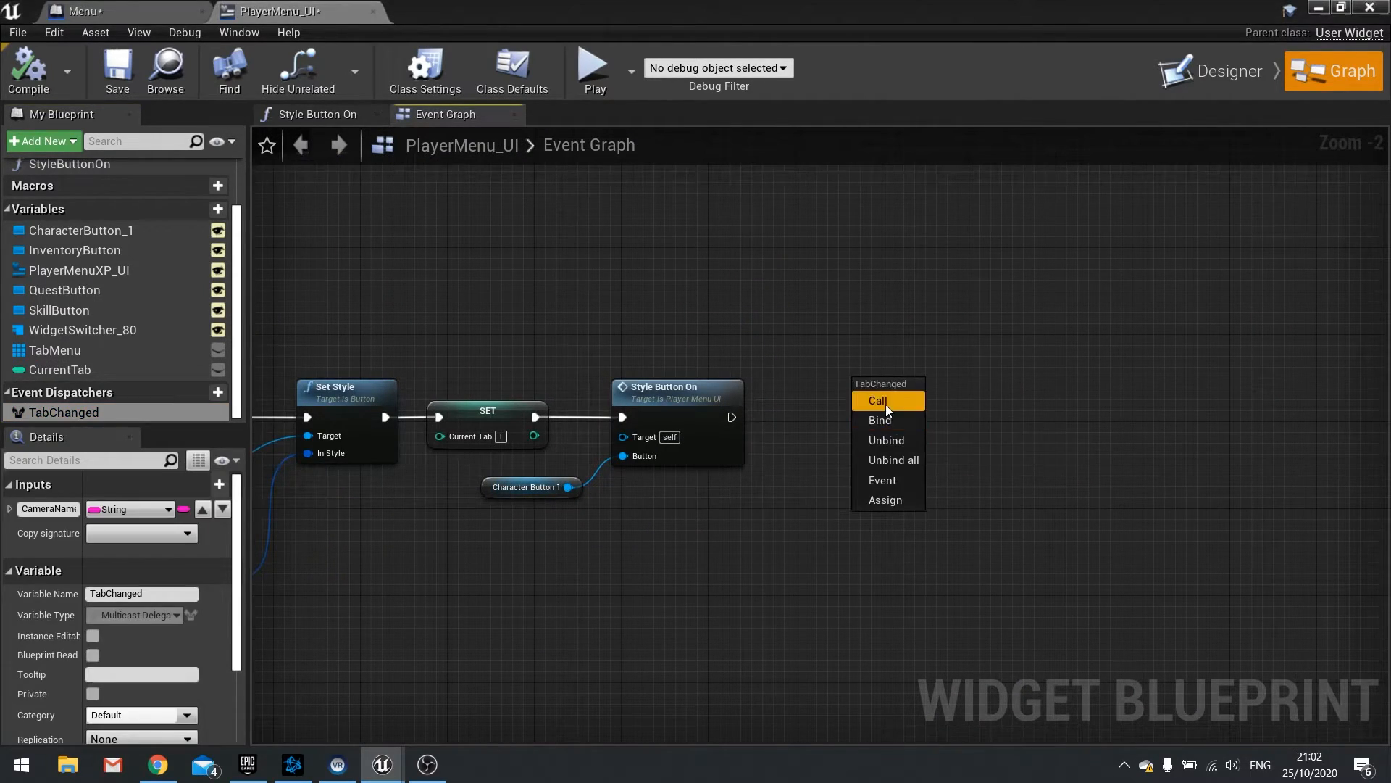
pyautogui.click(877, 400)
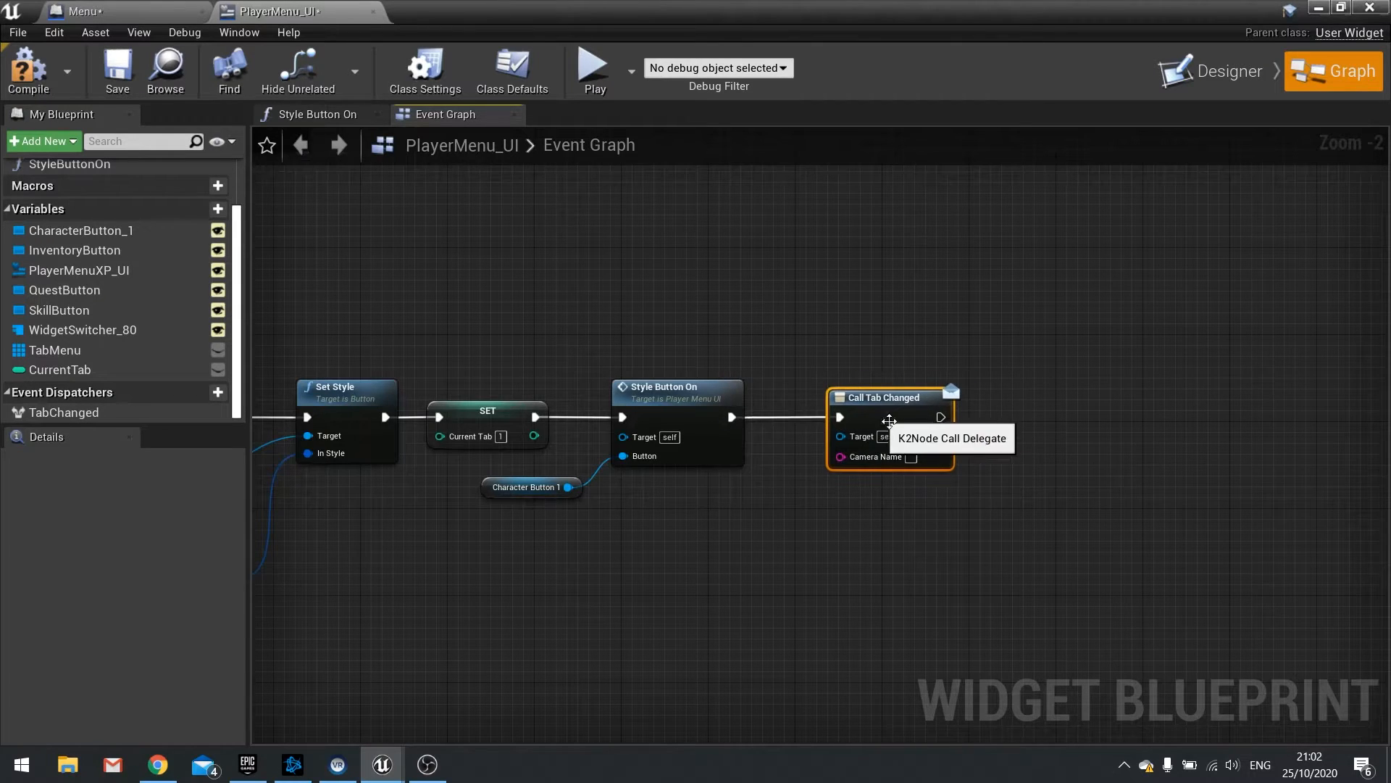
pyautogui.moveTo(912, 456)
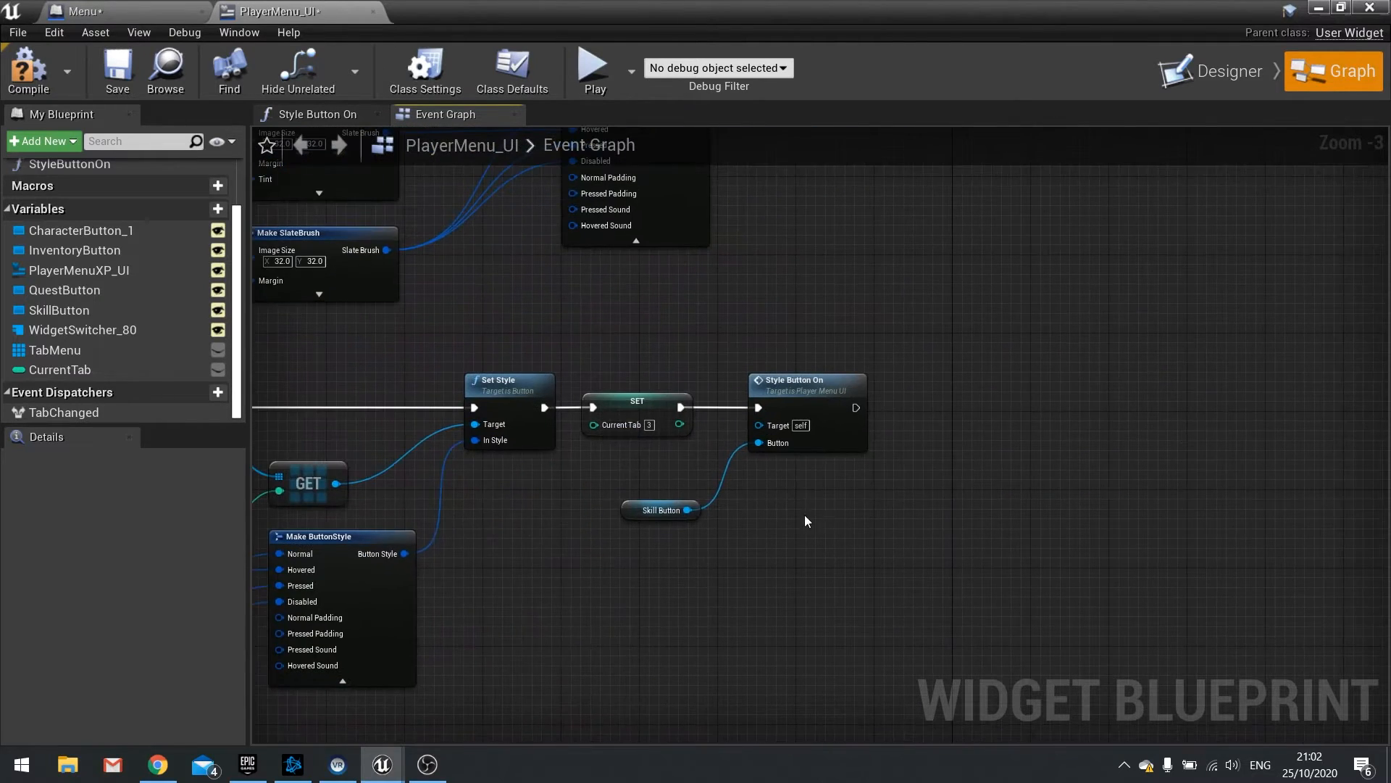
pyautogui.click(63, 412)
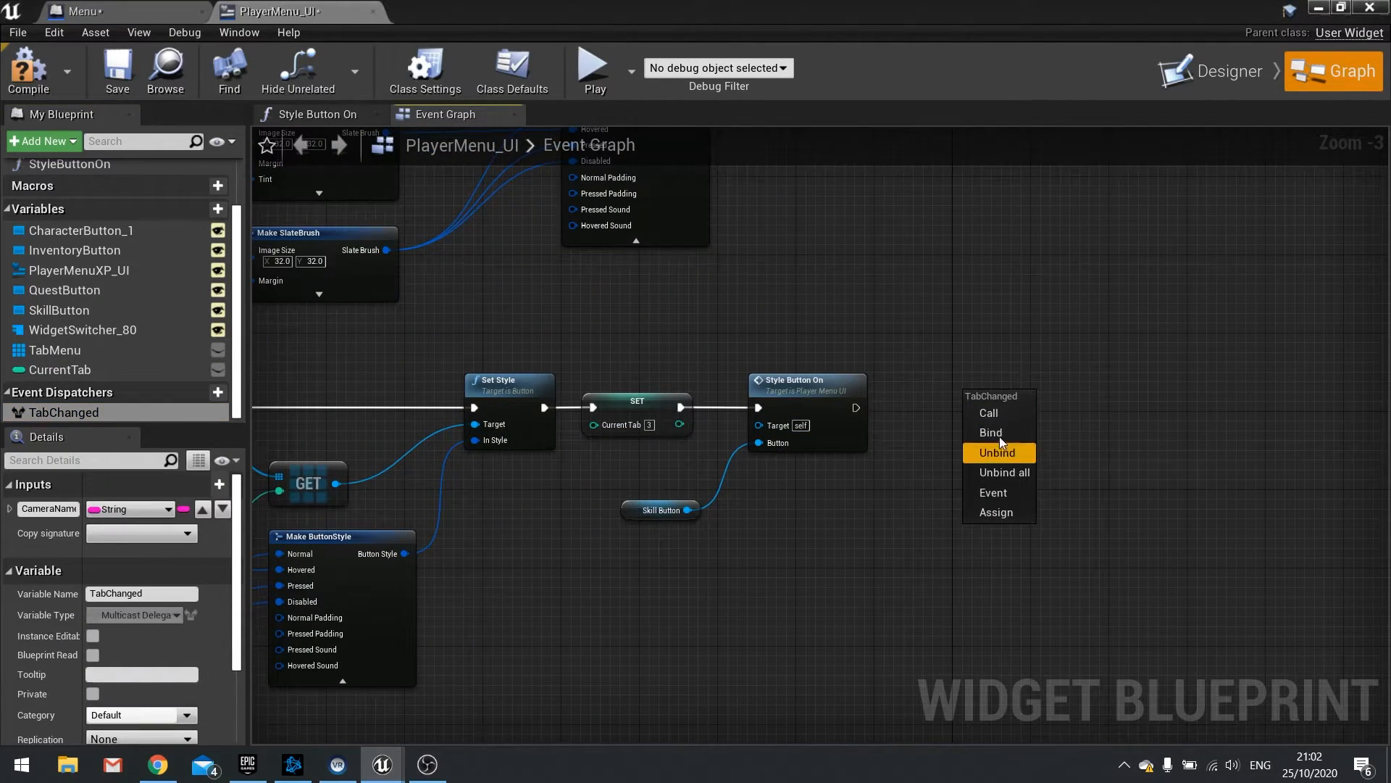
pyautogui.click(988, 412)
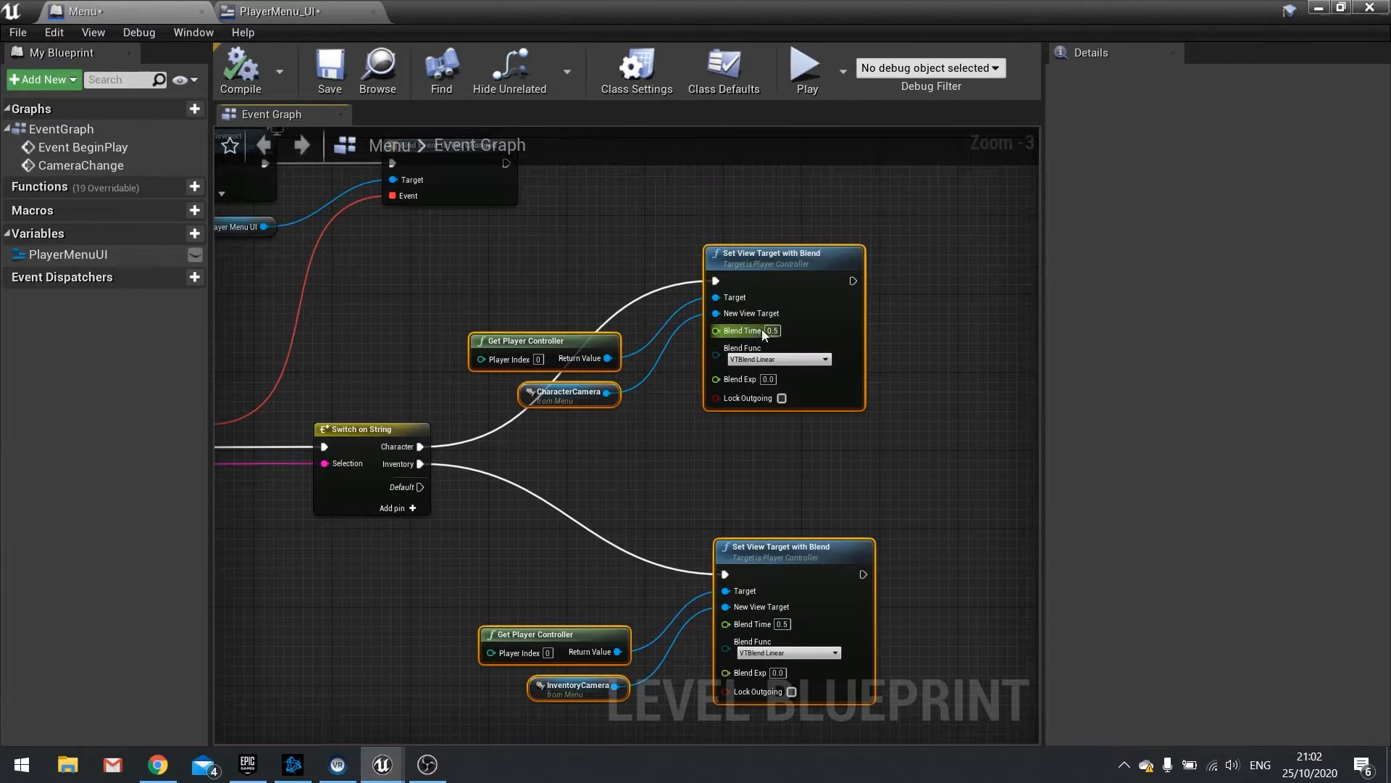
# Step: Bring the main level editor back, showing the Menu level's mannequin close up
pyautogui.scroll(-3)
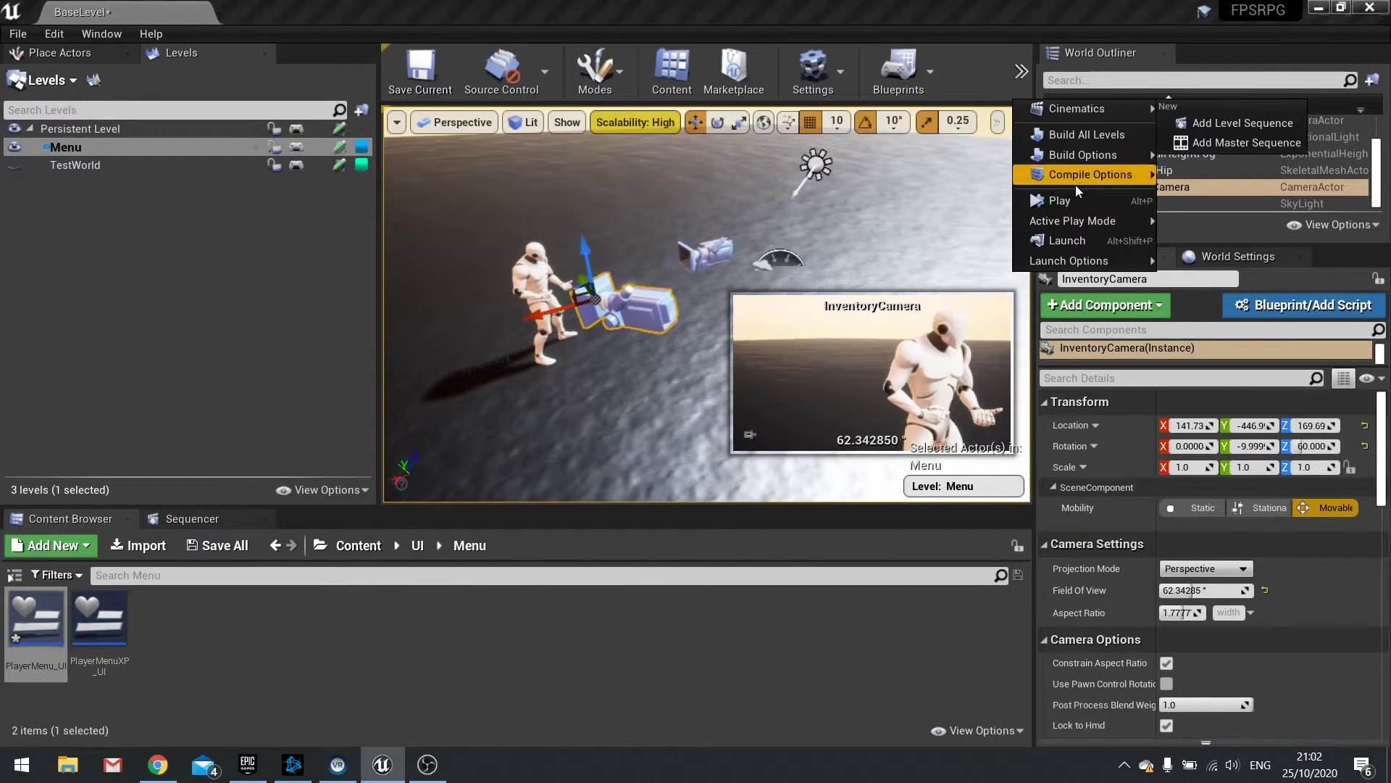
pyautogui.click(1058, 200)
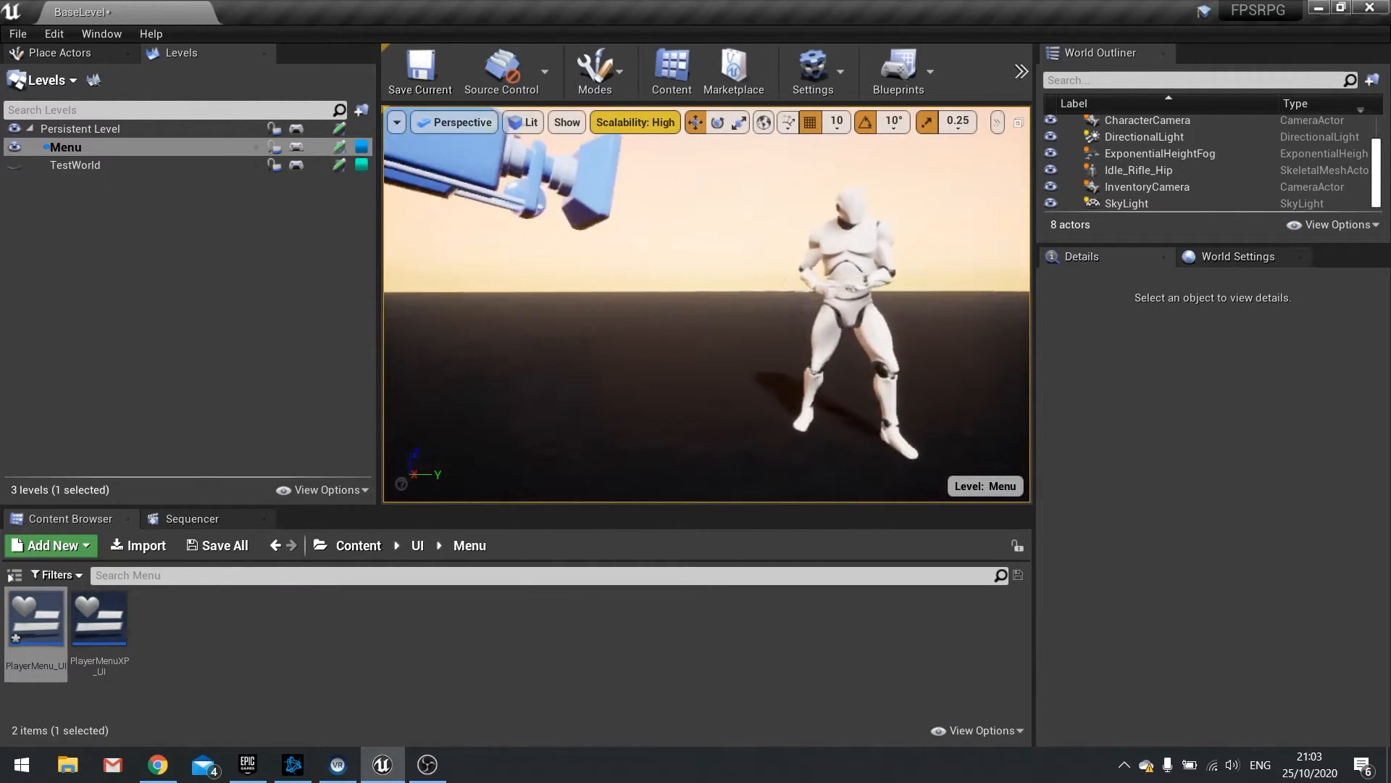
# Step: Duplicate the camera in the World Outliner and start renaming the copy CharacterCamera2
pyautogui.click(1147, 186)
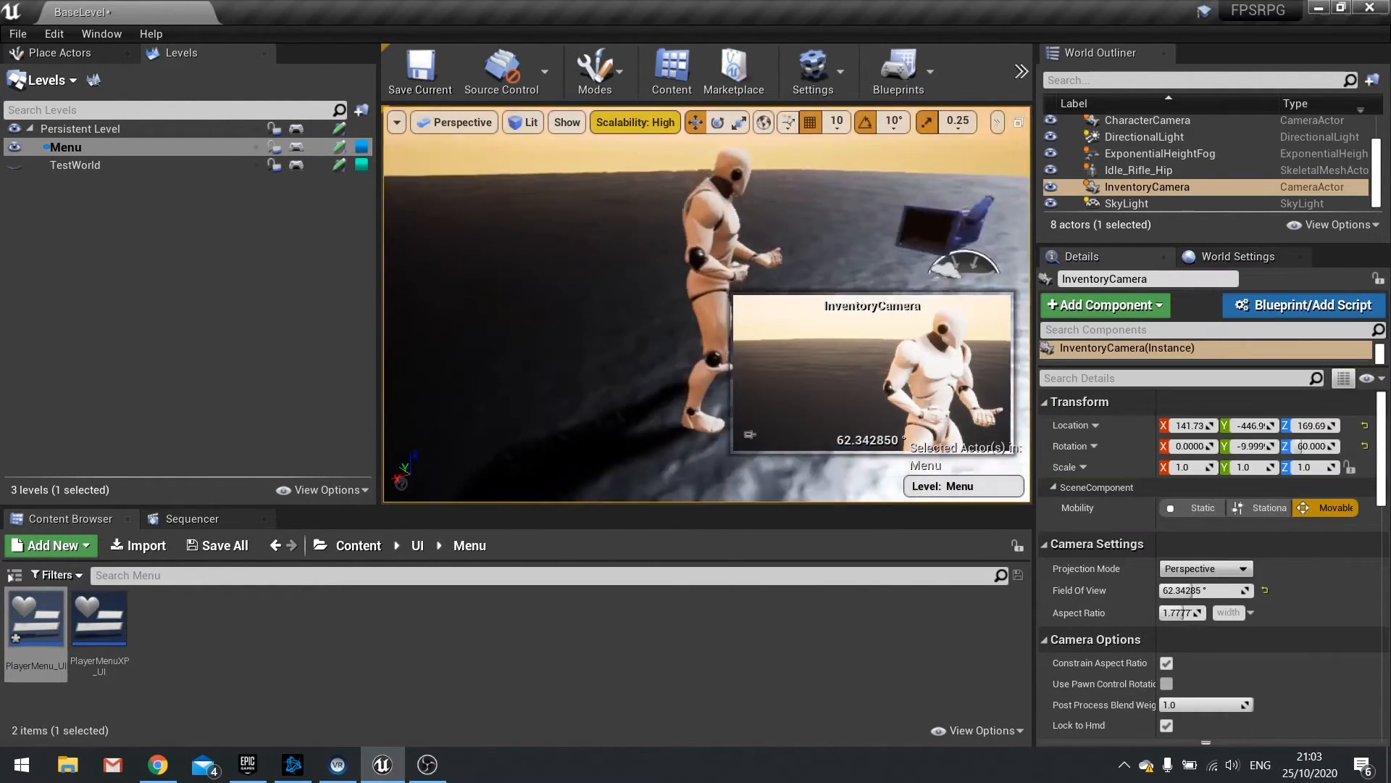
pyautogui.click(1147, 119)
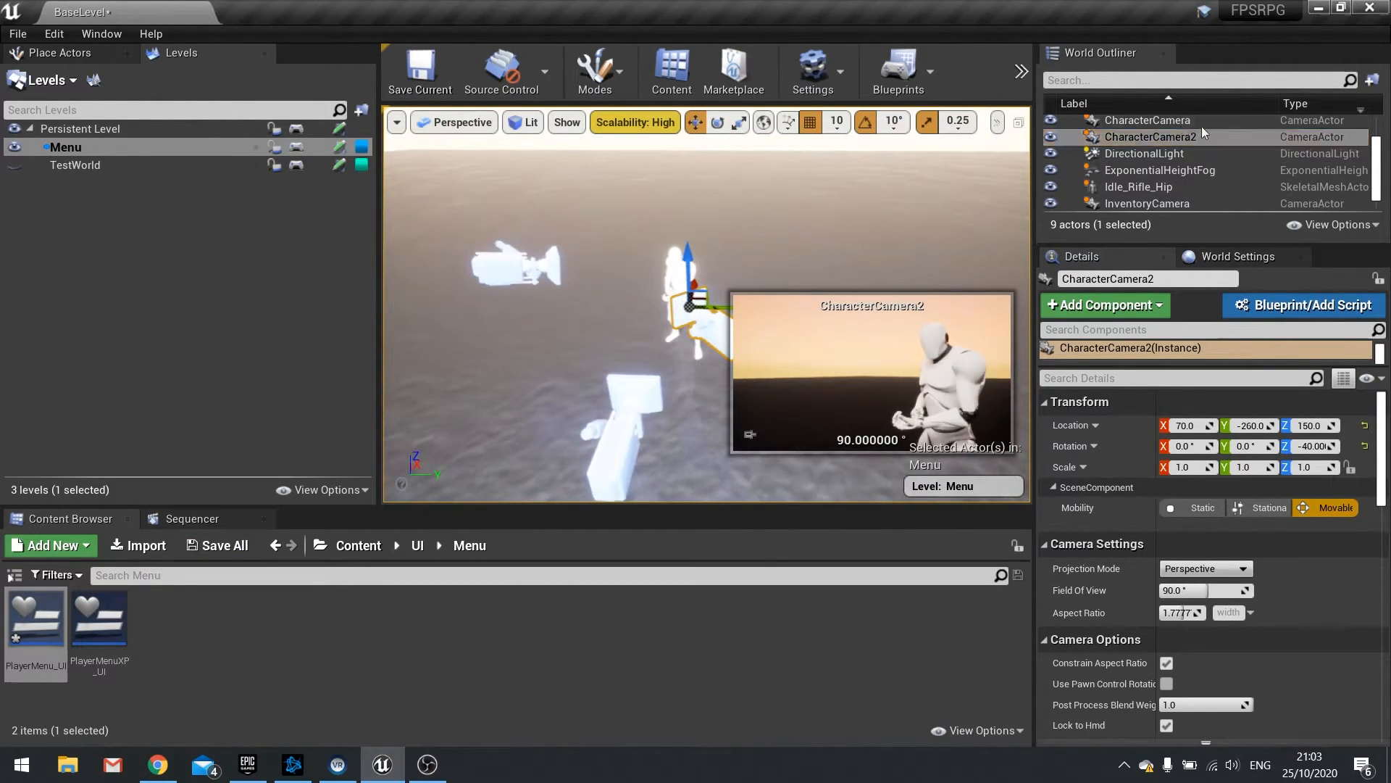
pyautogui.doubleClick(1153, 138)
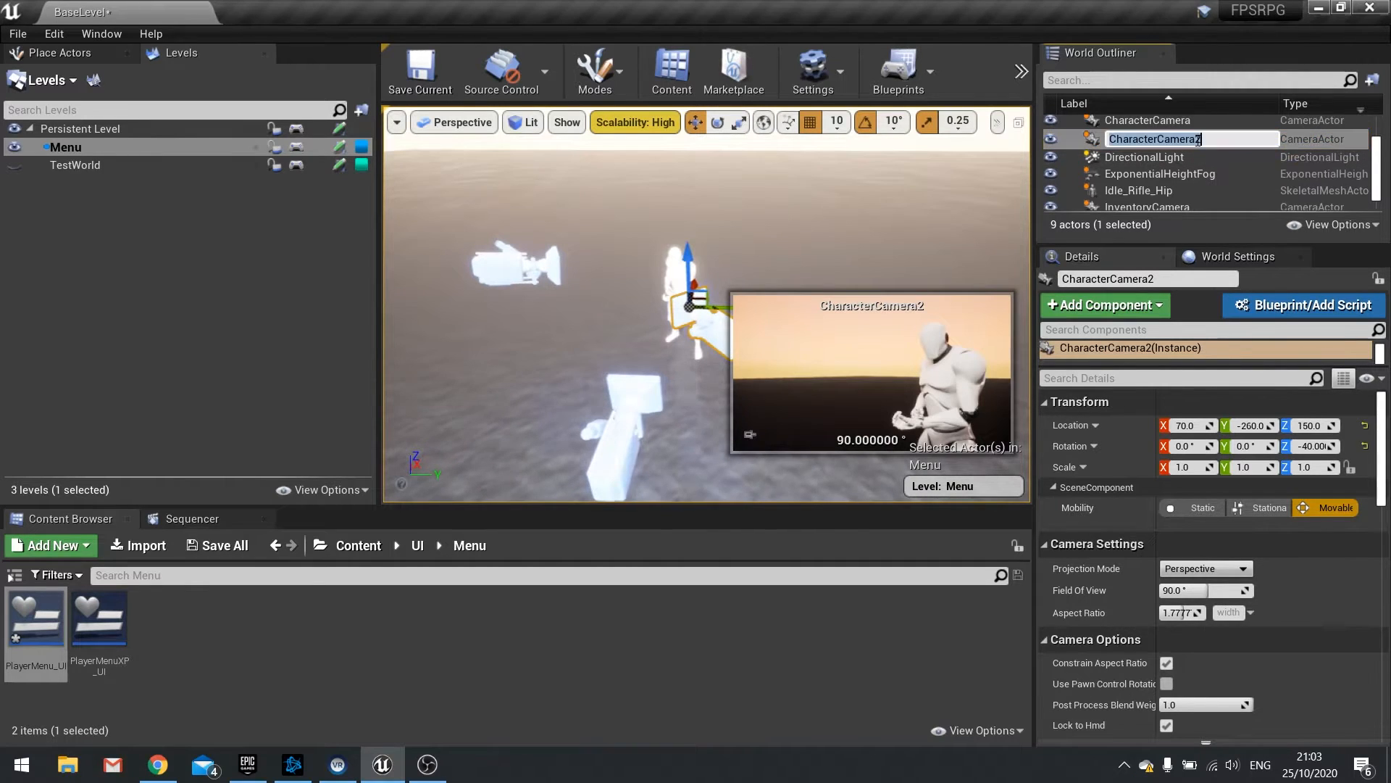
# Step: Name the duplicated camera SkillCamera
pyautogui.write('SkillCamera2')
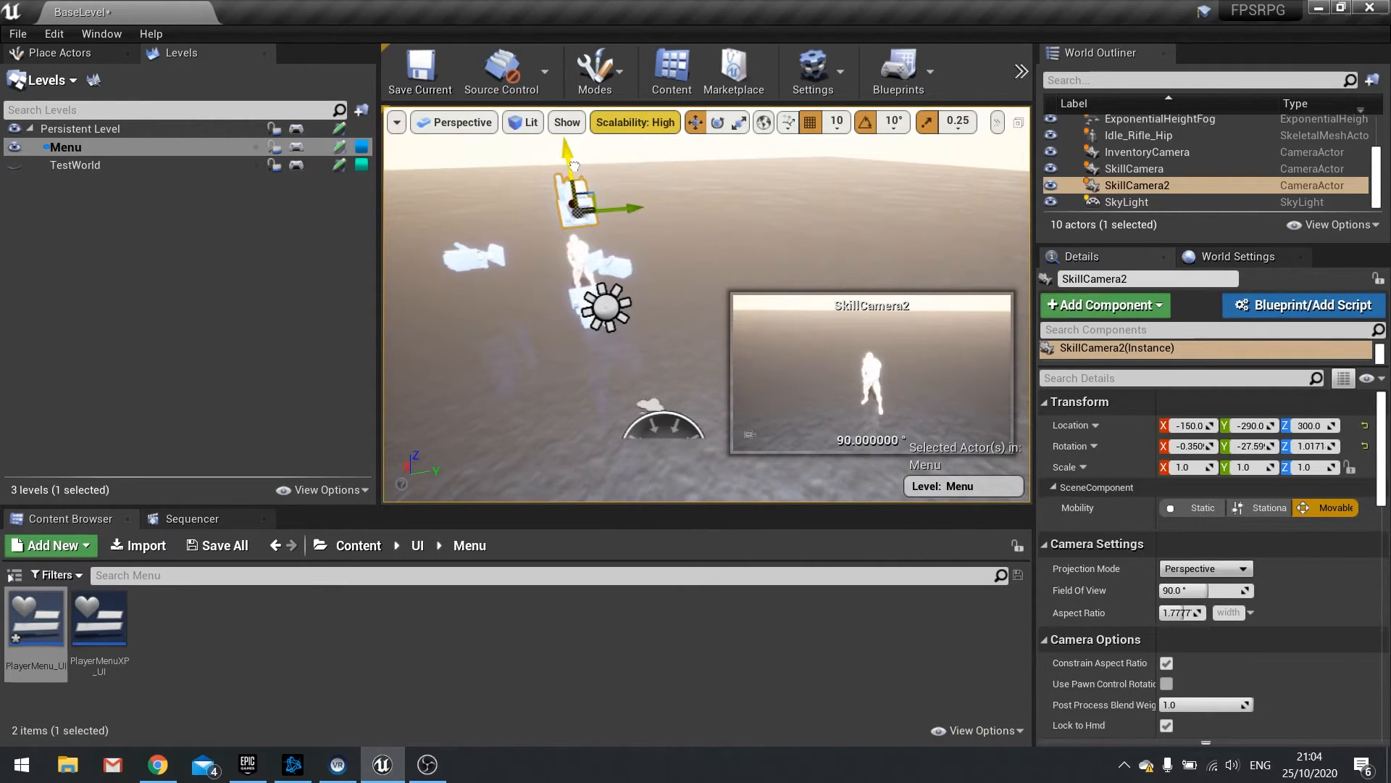
pyautogui.moveTo(1137, 185)
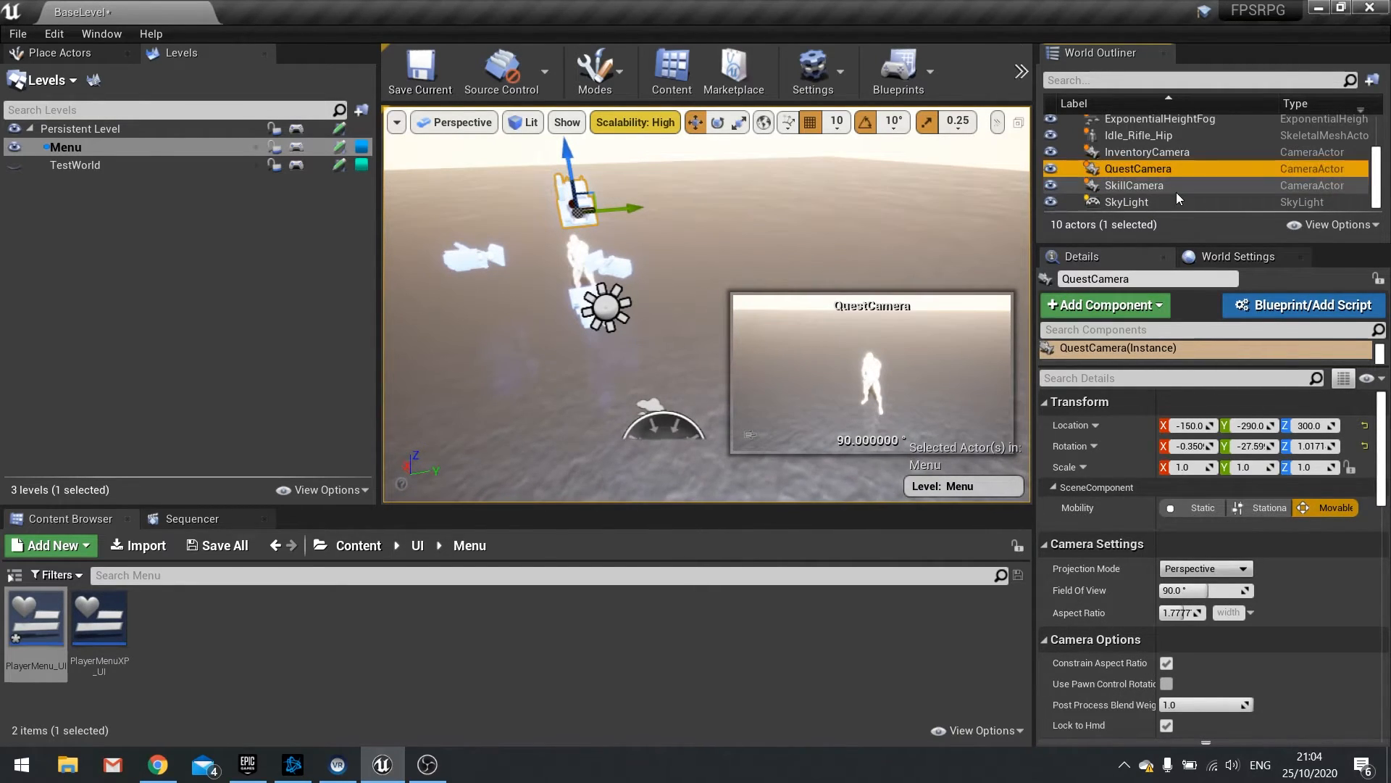
# Step: In the Menu level blueprint, name the new switch cases Skill and Quest
pyautogui.click(897, 72)
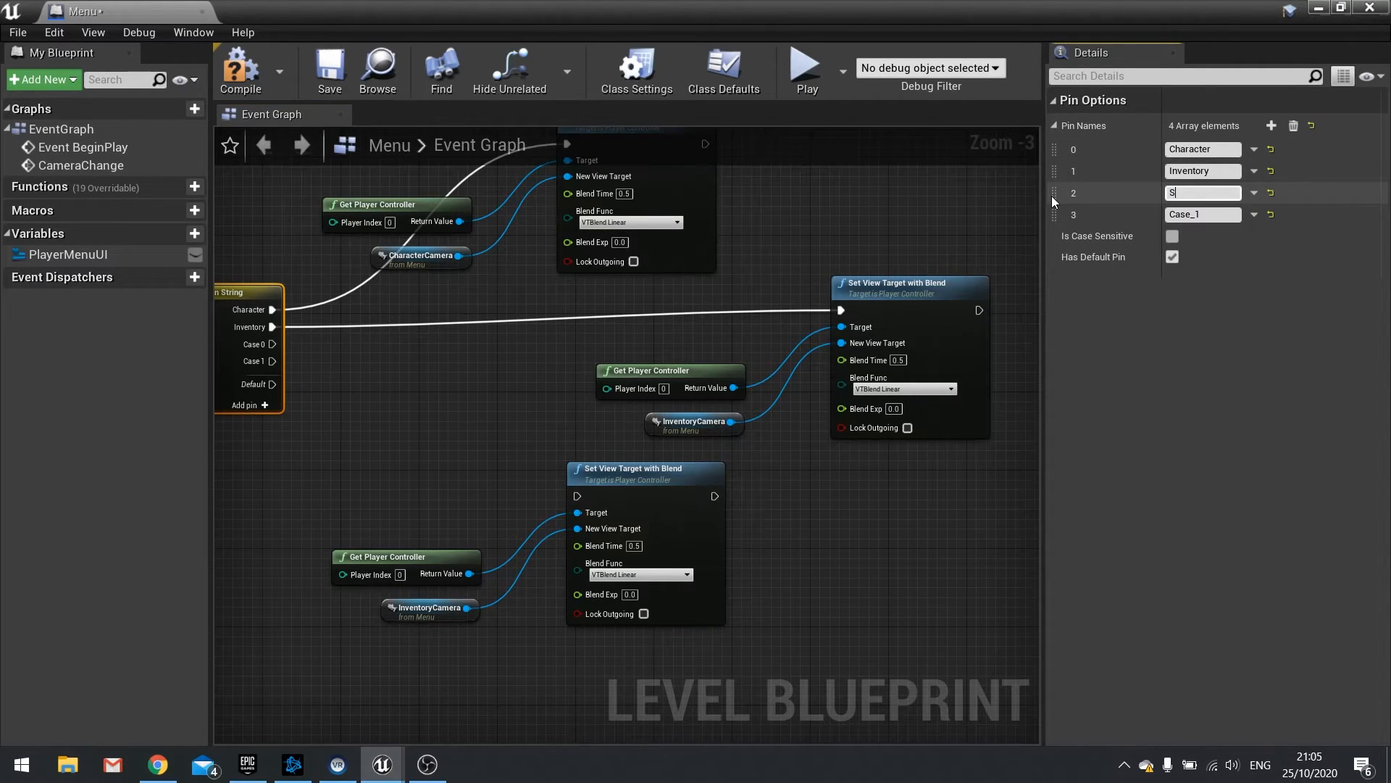
pyautogui.write('kill')
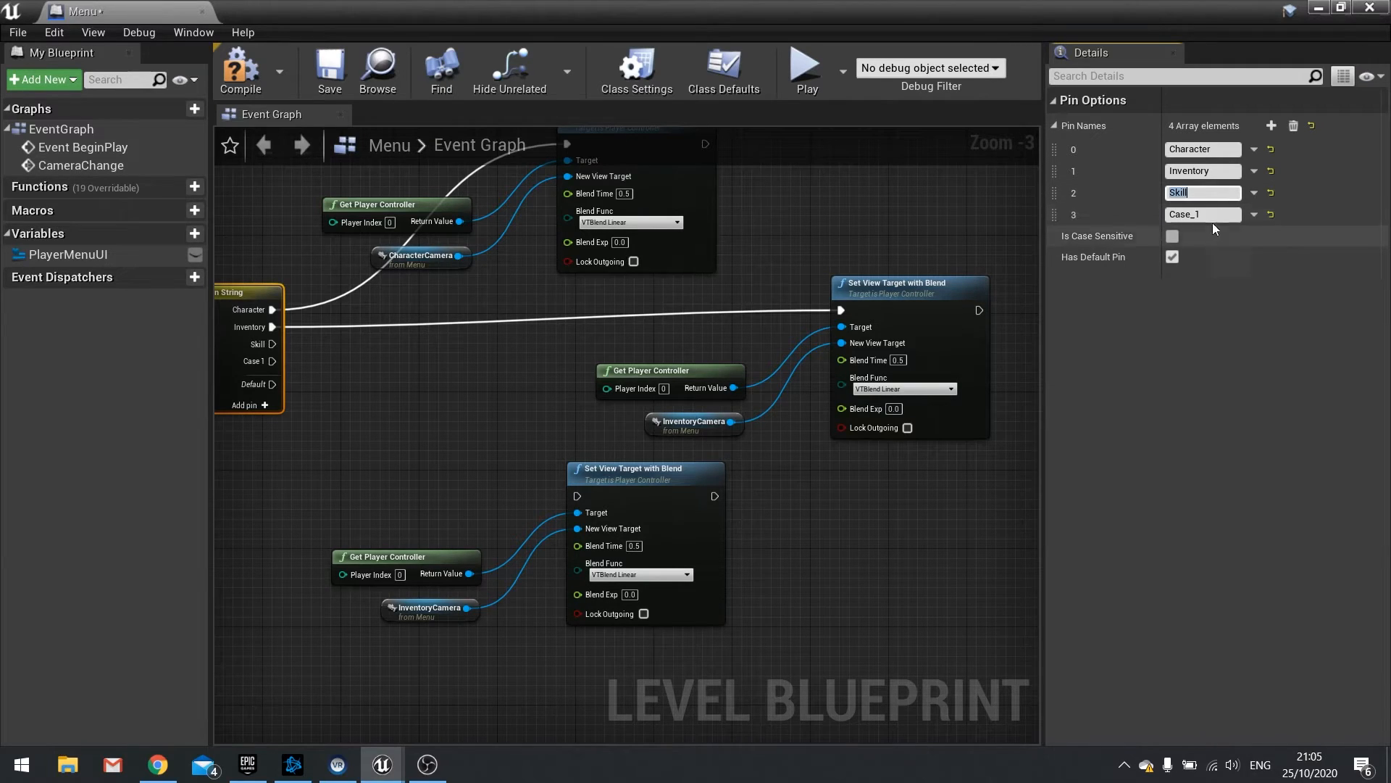
pyautogui.write('Quest')
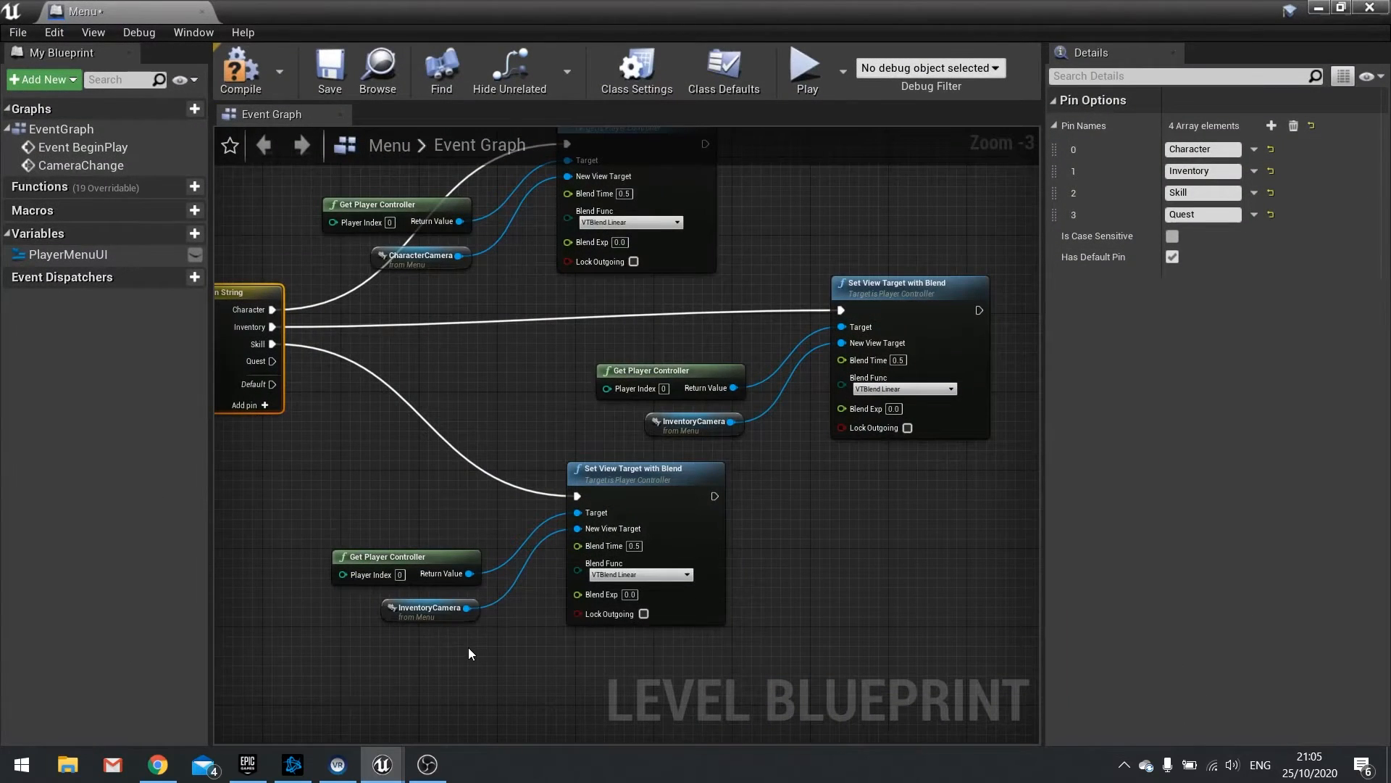
# Step: Connect SkillCamera to the third blend node and add a QuestCamera reference for the fourth
pyautogui.click(509, 659)
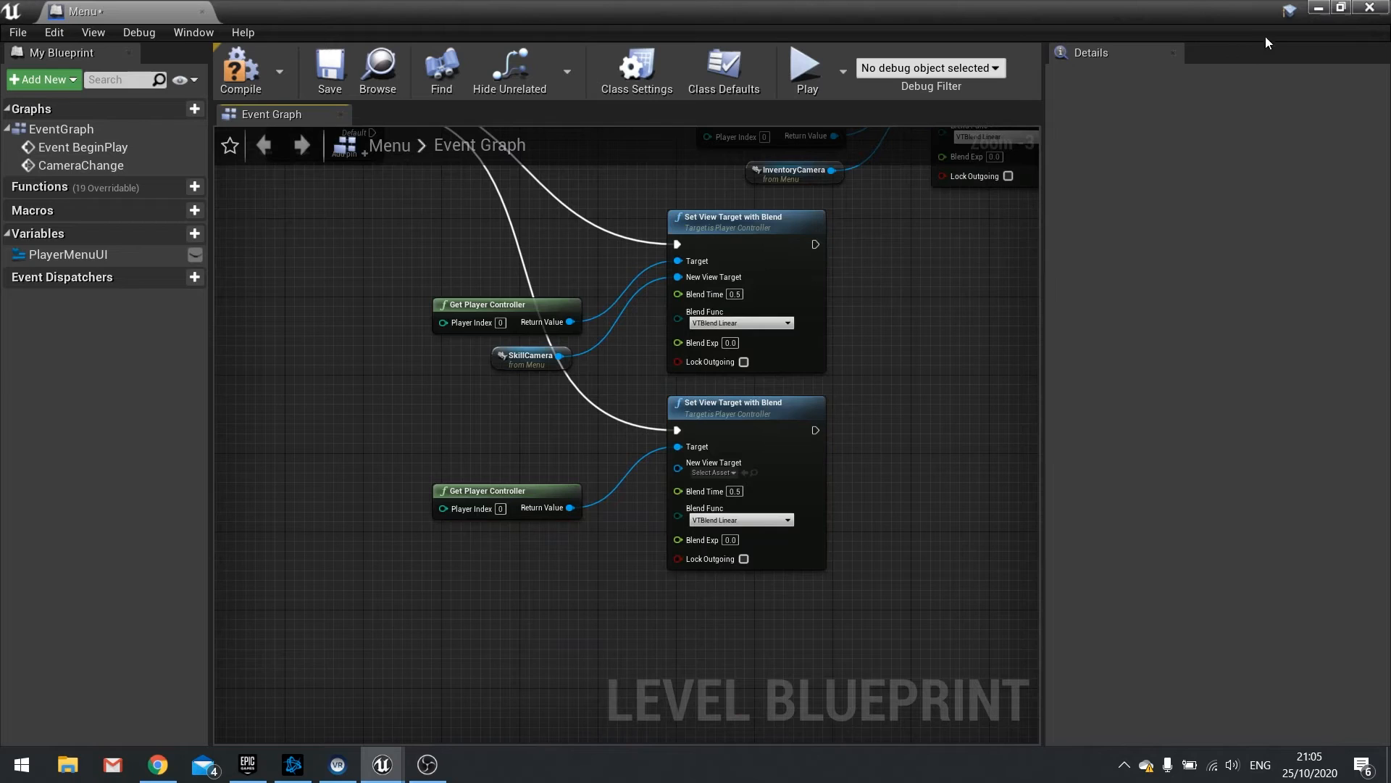
pyautogui.click(382, 764)
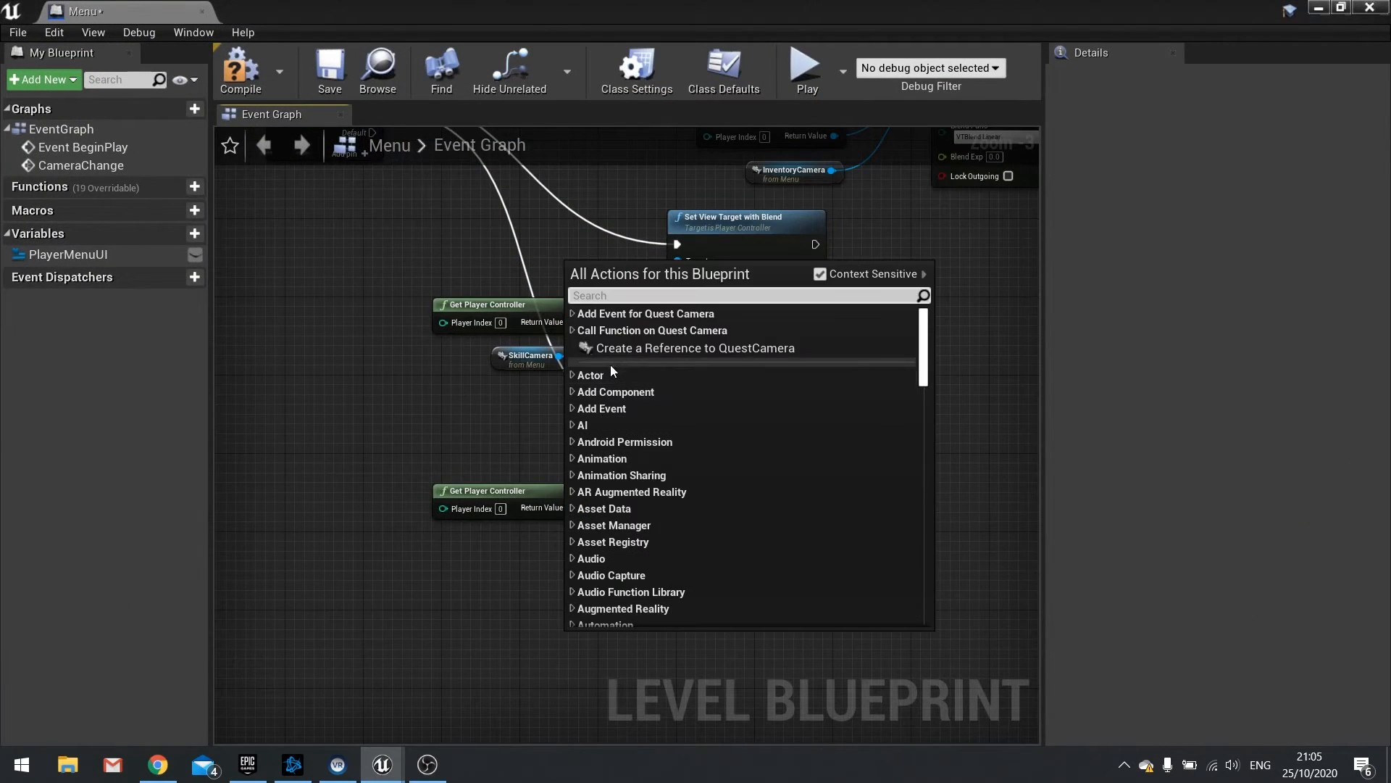
pyautogui.click(695, 347)
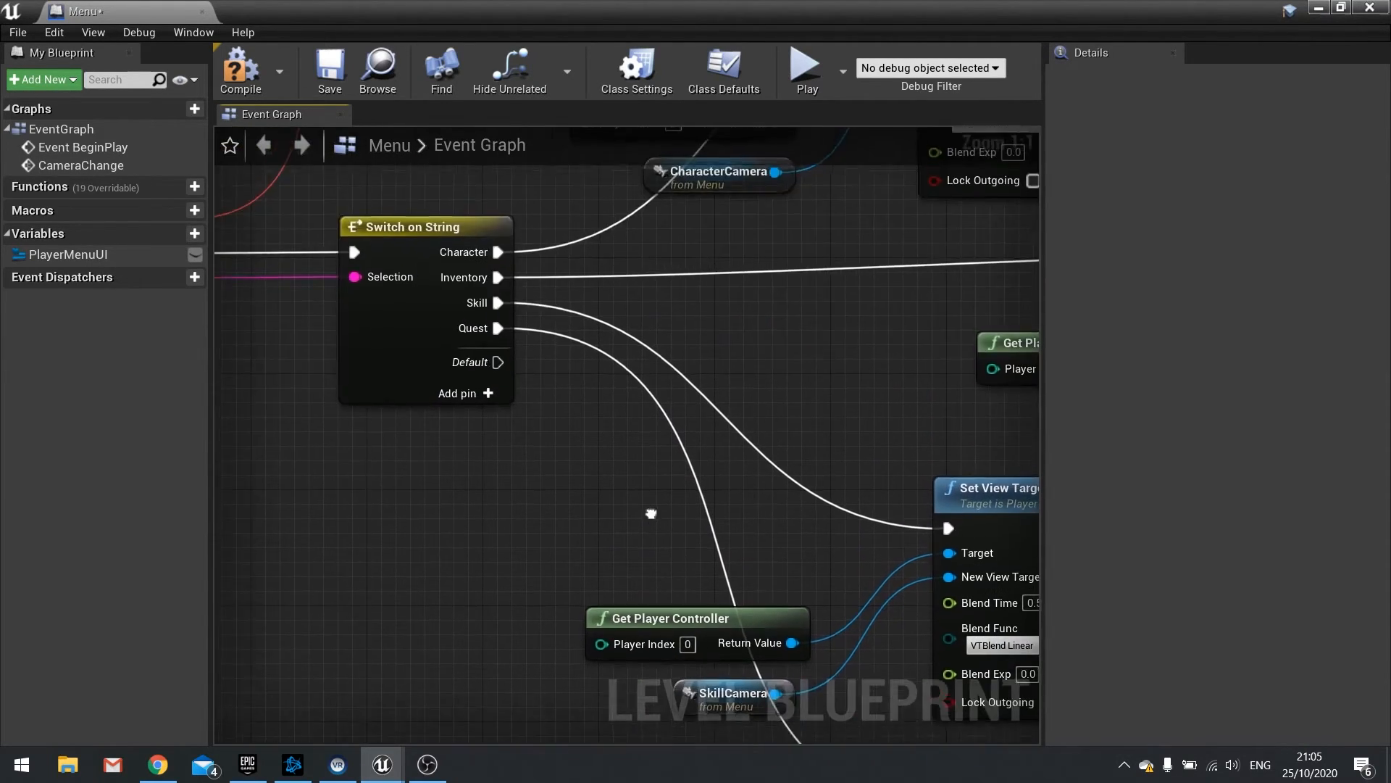
pyautogui.click(1343, 10)
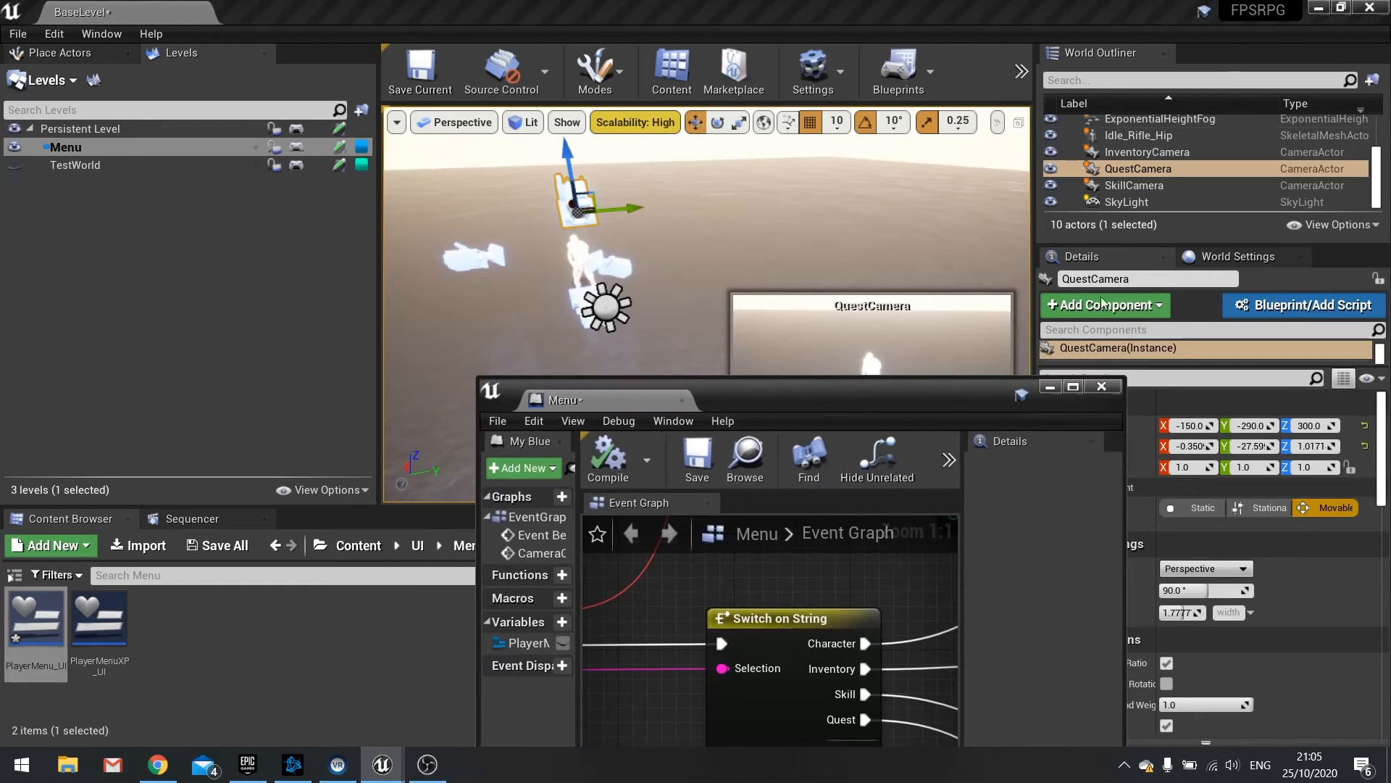